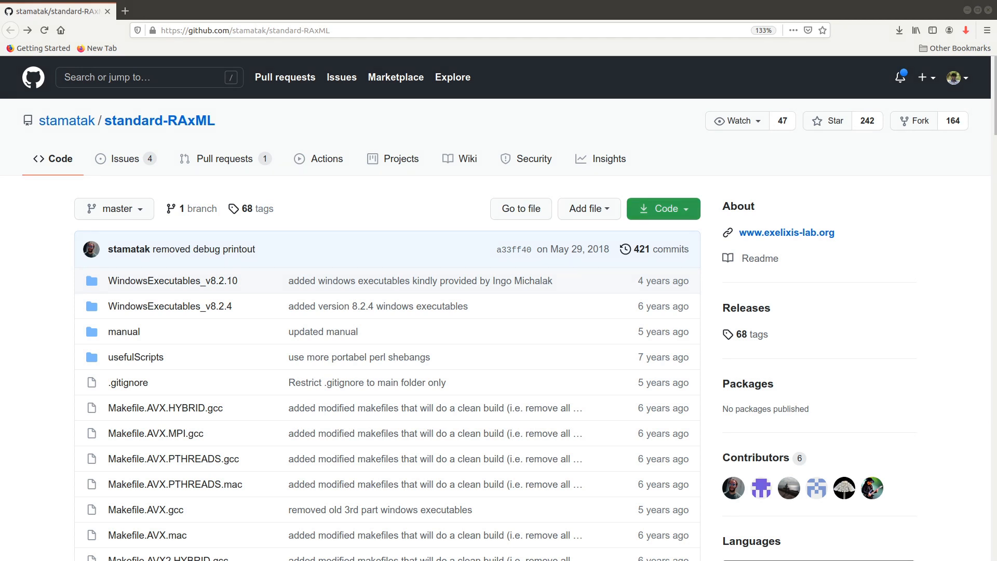
mouse_move(536, 368)
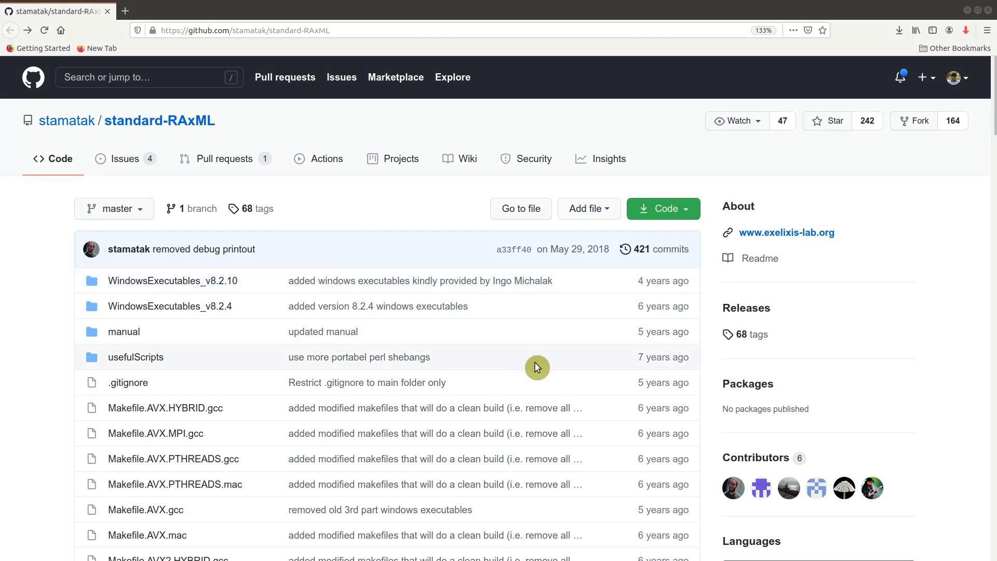
mouse_move(329, 348)
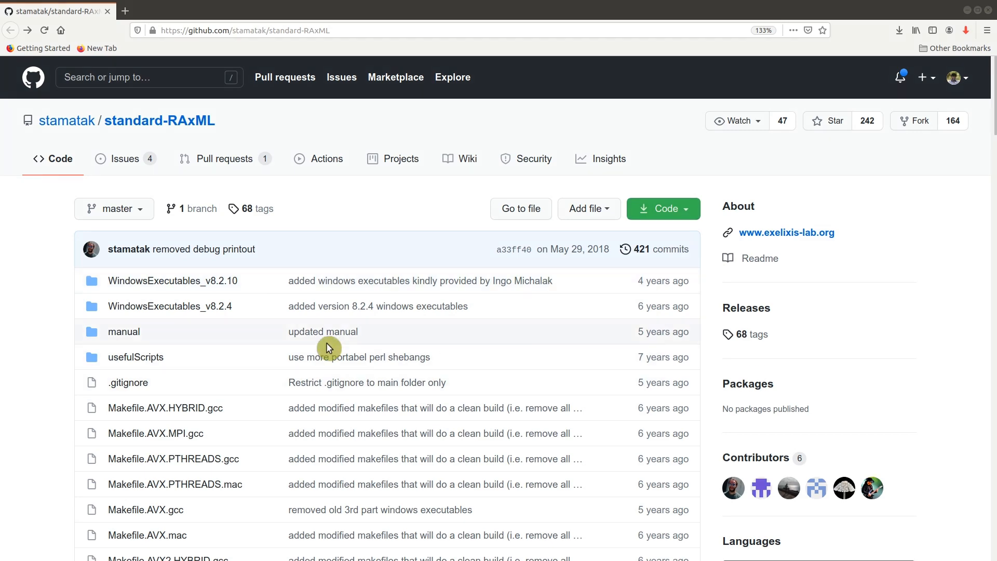
Scroll down the standard-RAxML GitHub page and select a passage of text.
scroll("down", 3)
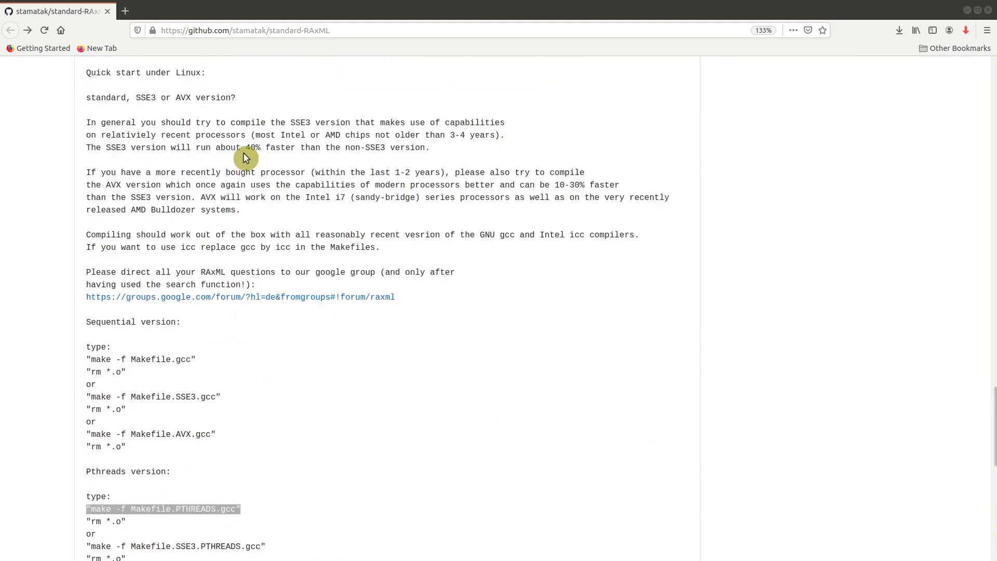
scroll("down", 3)
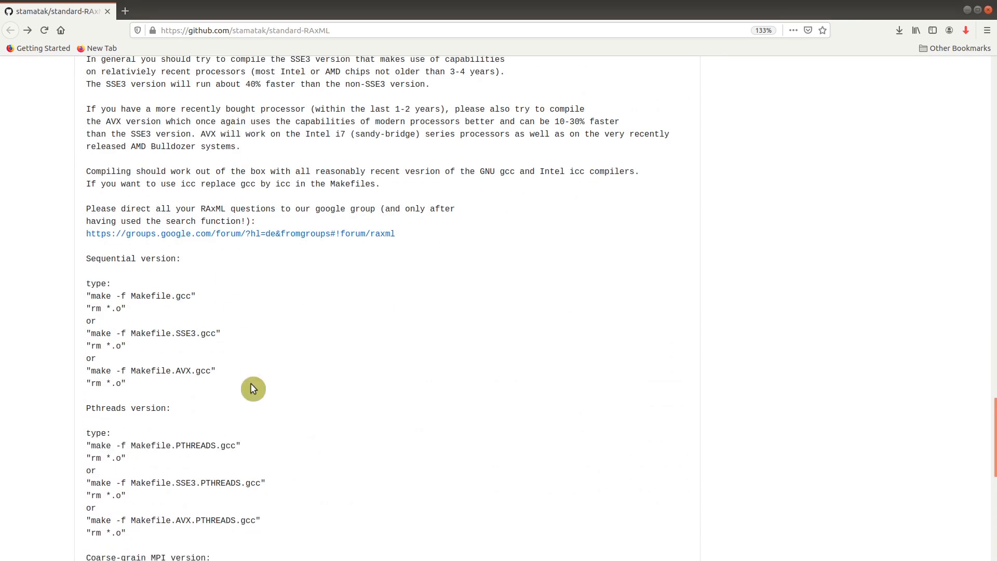
scroll("down", 3)
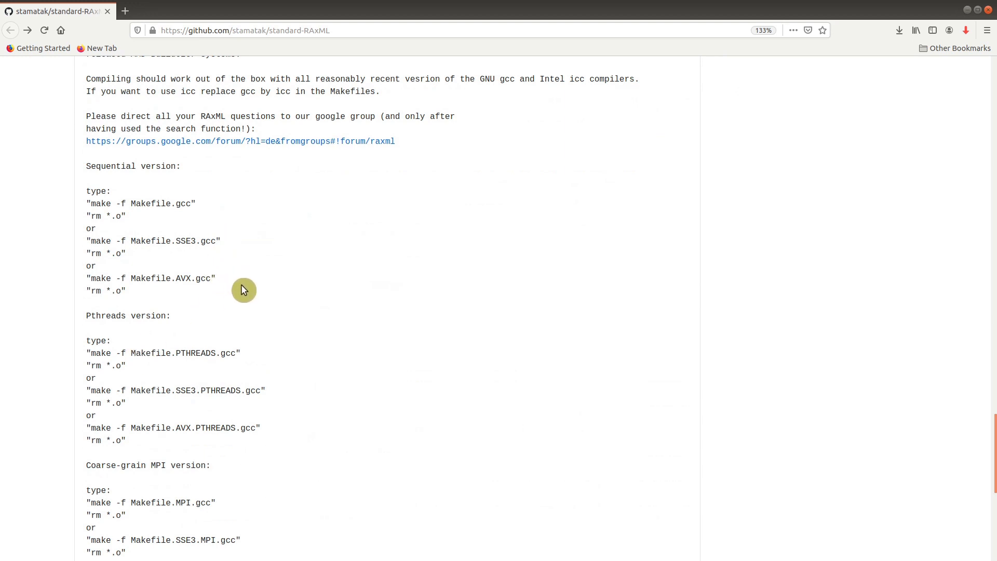
scroll("down", 3)
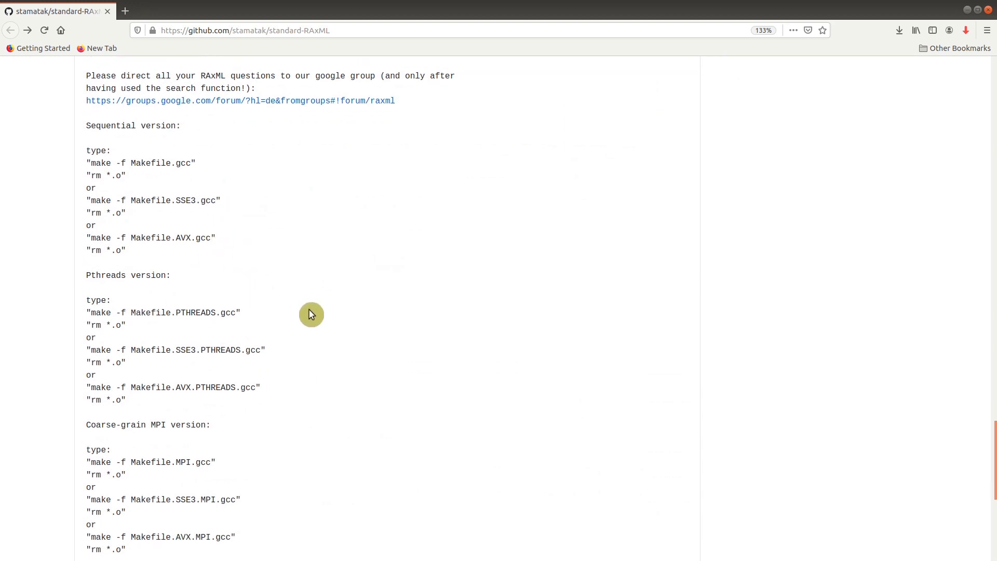
mouse_move(79, 276)
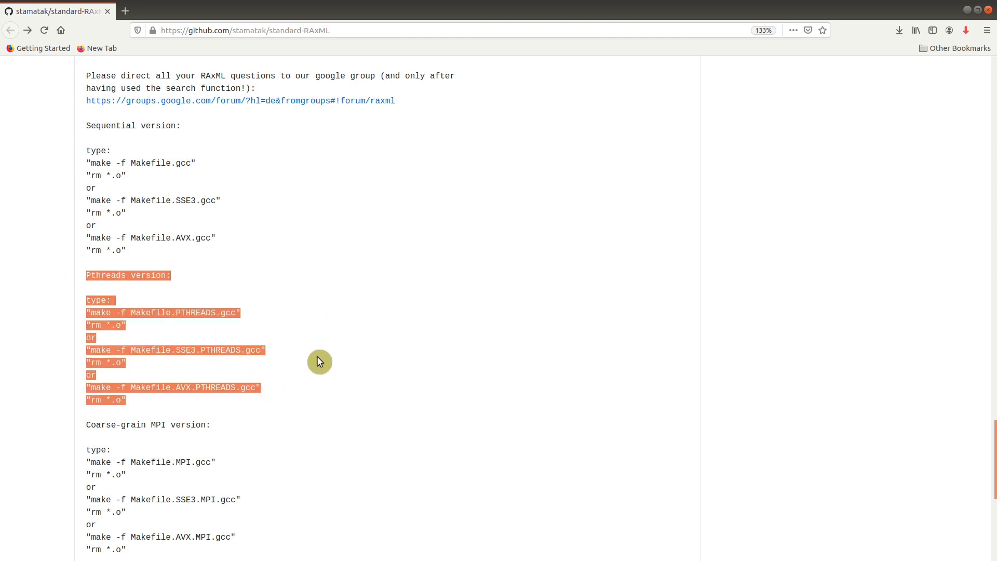
left_click(126, 274)
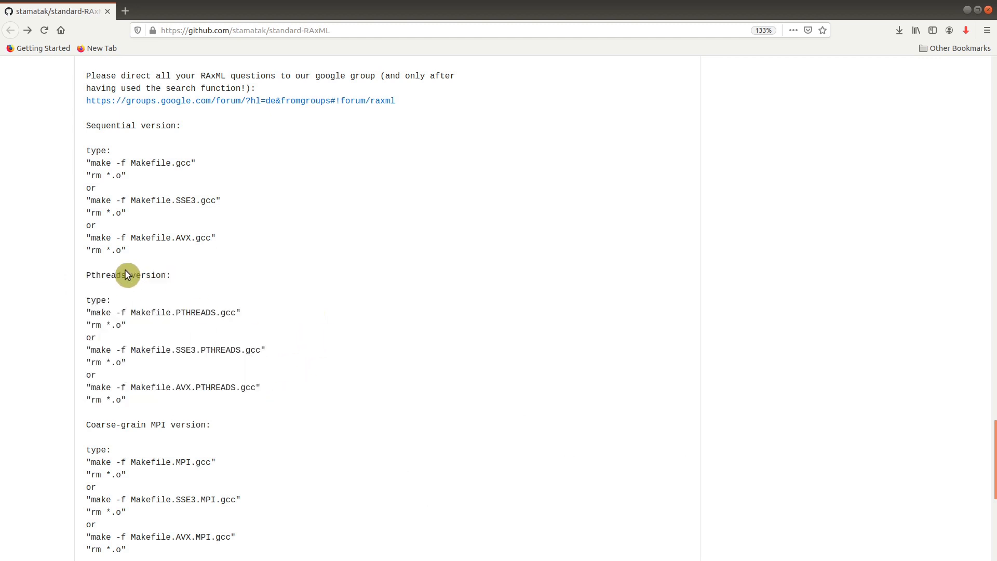
left_click_drag(127, 275, 169, 410)
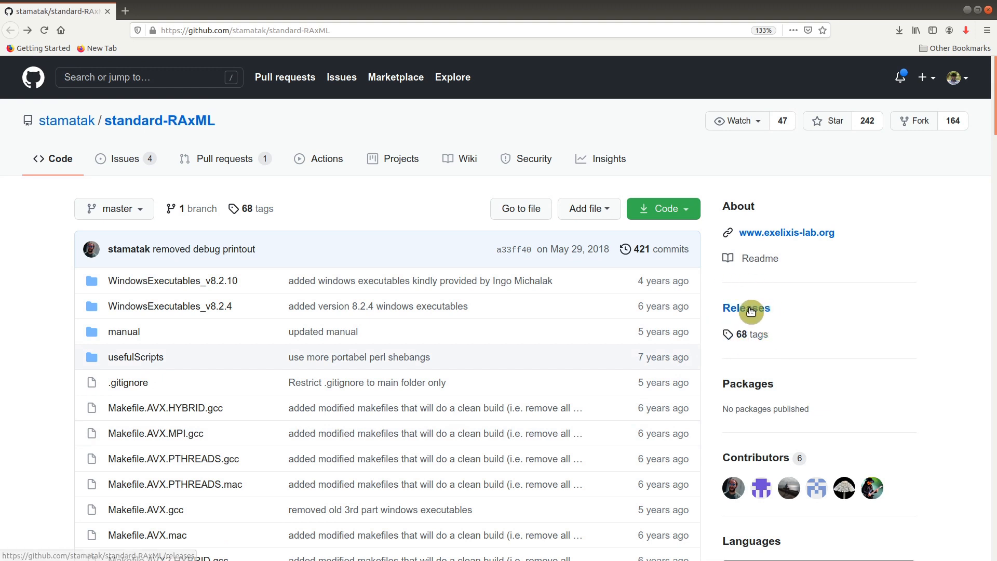
Open the Releases page and copy the v8.2.12 zip link address.
left_click(746, 308)
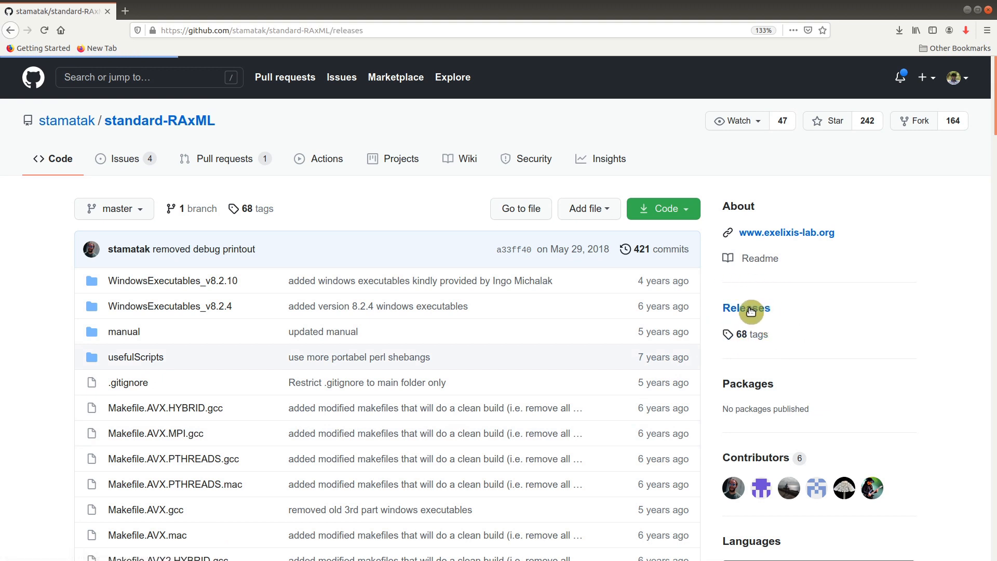
left_click(746, 308)
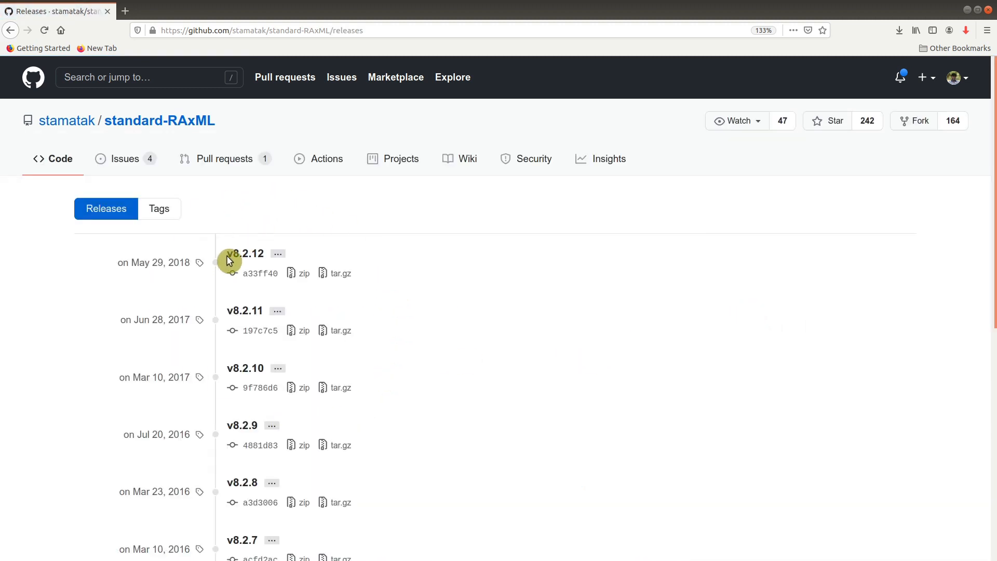
mouse_move(383, 248)
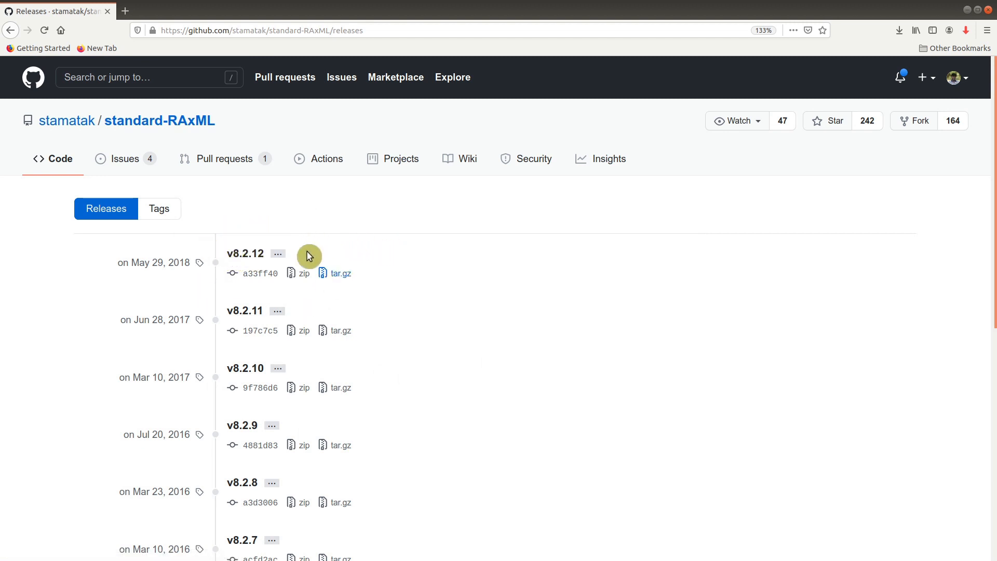
mouse_move(341, 284)
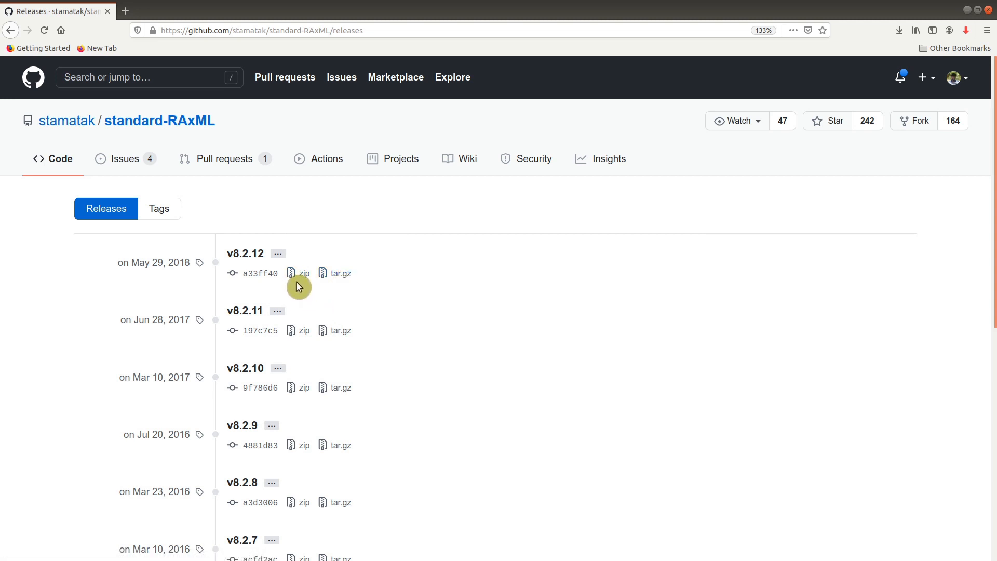
mouse_move(305, 286)
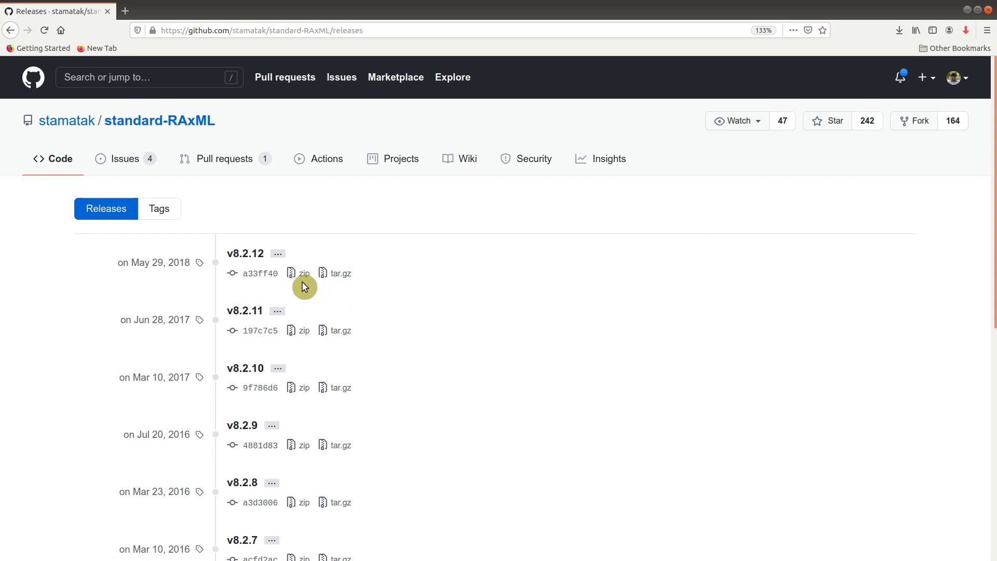
mouse_move(295, 273)
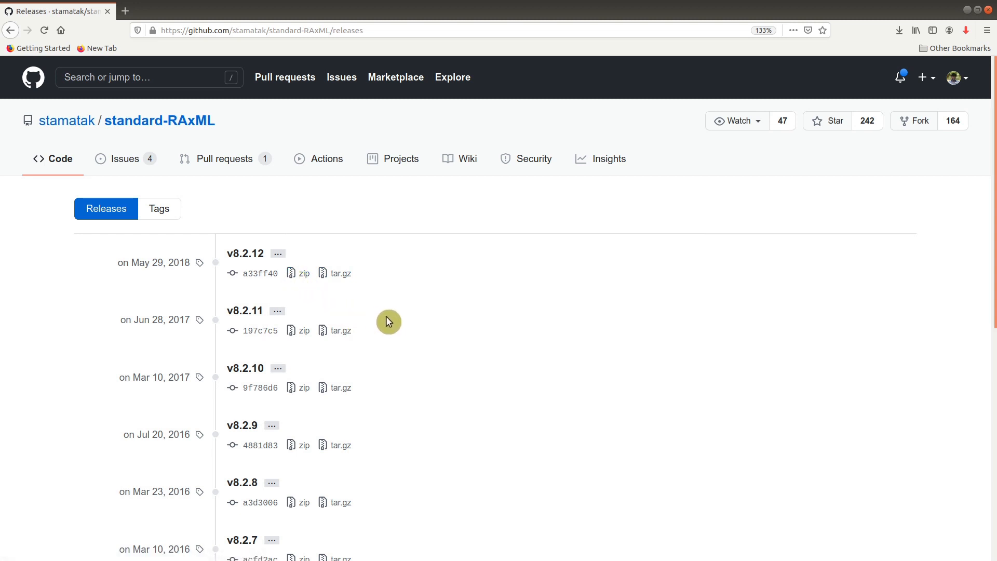
mouse_move(400, 324)
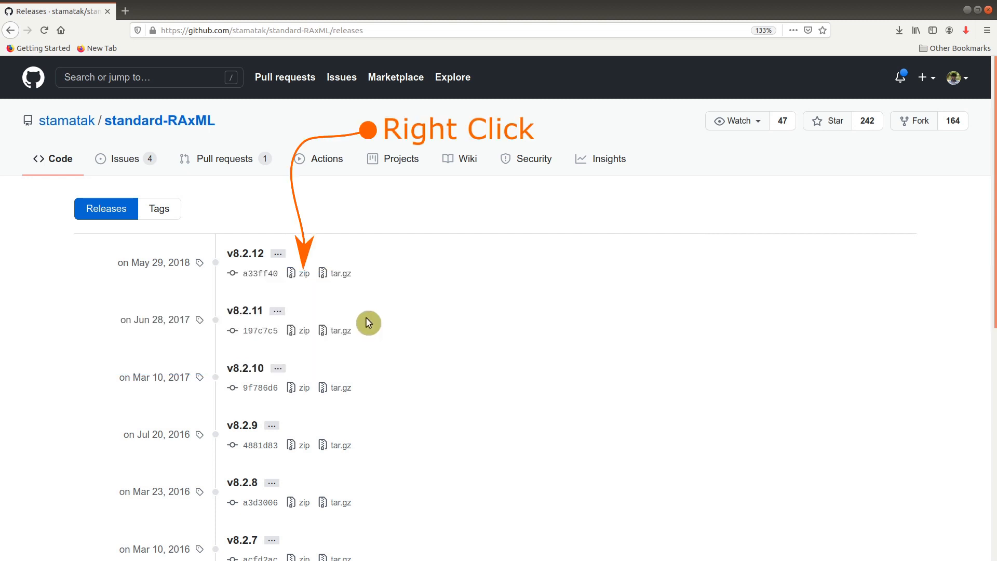
right_click(298, 273)
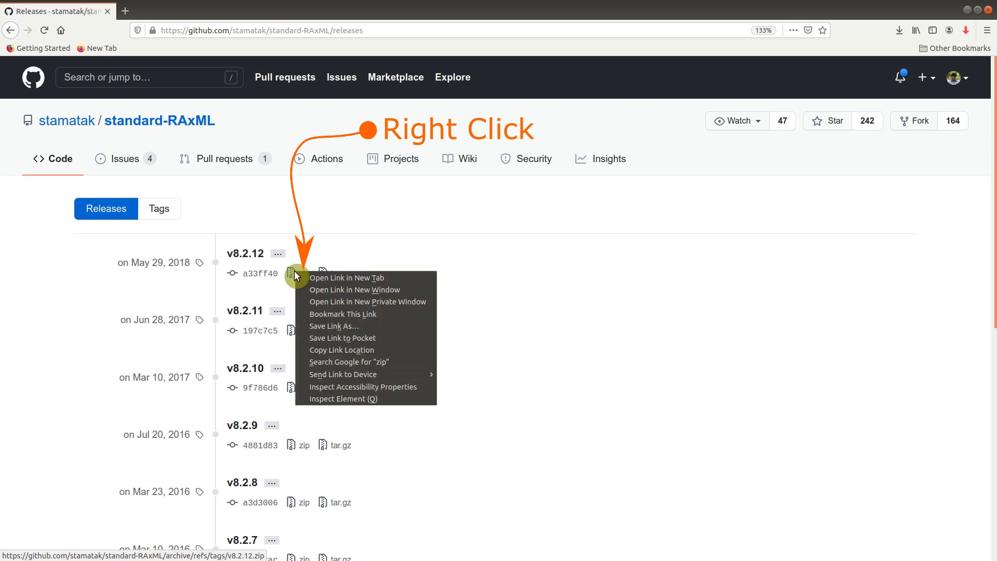
mouse_move(334, 349)
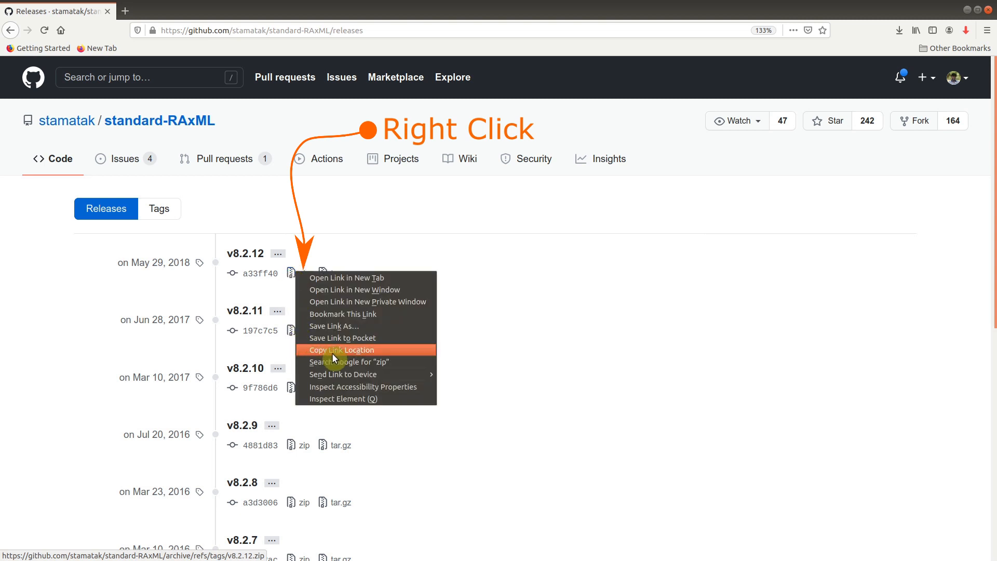
mouse_move(372, 356)
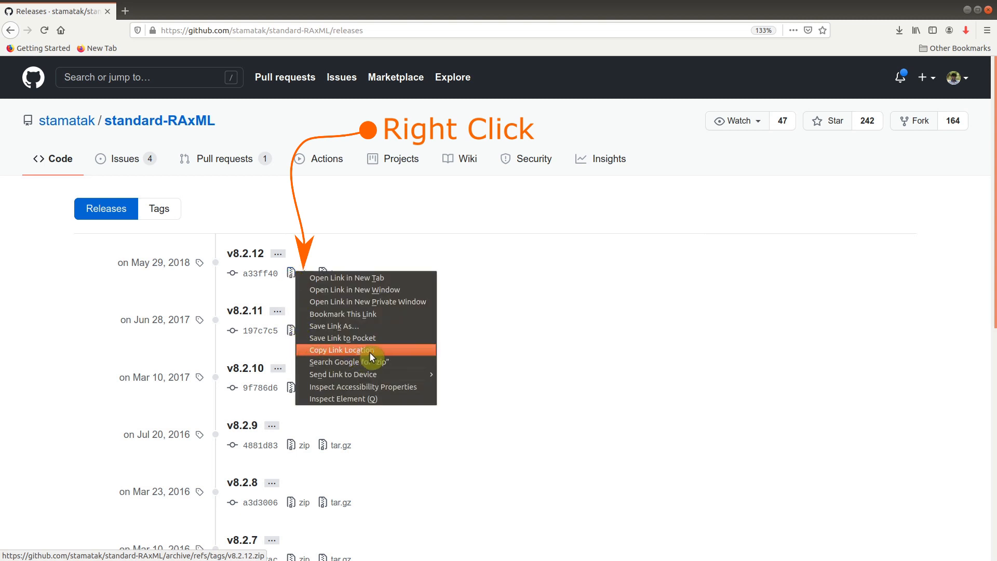
left_click(340, 349)
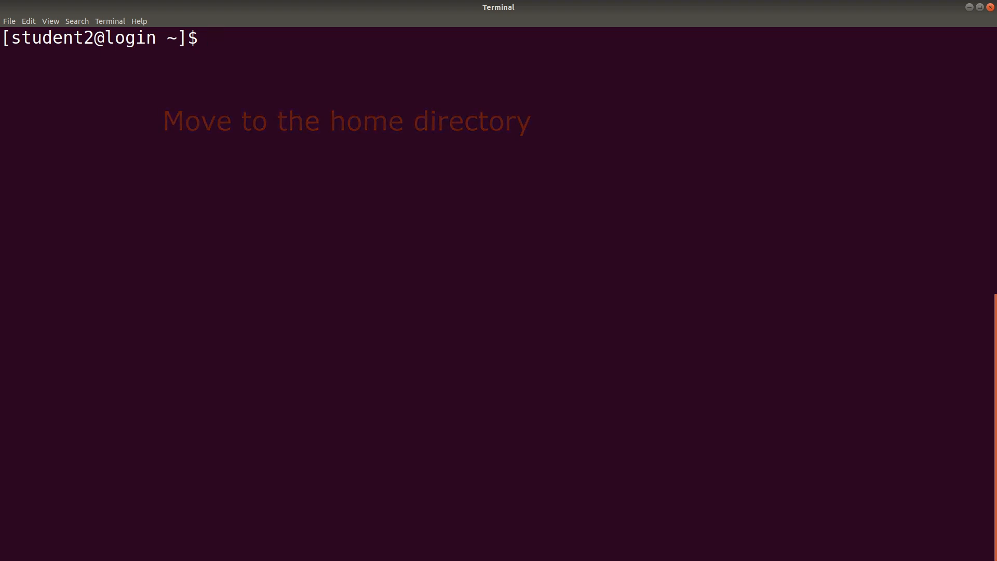
From home, wget github.com/stamatak/standard-RAxML/archive/refs/tags/v8.2.12.zip, then list the folder.
type("cd")
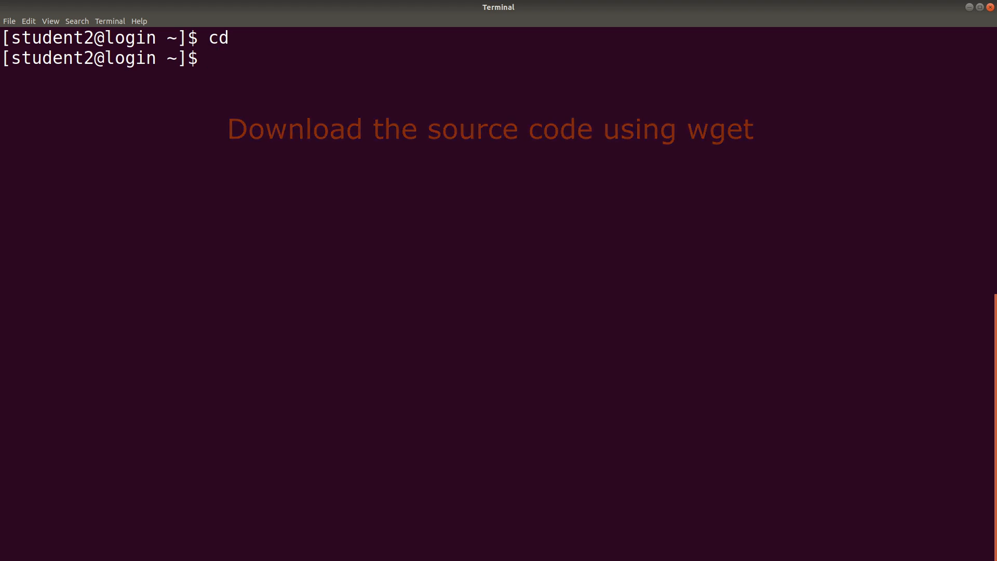
type("wget")
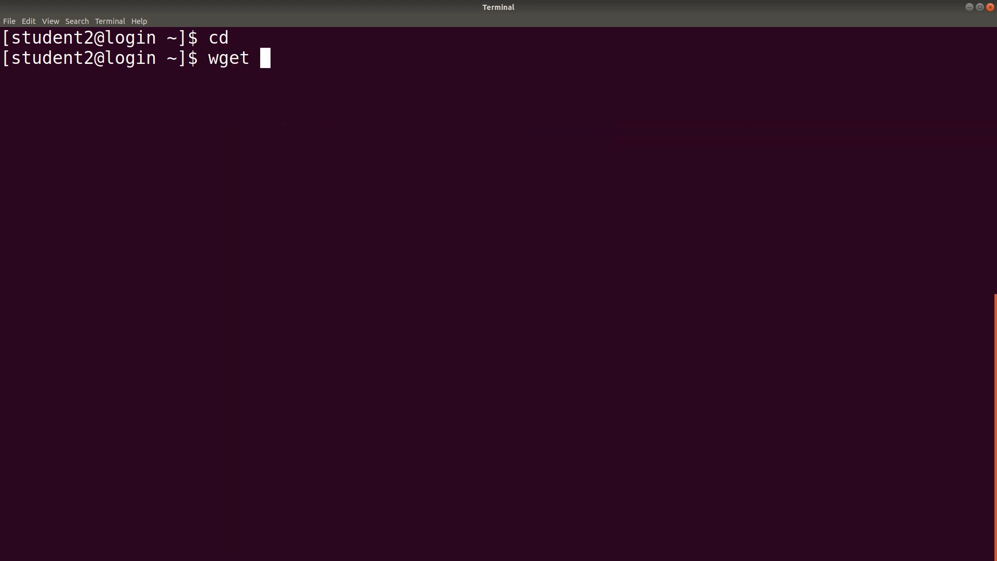
type("https://github.com/stamatak/standard-RAxML/archive/refs/tags/v8.2.12.zip")
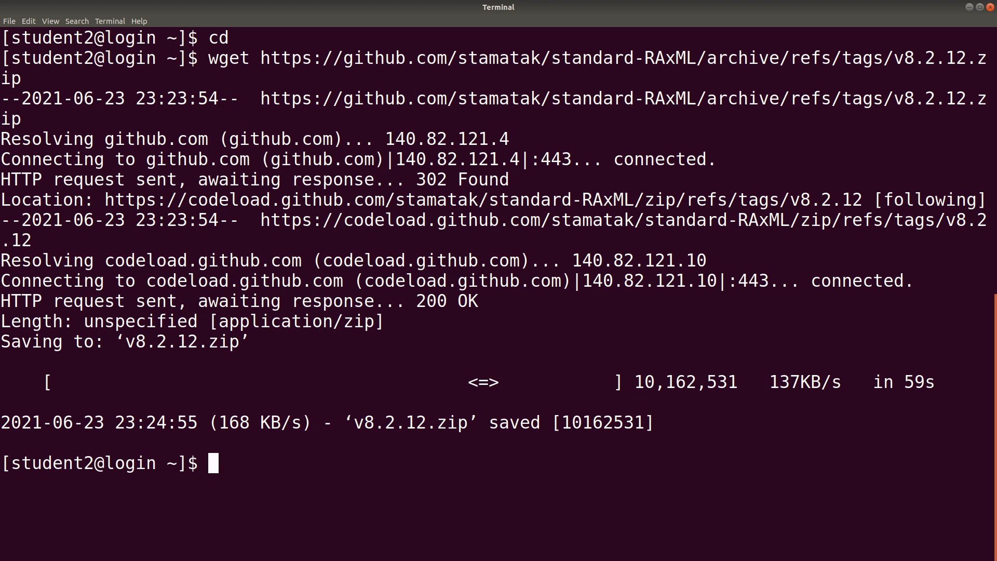
type("ls")
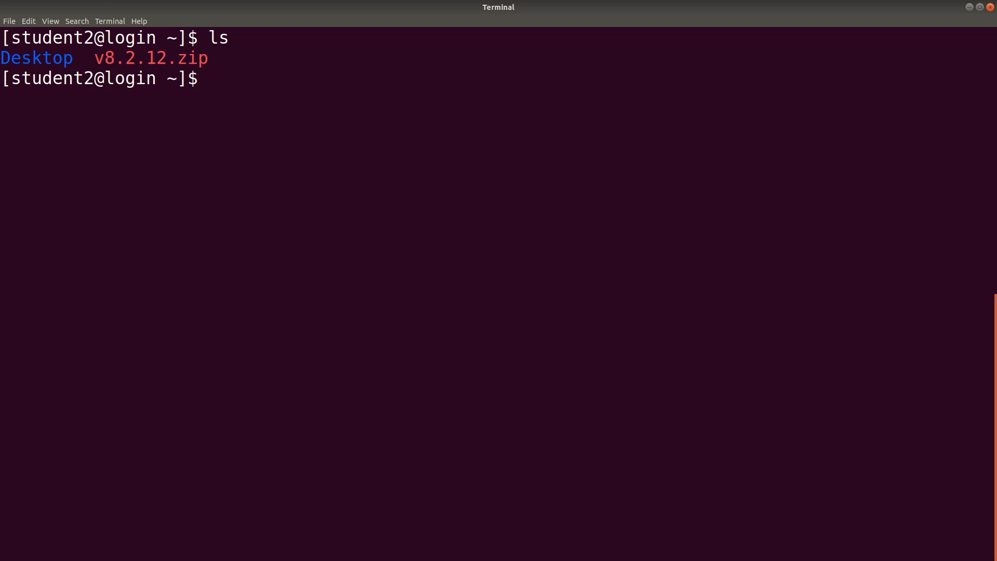
Unzip v8.2.12.zip and list home to confirm the standard-RAxML-8.2.12 folder.
type("unzi")
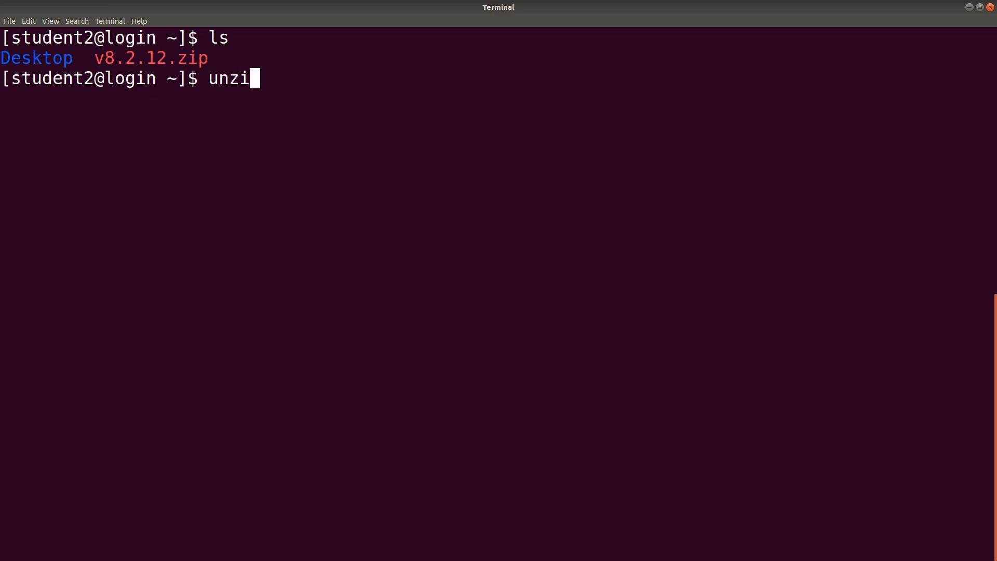
type("p v")
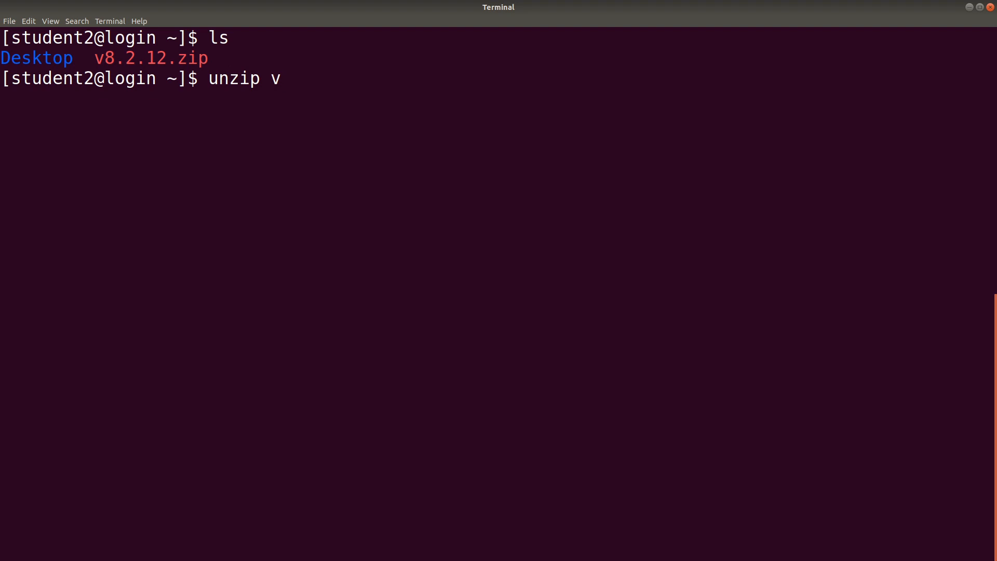
key("Tab")
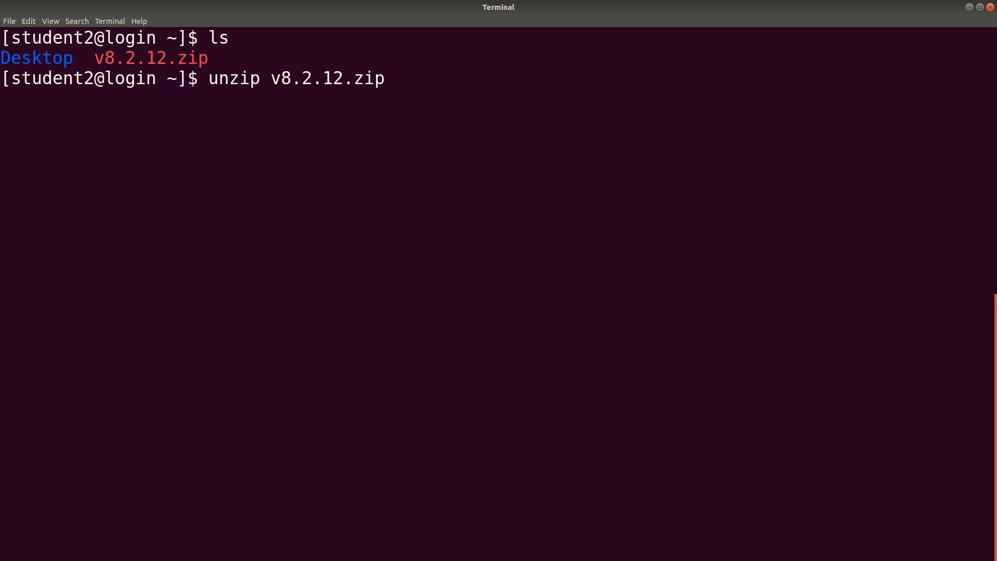
key("Return")
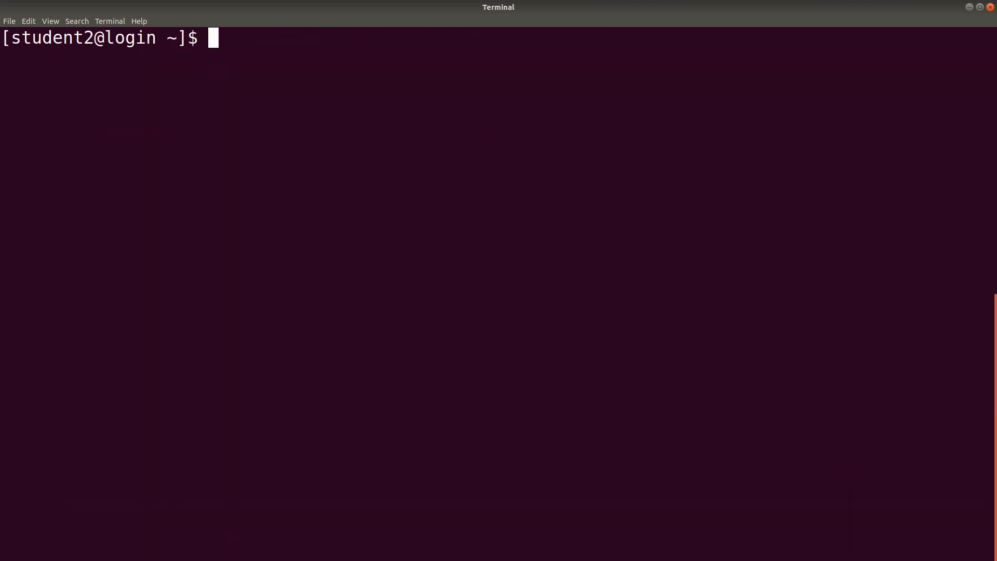
type("ls")
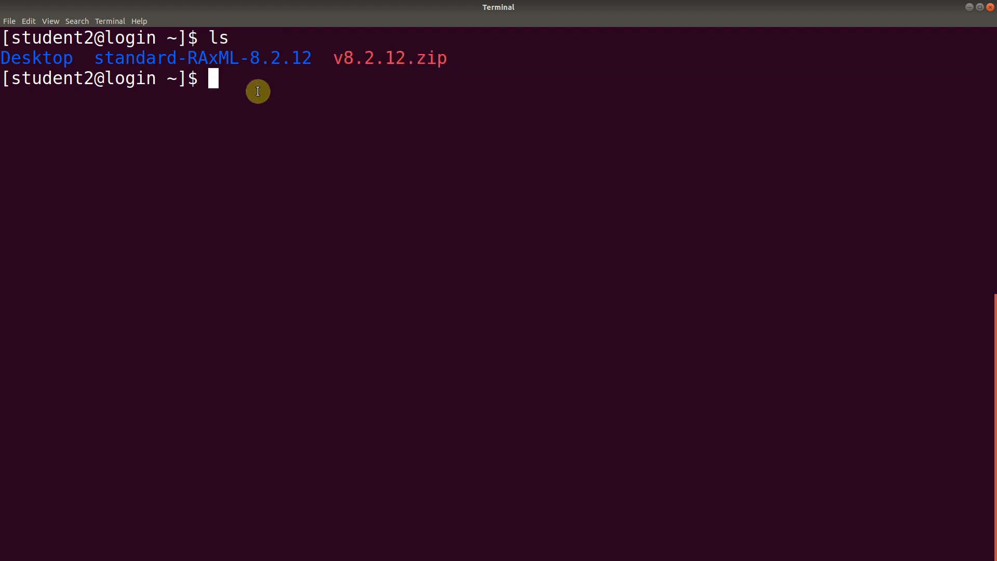
mouse_move(91, 62)
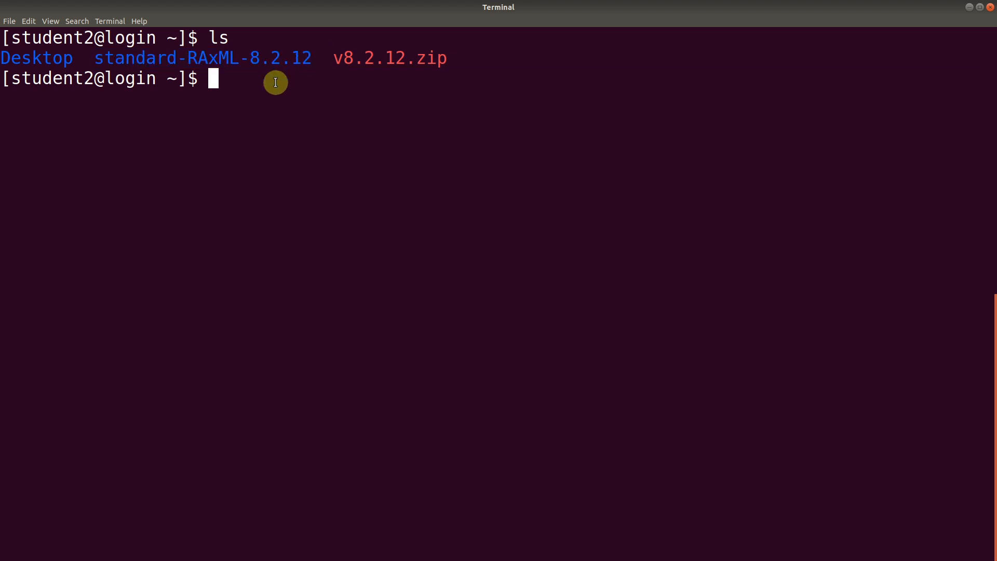
type("ls")
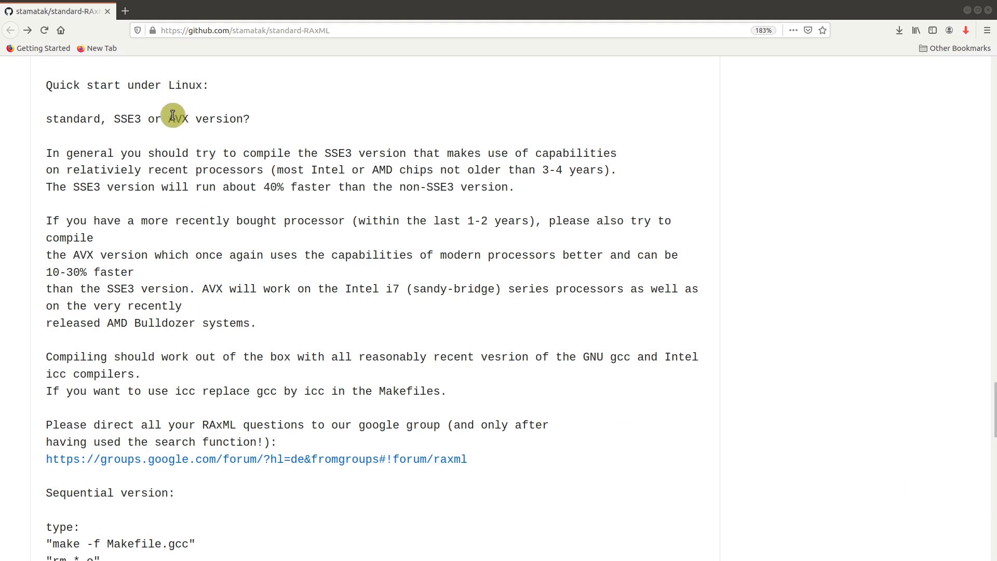
mouse_move(149, 327)
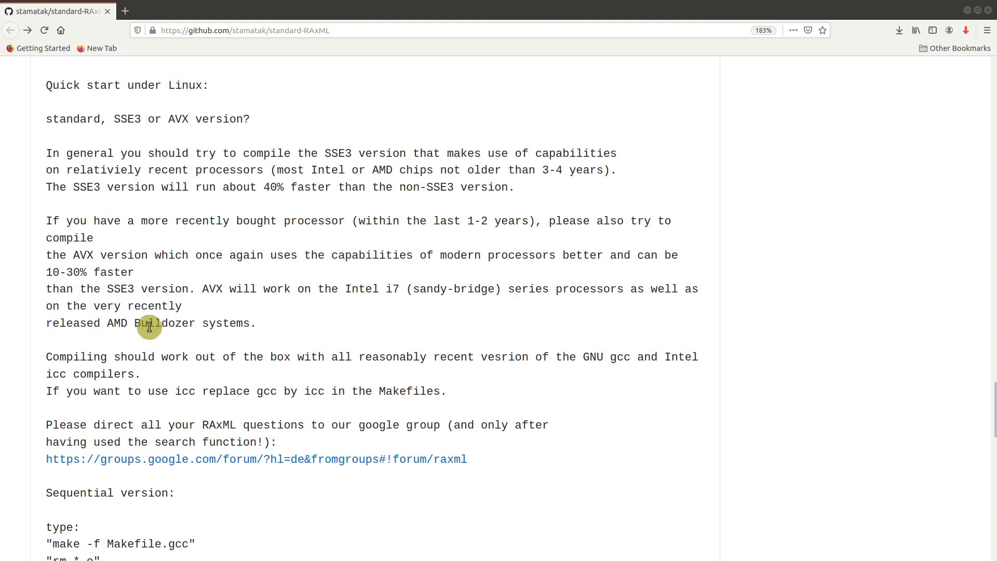
mouse_move(299, 375)
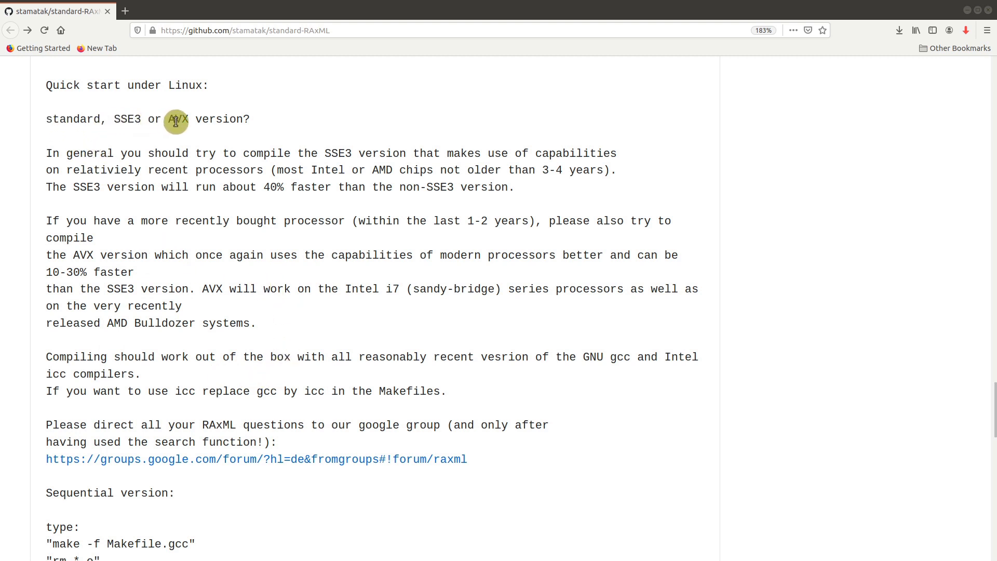
mouse_move(325, 344)
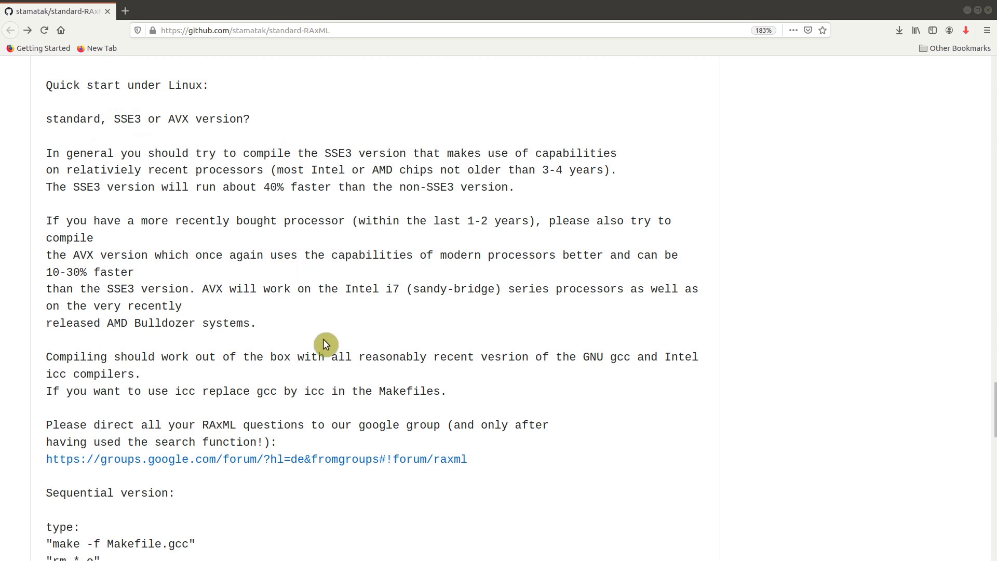
mouse_move(238, 243)
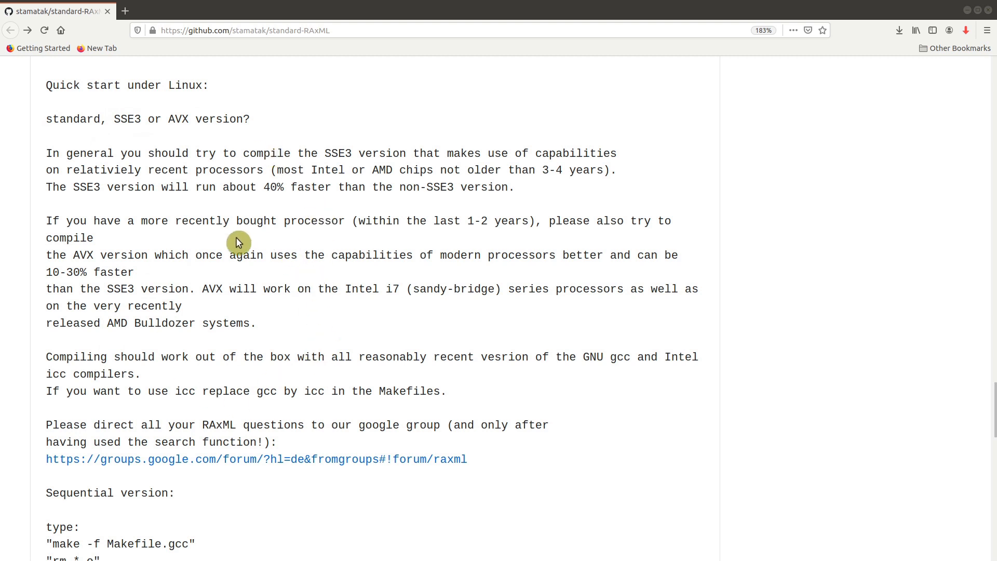
mouse_move(233, 411)
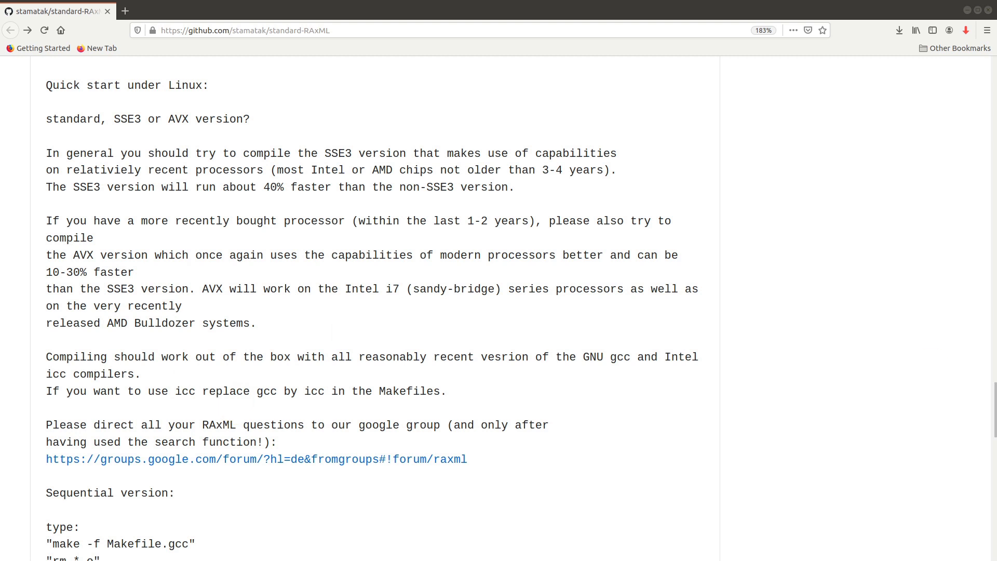
mouse_move(679, 425)
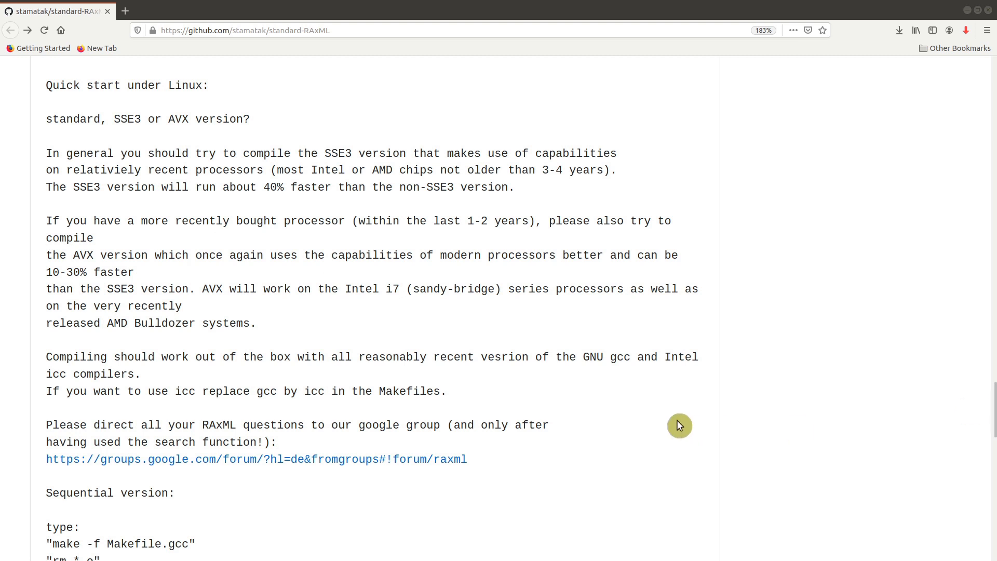
mouse_move(503, 245)
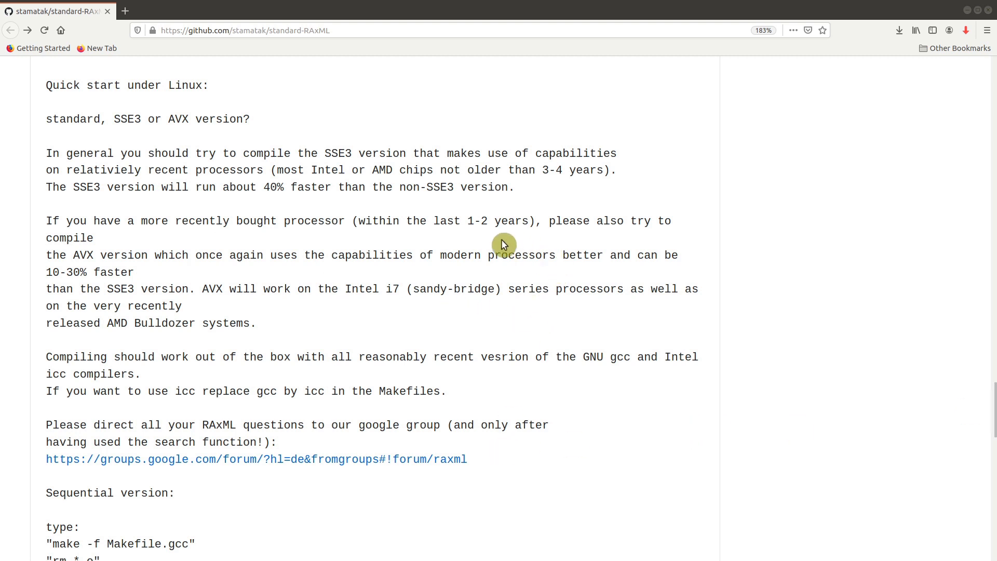
mouse_move(495, 245)
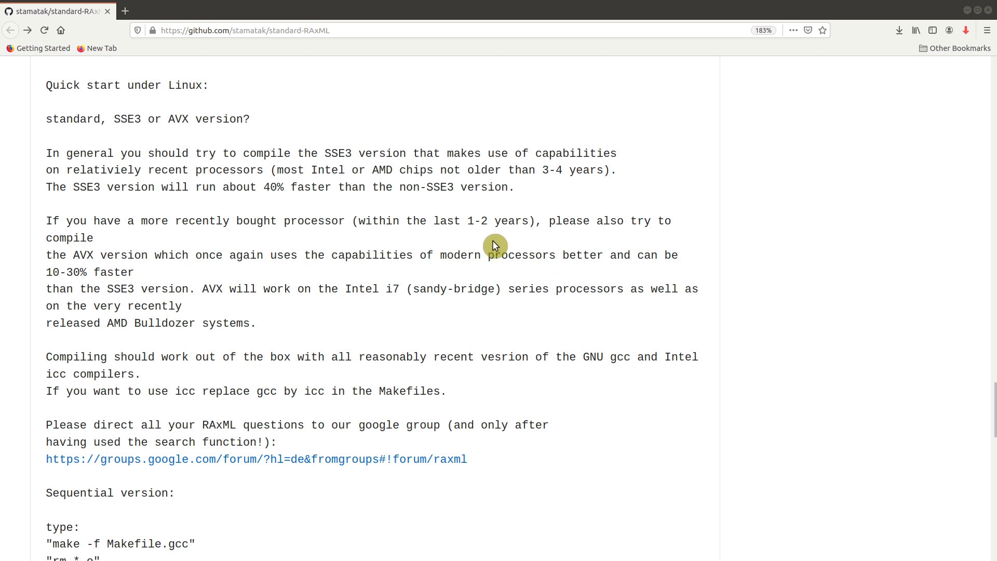
mouse_move(151, 183)
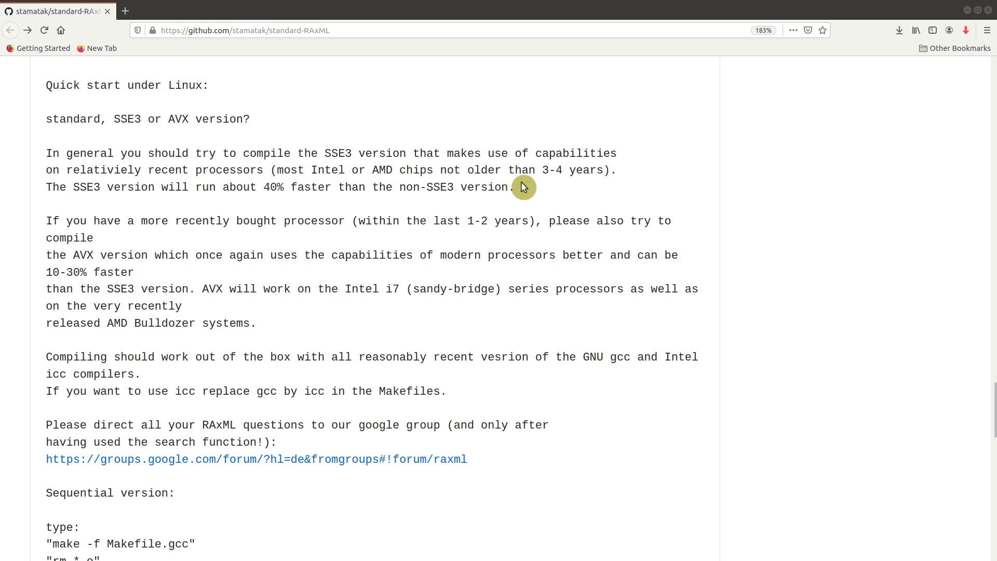
mouse_move(249, 235)
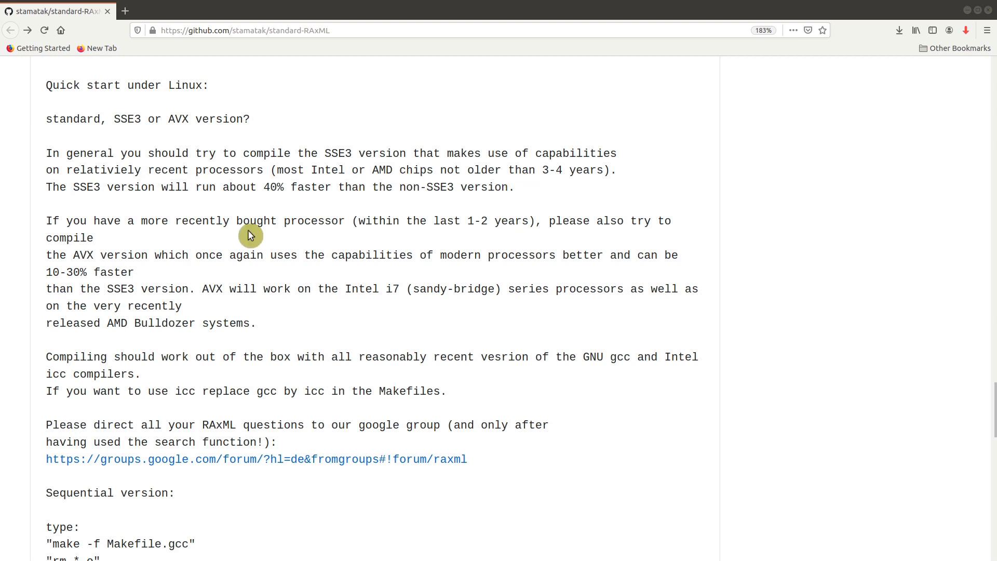
mouse_move(482, 240)
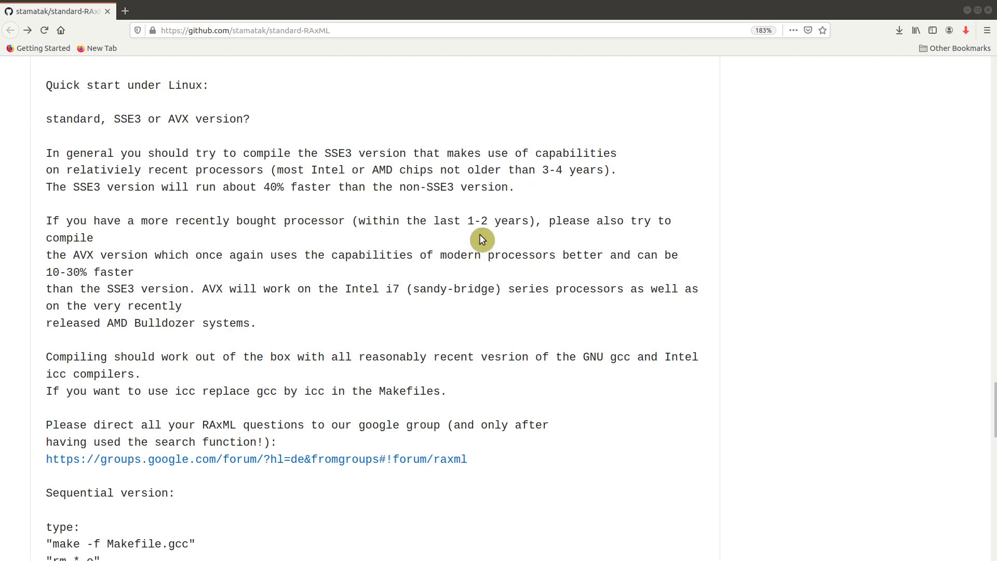
mouse_move(422, 277)
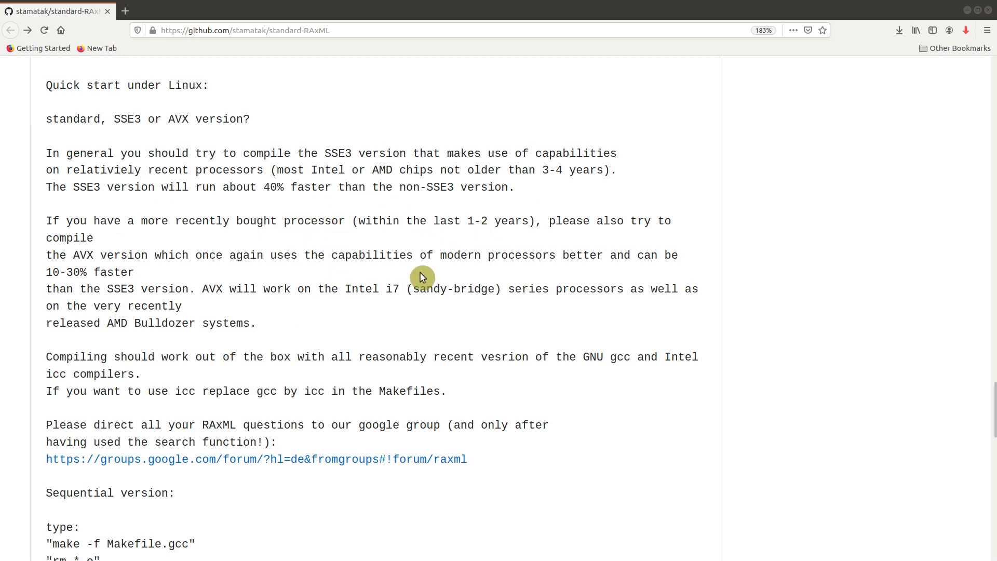
double_click(488, 221)
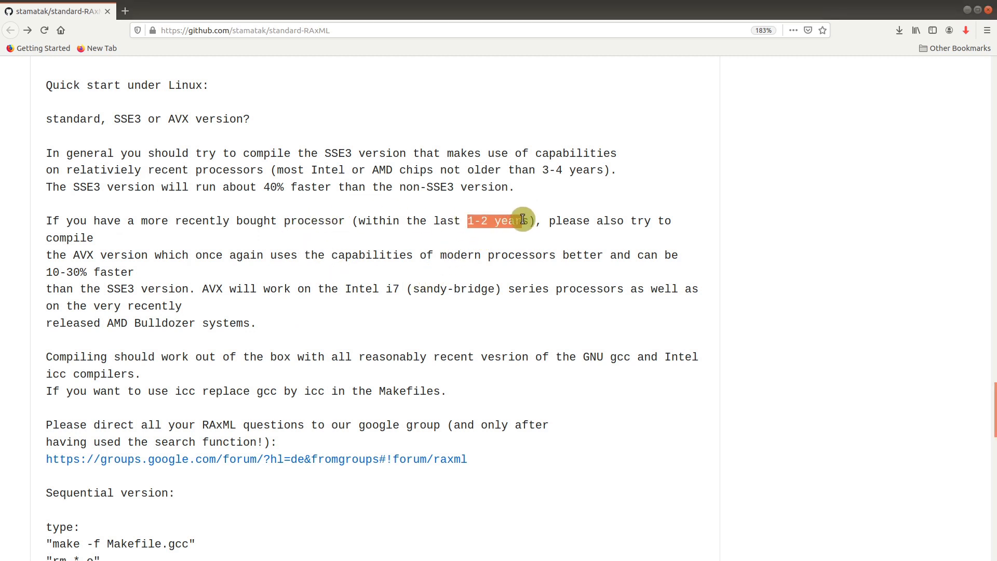
left_click(498, 227)
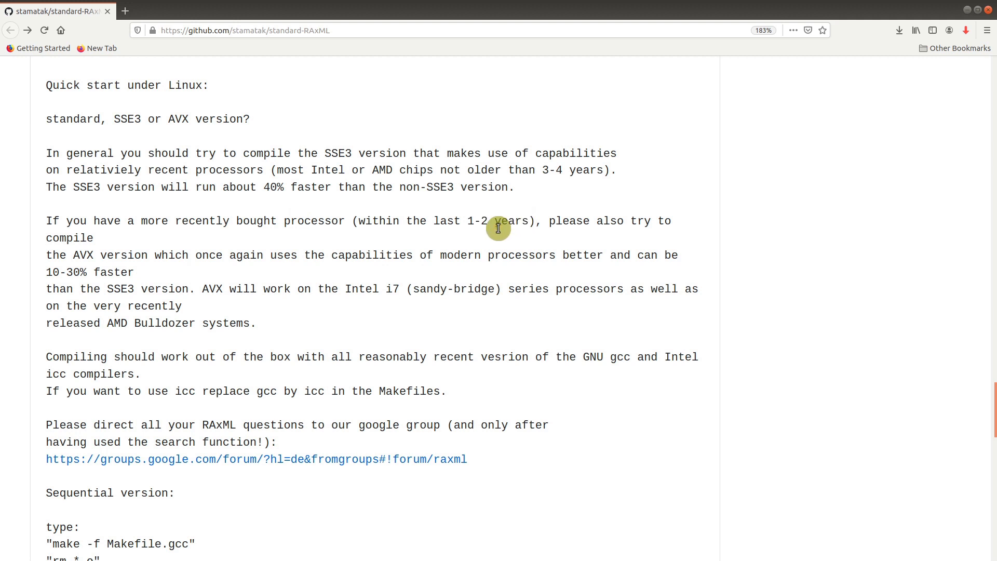
mouse_move(332, 277)
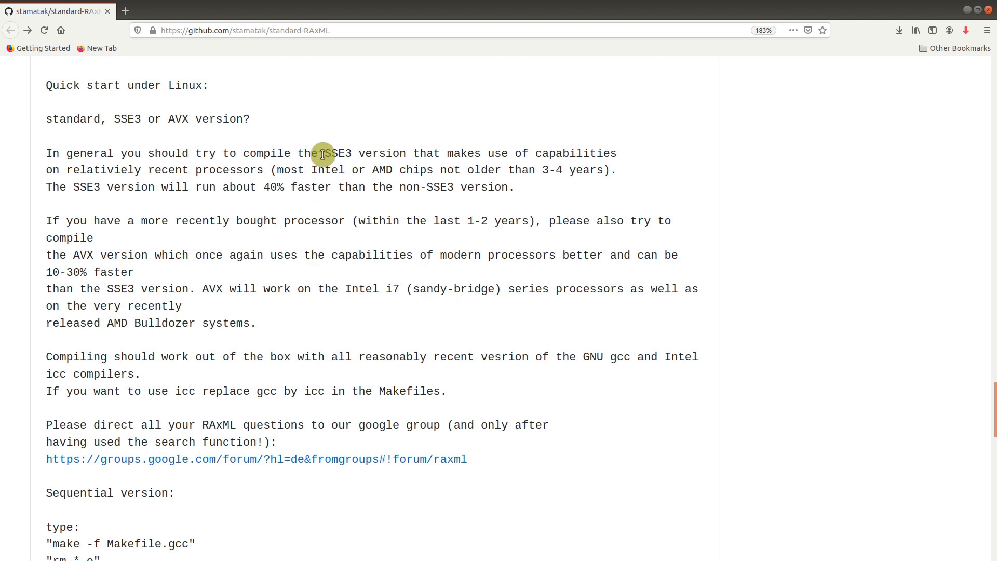
double_click(338, 153)
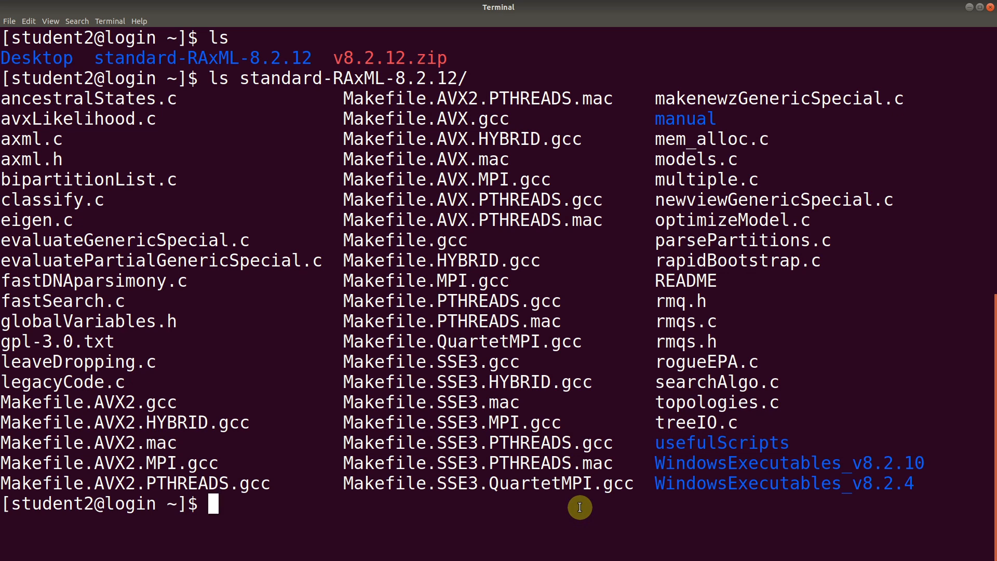
mouse_move(354, 447)
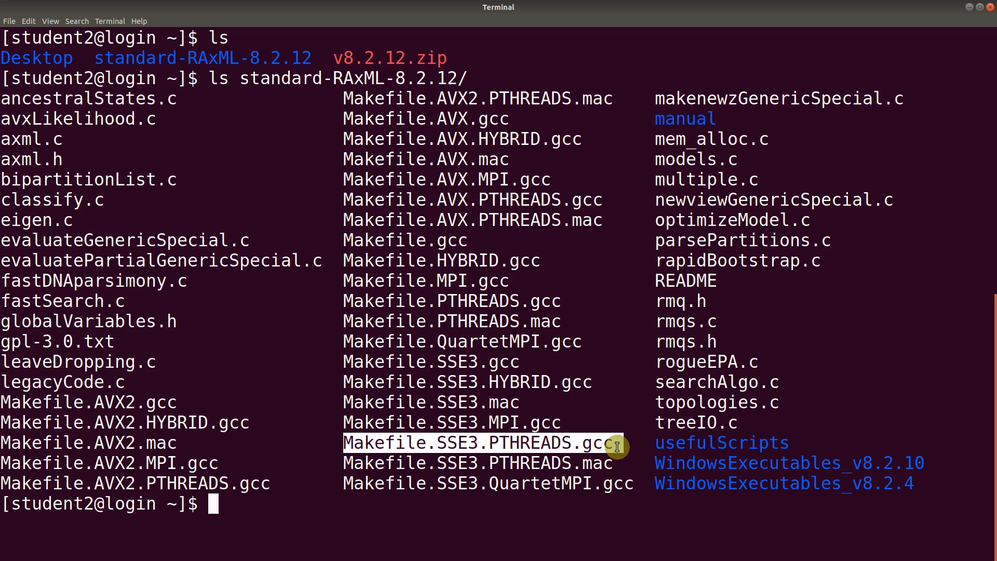
mouse_move(564, 525)
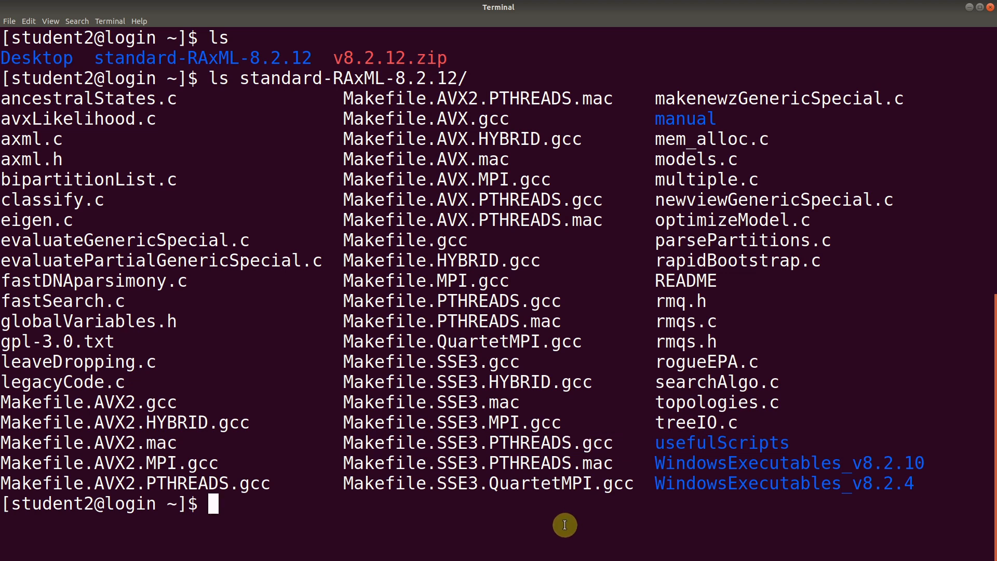
mouse_move(526, 530)
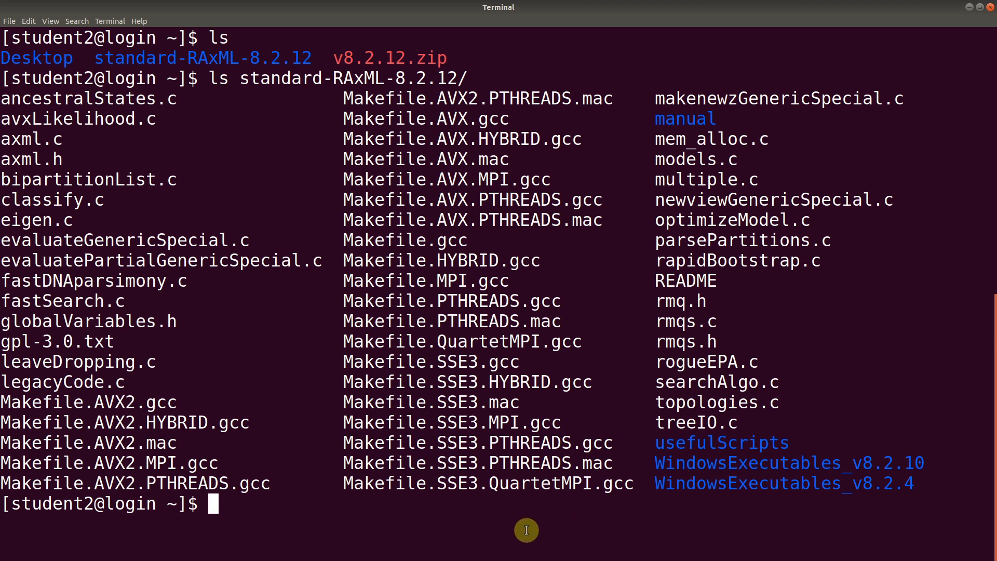
mouse_move(592, 519)
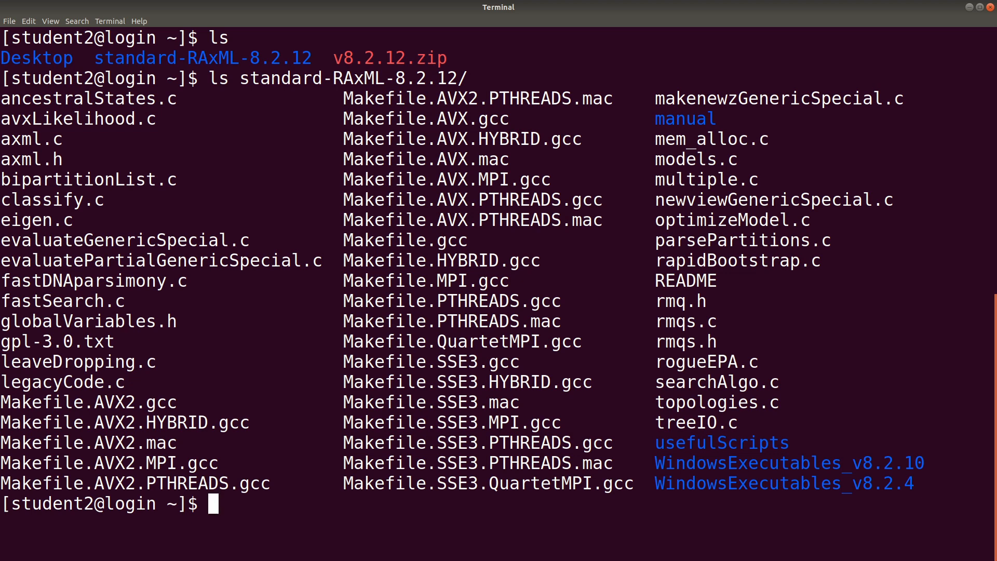
Clear the Terminal screen.
type("c")
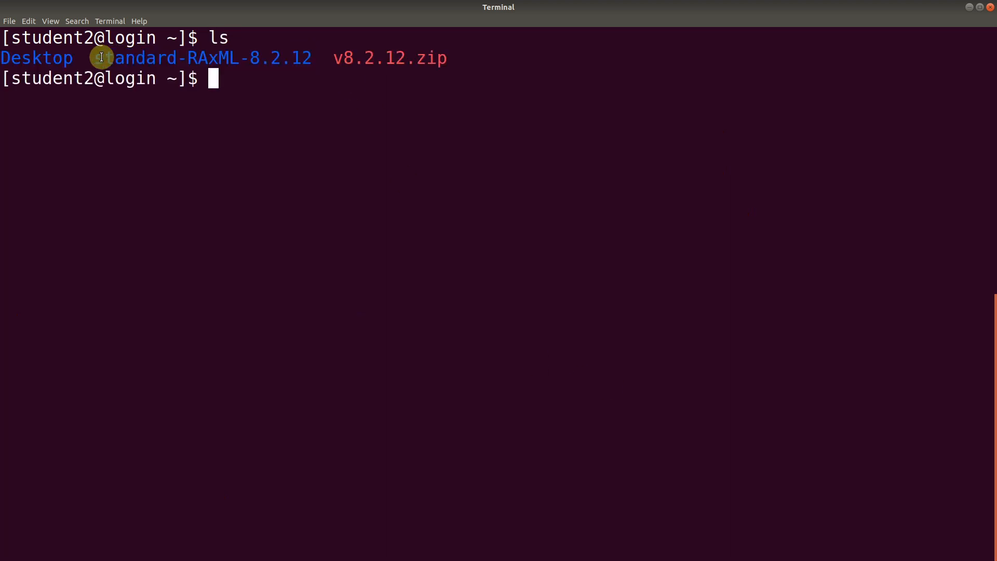
mouse_move(288, 85)
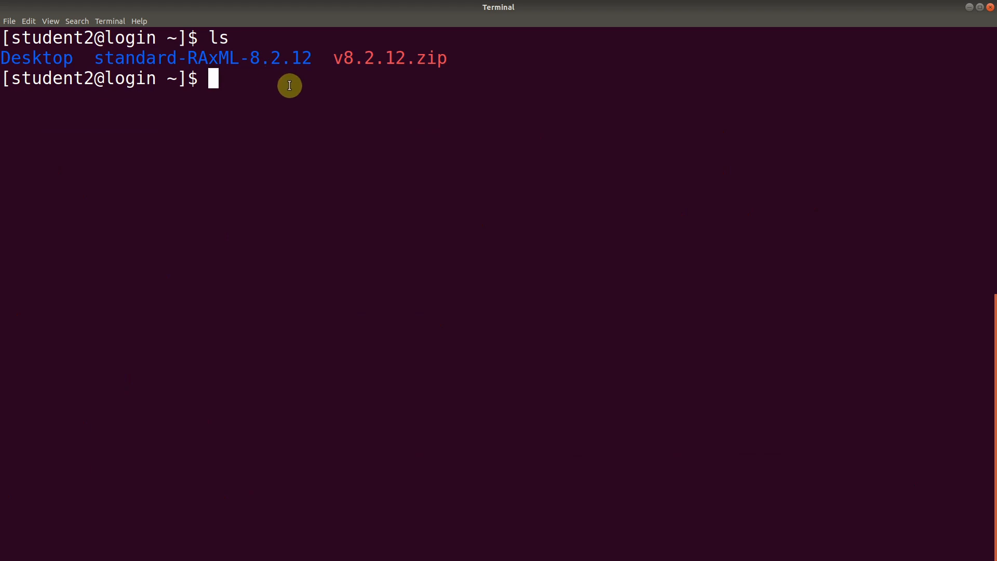
Change into standard-RAxML-8.2.12/ and clear the screen.
type("c")
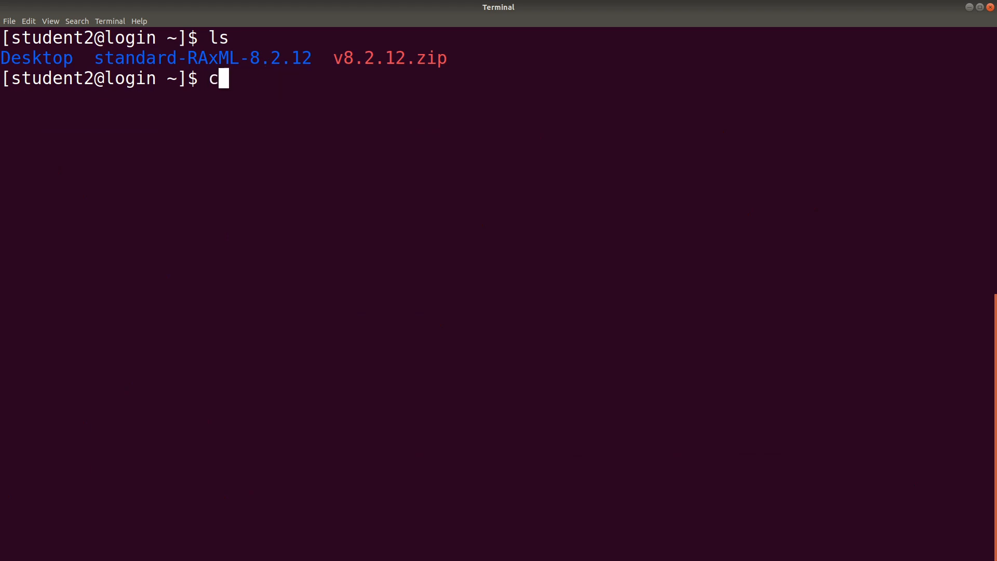
type("d standard-RAxML-8.2.12/")
type("ls")
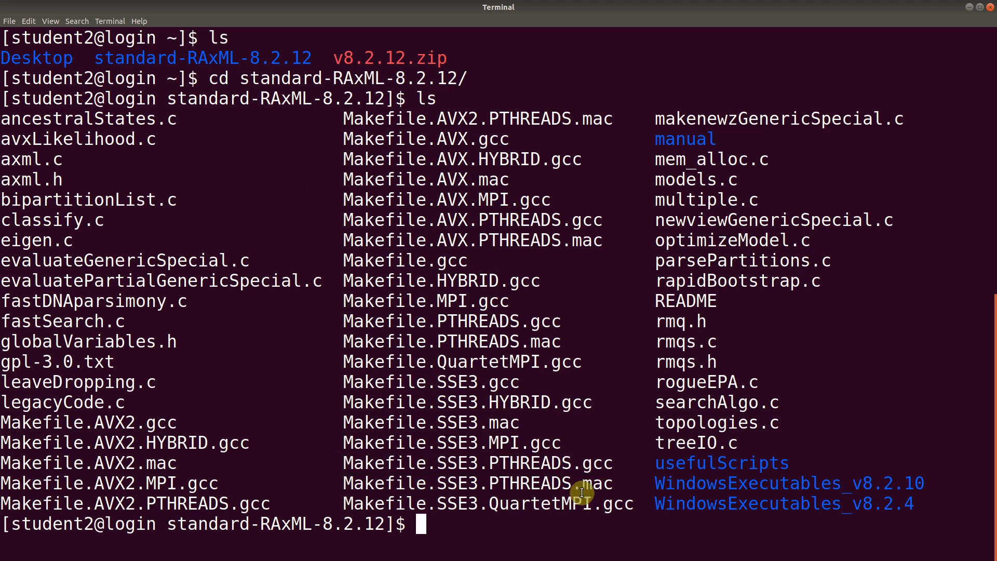
type("clear")
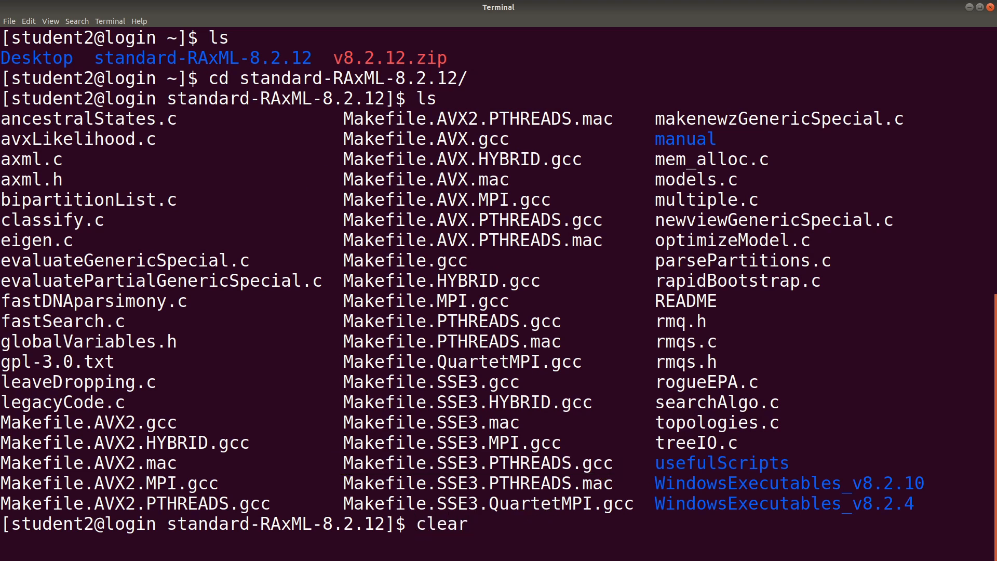
key("Return")
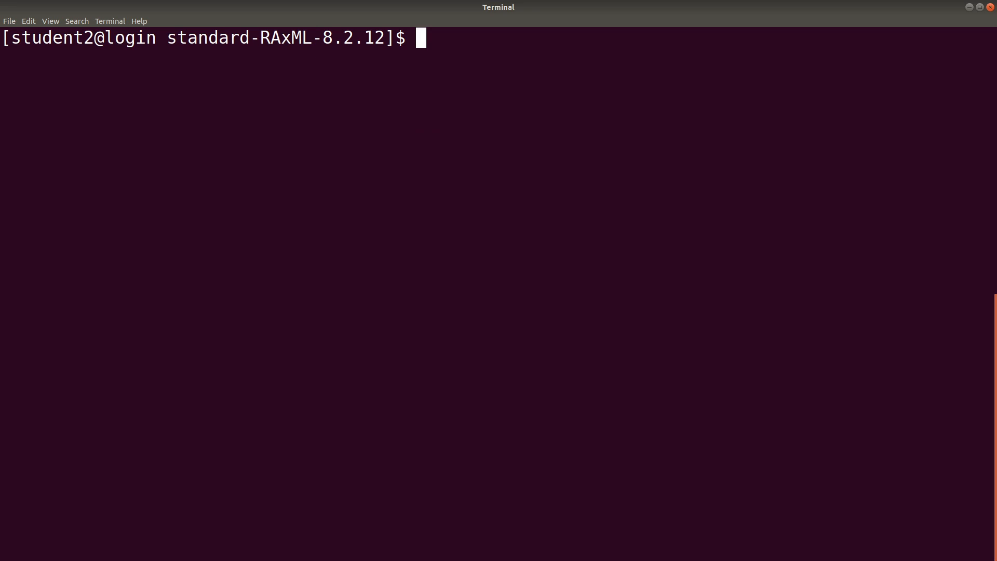
Build with make -f Makefile.SSE3.PTHREADS.gcc, correcting the mistyped makefile name.
type("make")
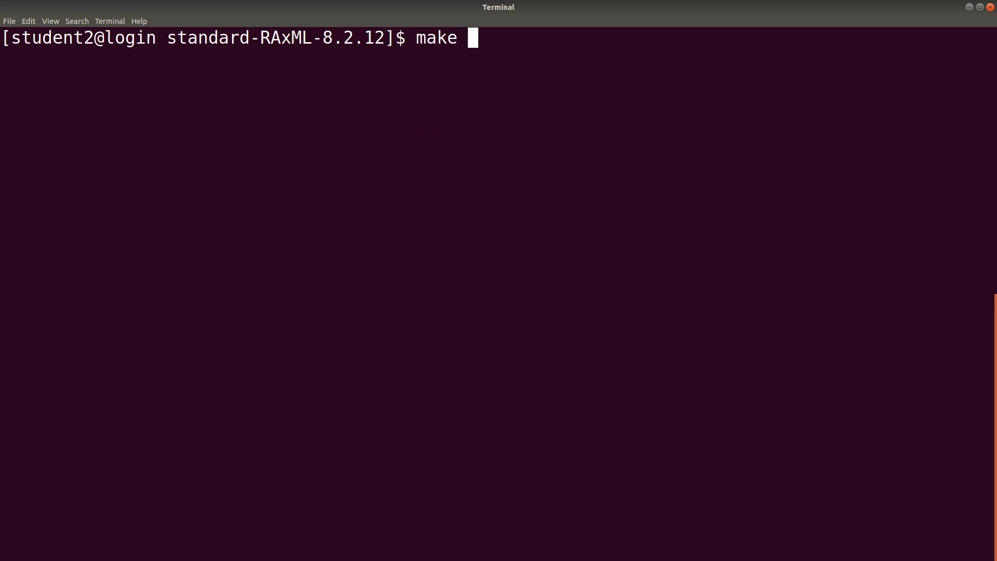
type("-")
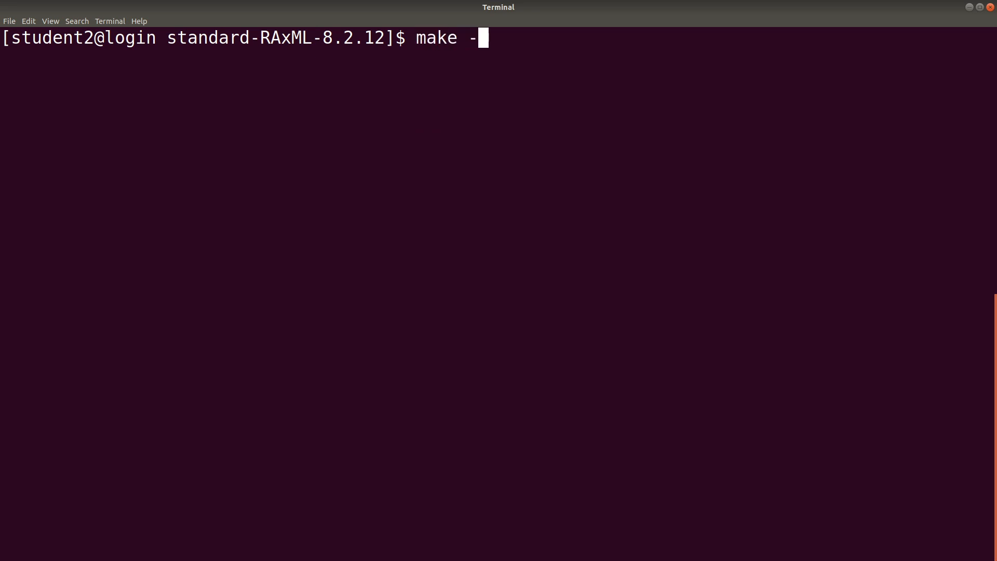
type("f Ma")
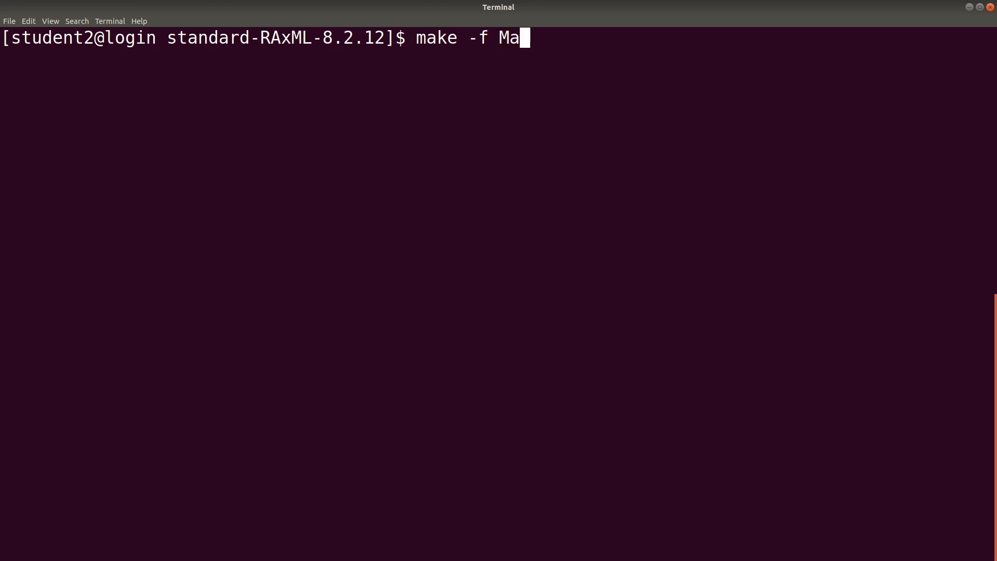
type("kefile.")
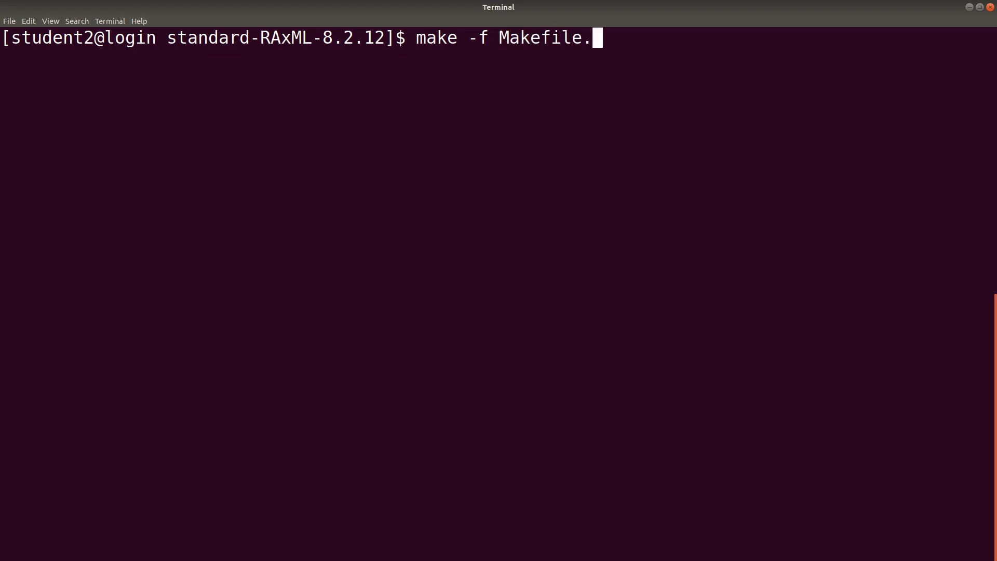
type("P")
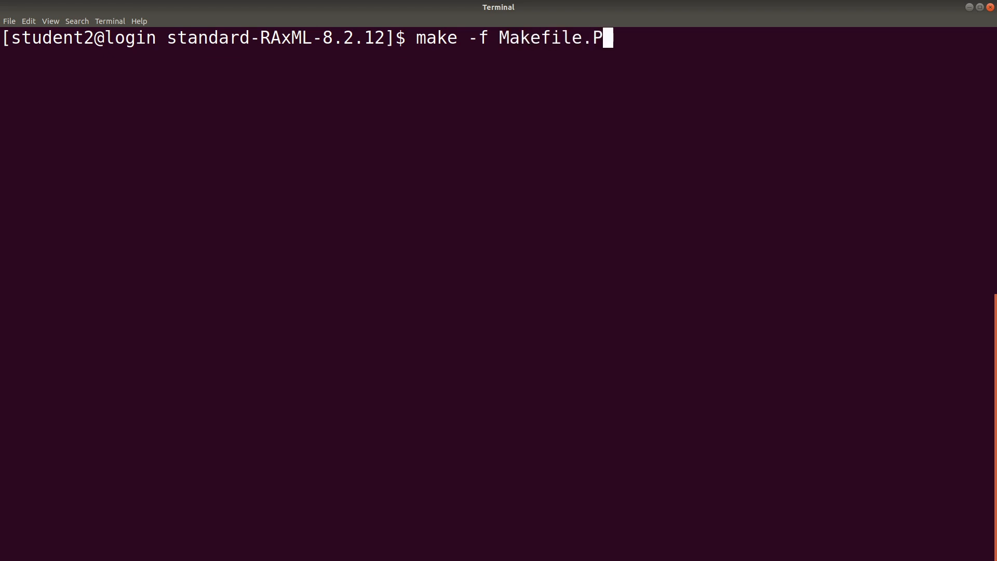
type("THREAD")
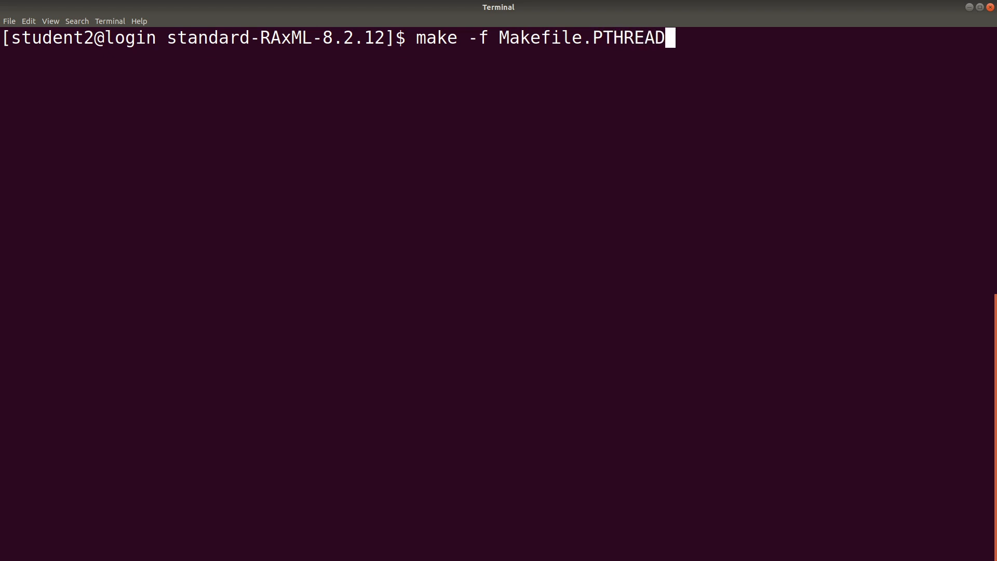
key("BackSpace")
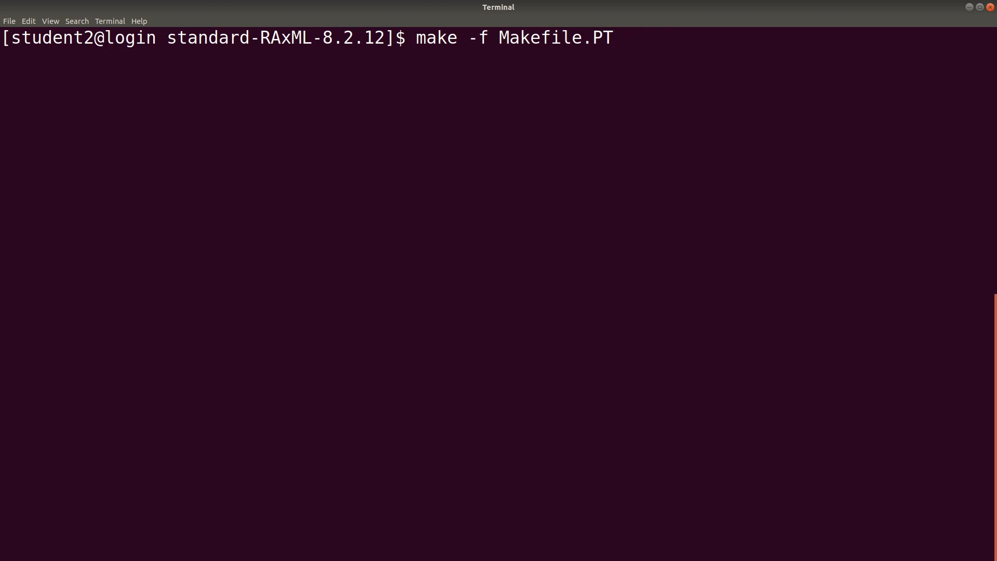
key("BackSpace")
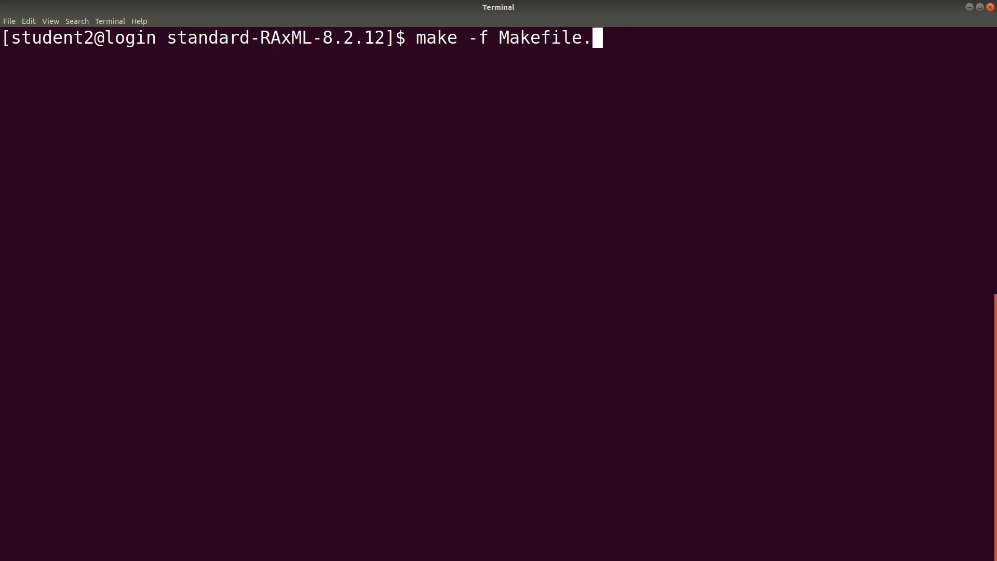
type("SS")
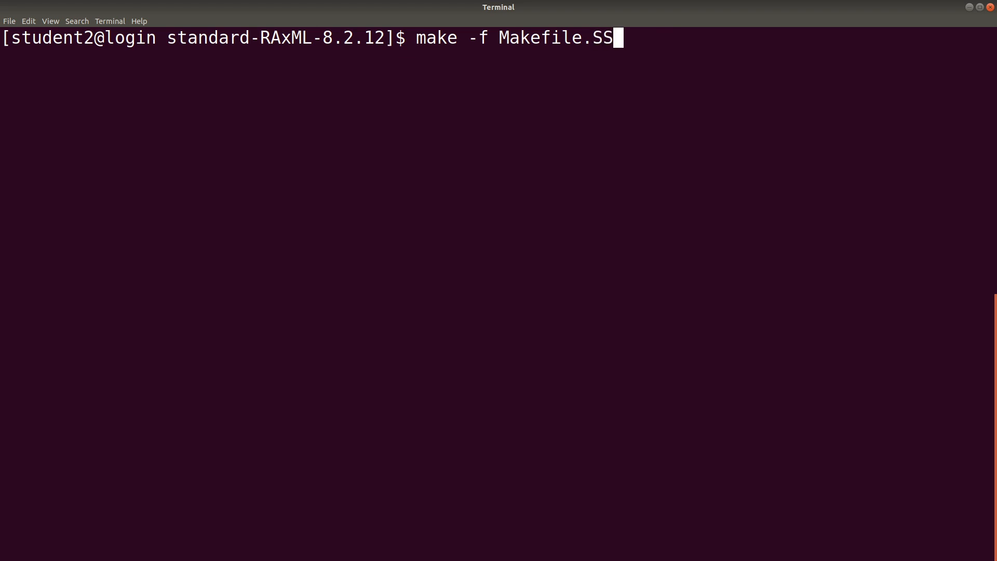
type("E3")
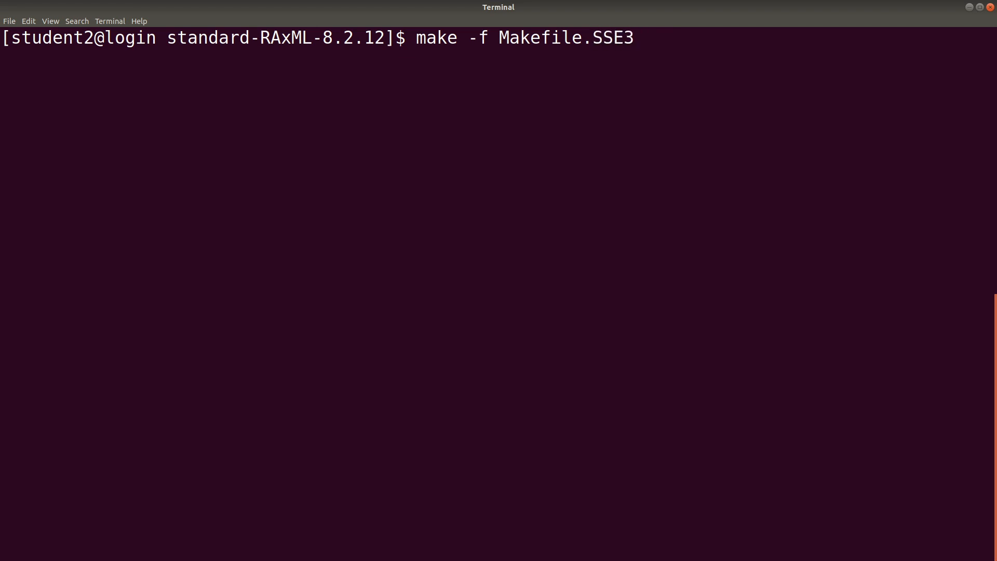
type(".PTH")
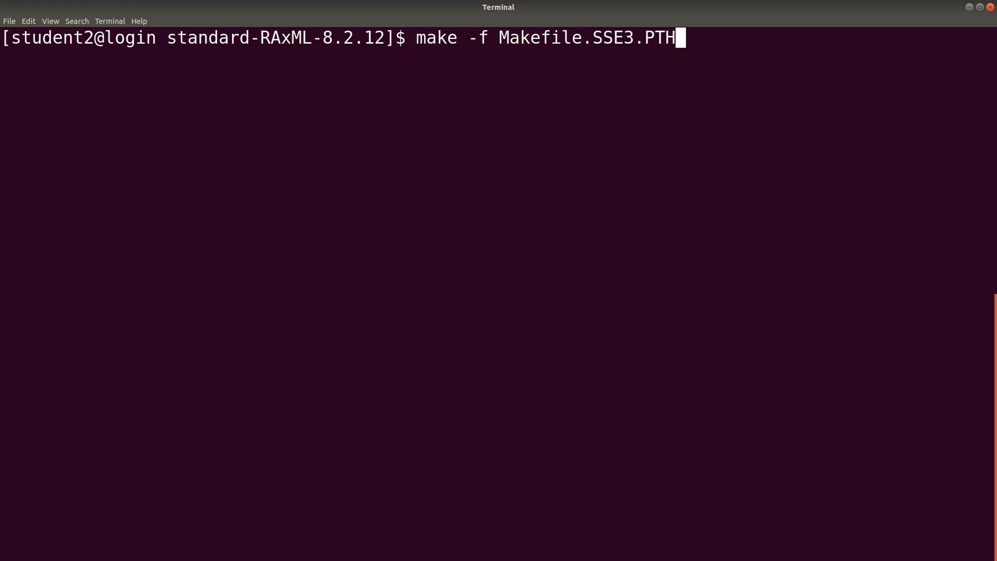
type("READS.g")
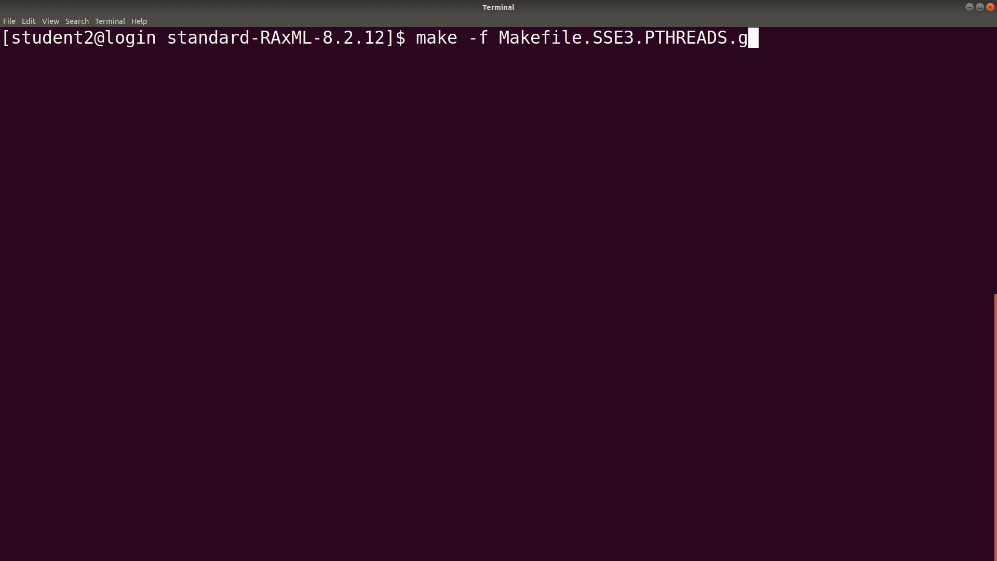
type("cc")
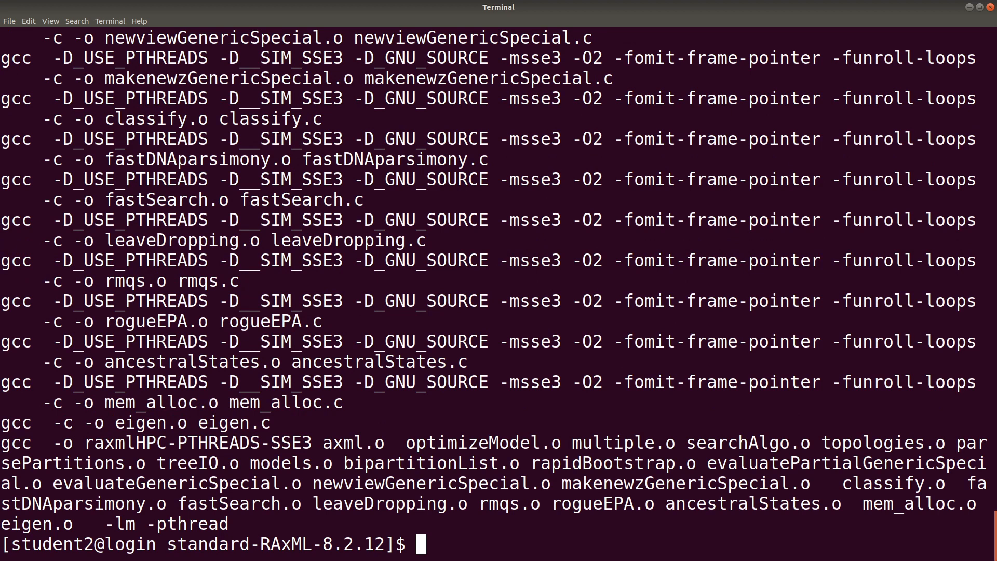
type("cle")
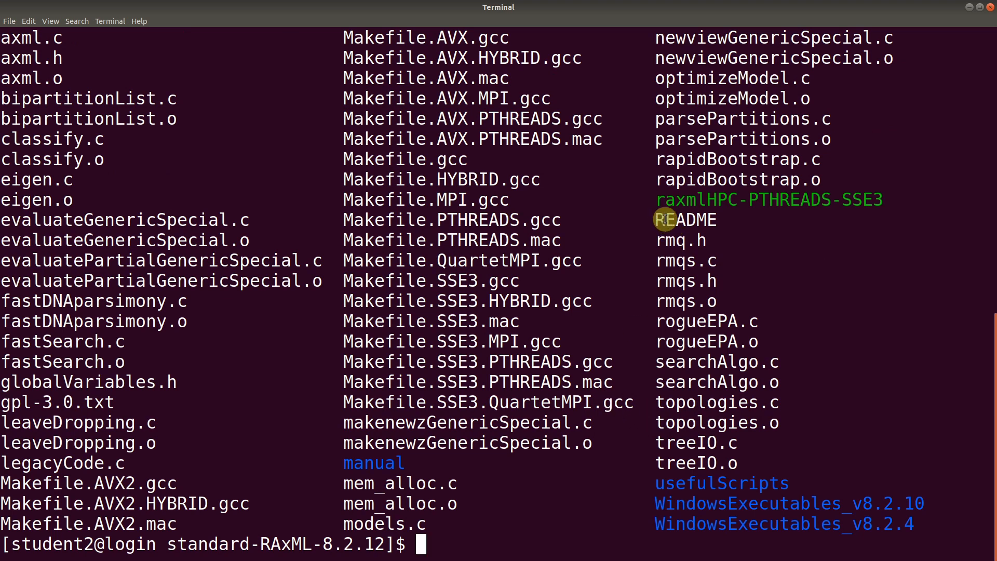
Check the listing for the raxmlHPC-PTHREADS-SSE3 executable by double-clicking in the output.
double_click(768, 199)
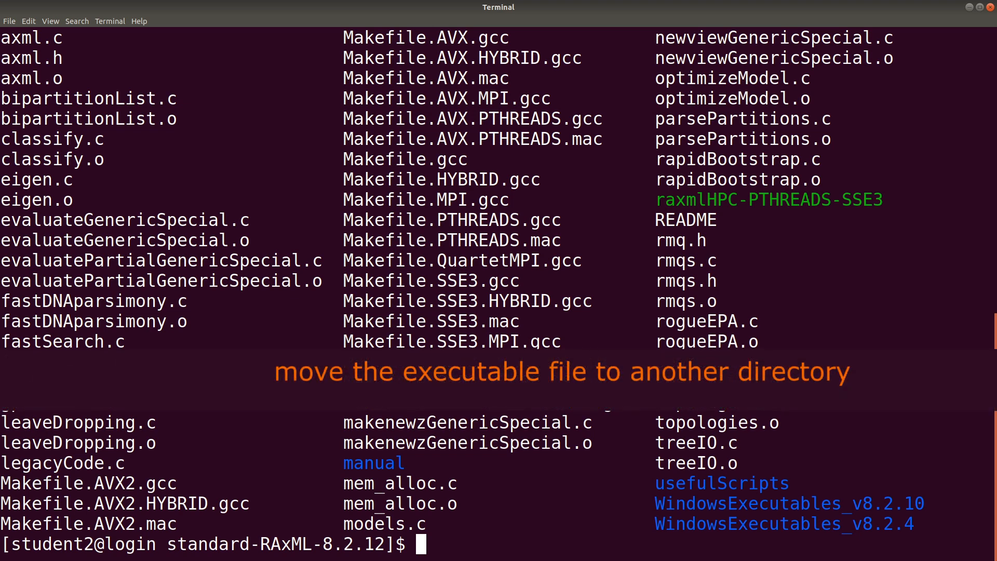
double_click(768, 199)
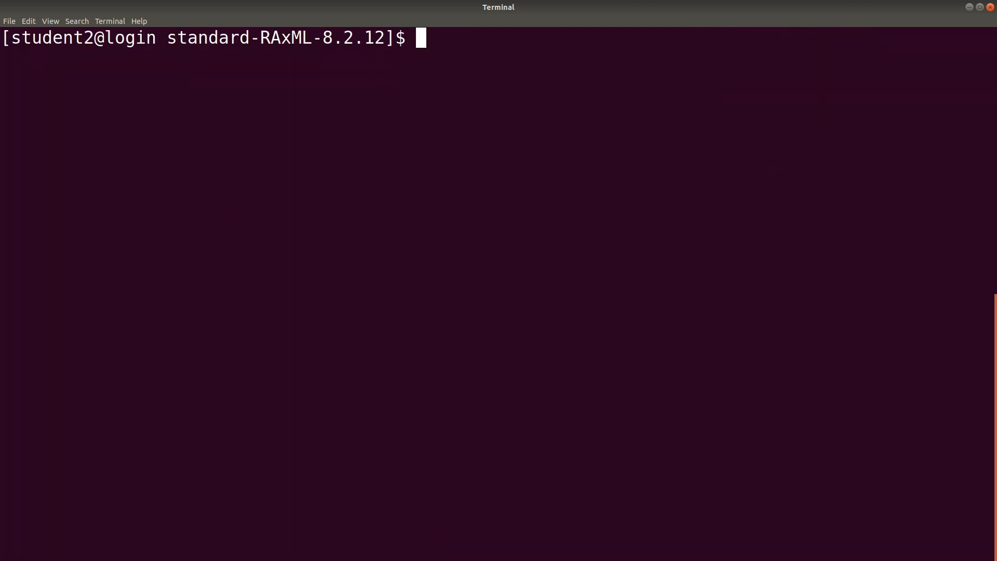
Go up to home with cd ../, list it, and mkdir apps.
type("cd ../")
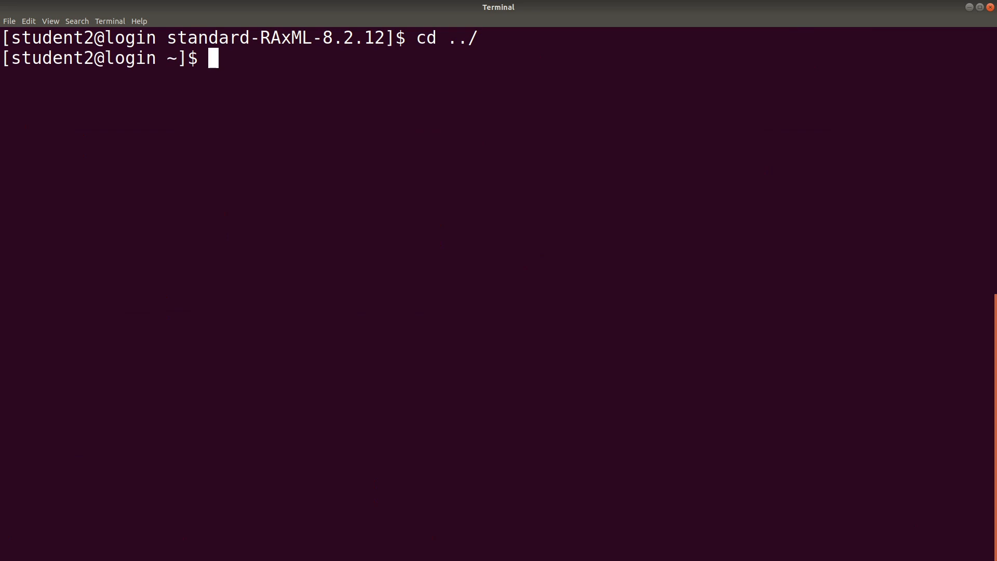
type("ls")
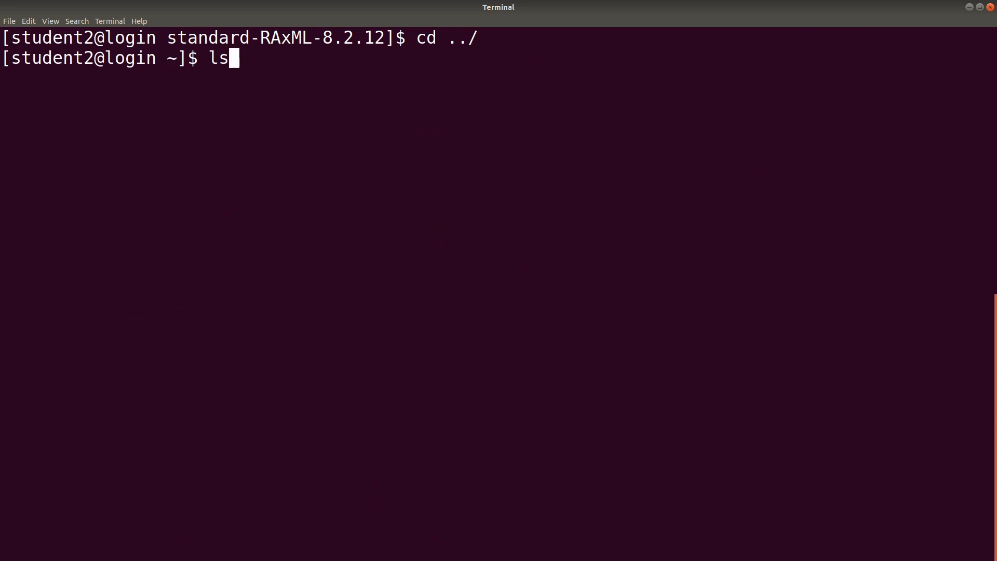
key("Return")
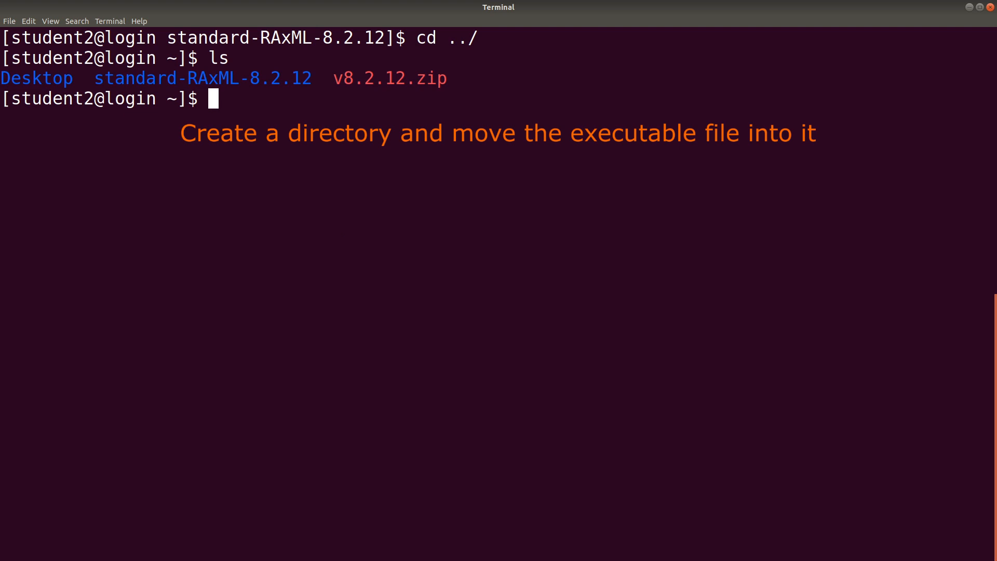
type("mkdir")
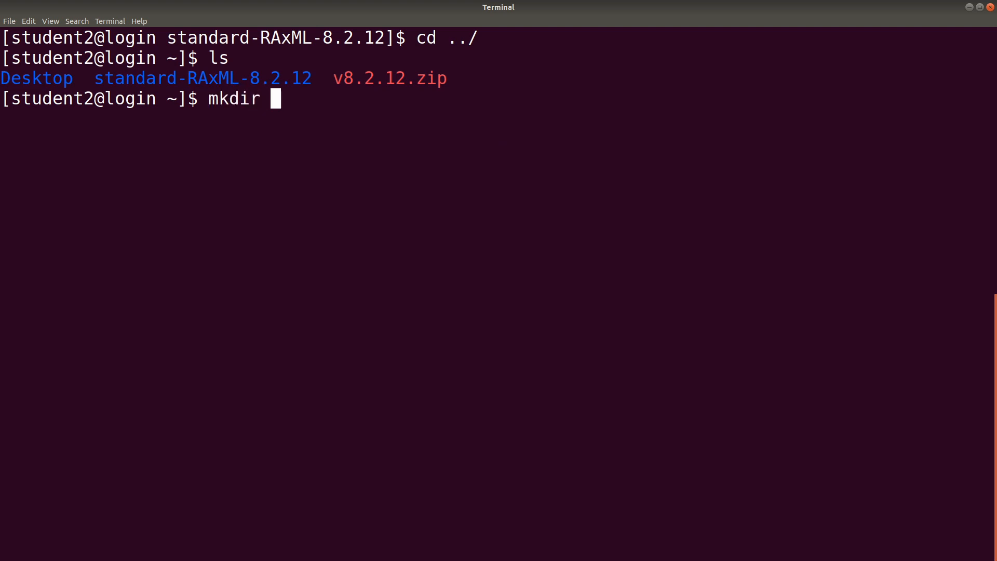
type("apps")
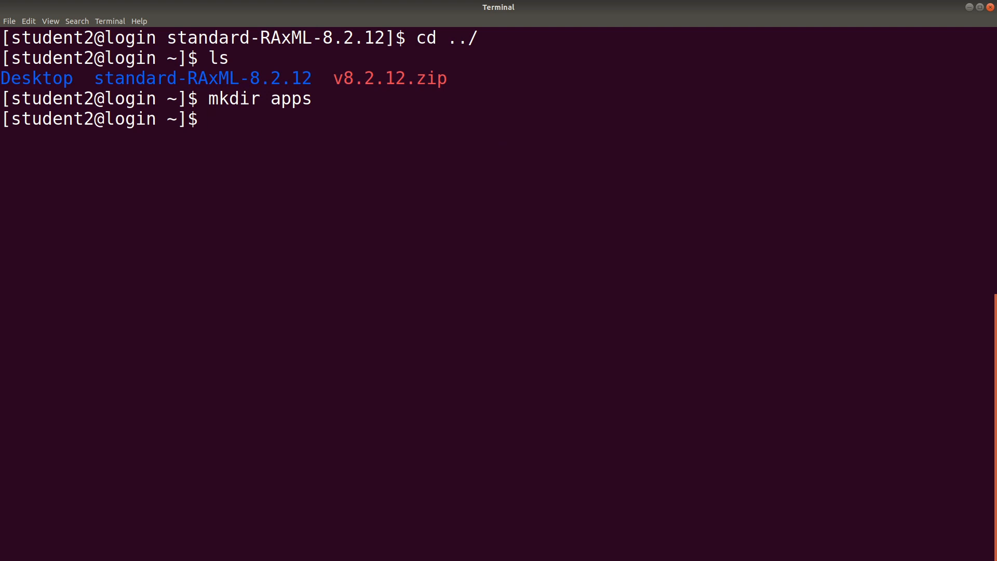
List standard-RAxML-8.2.12 to spot raxmlHPC-PTHREADS-SSE3, then clear the screen.
type("l")
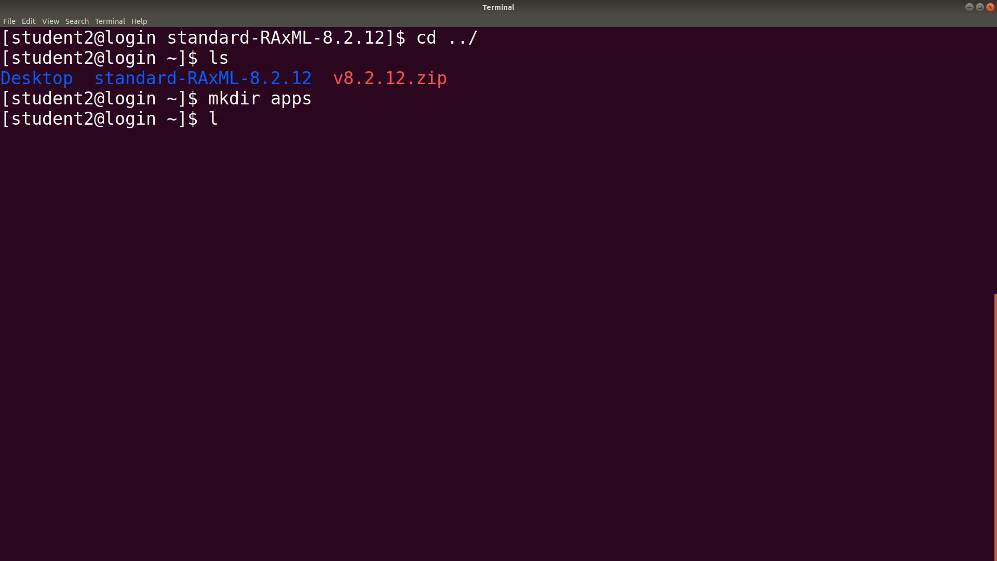
type("s st")
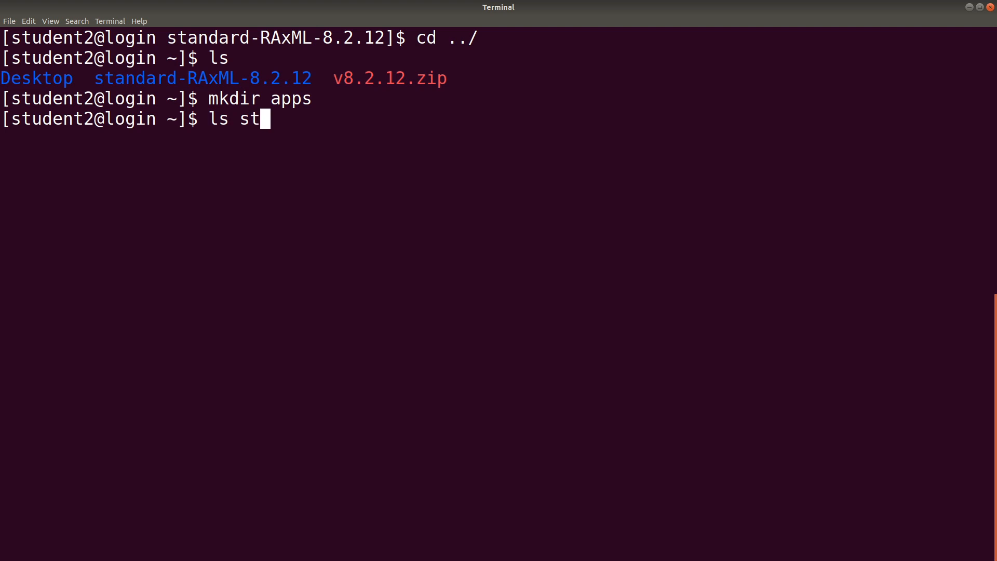
key("Tab")
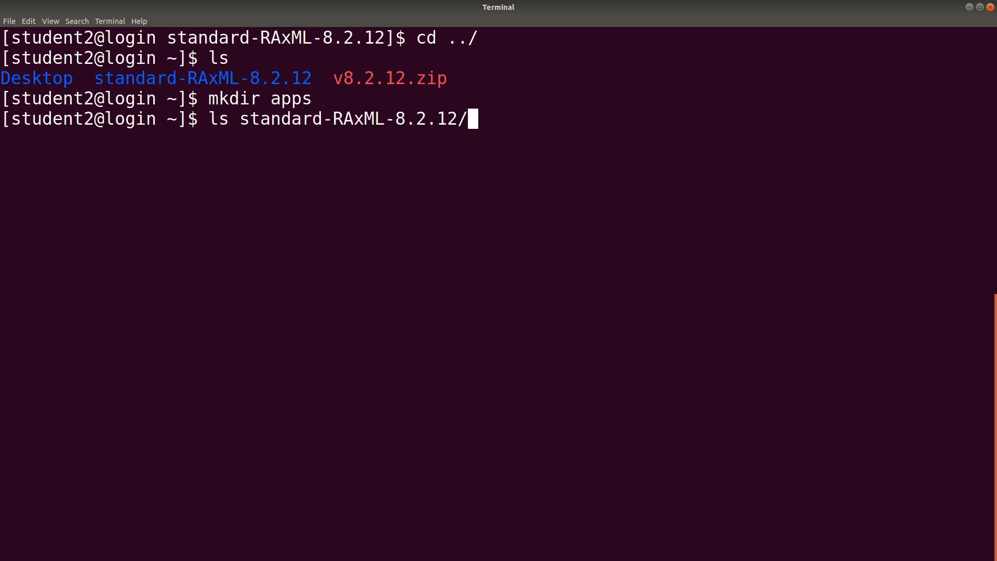
key("Return")
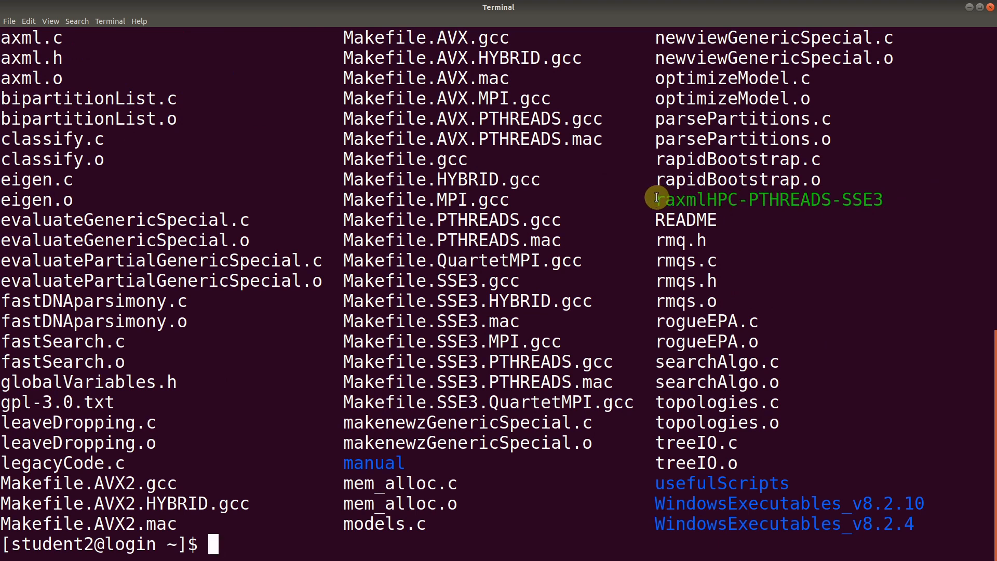
double_click(686, 199)
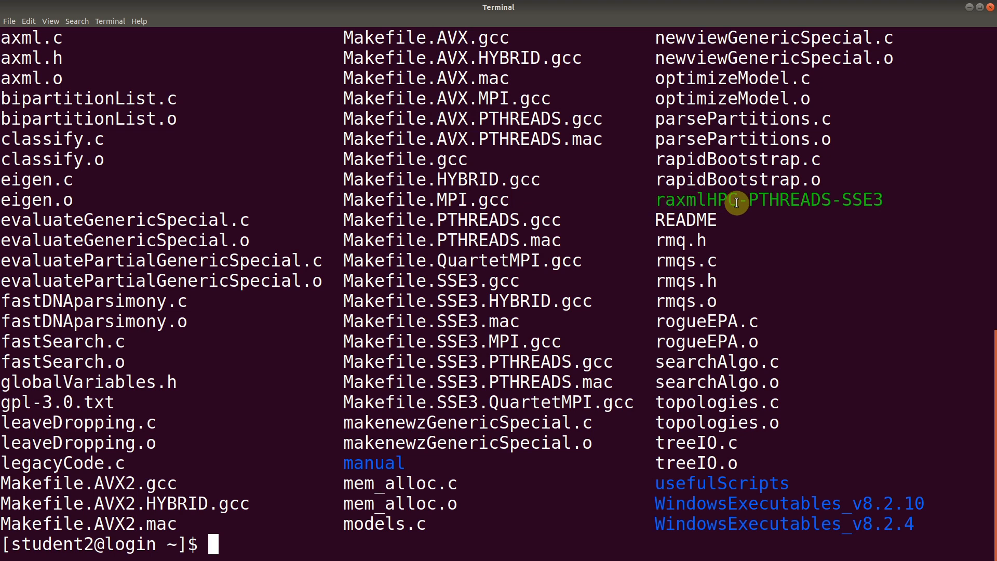
mouse_move(811, 264)
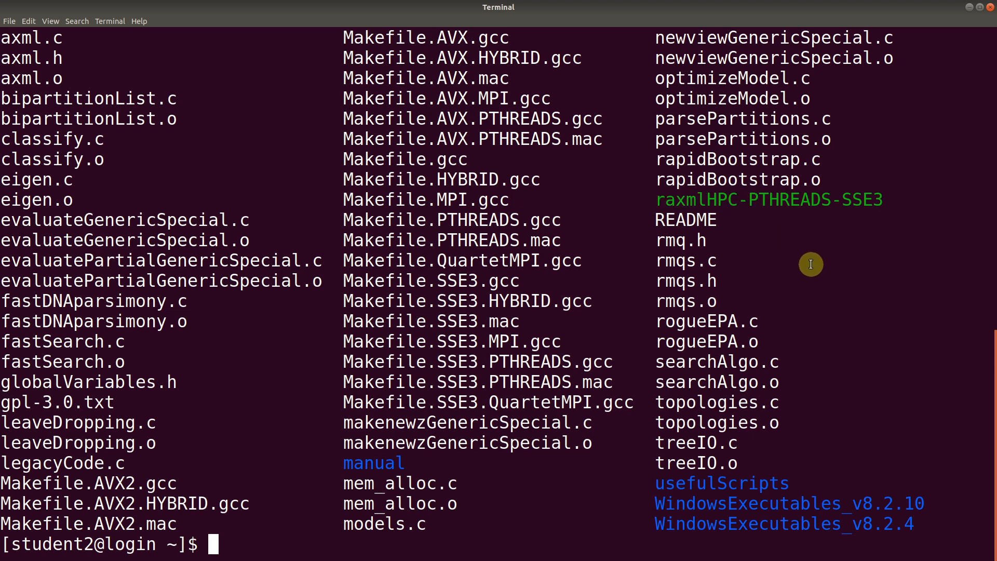
mouse_move(602, 390)
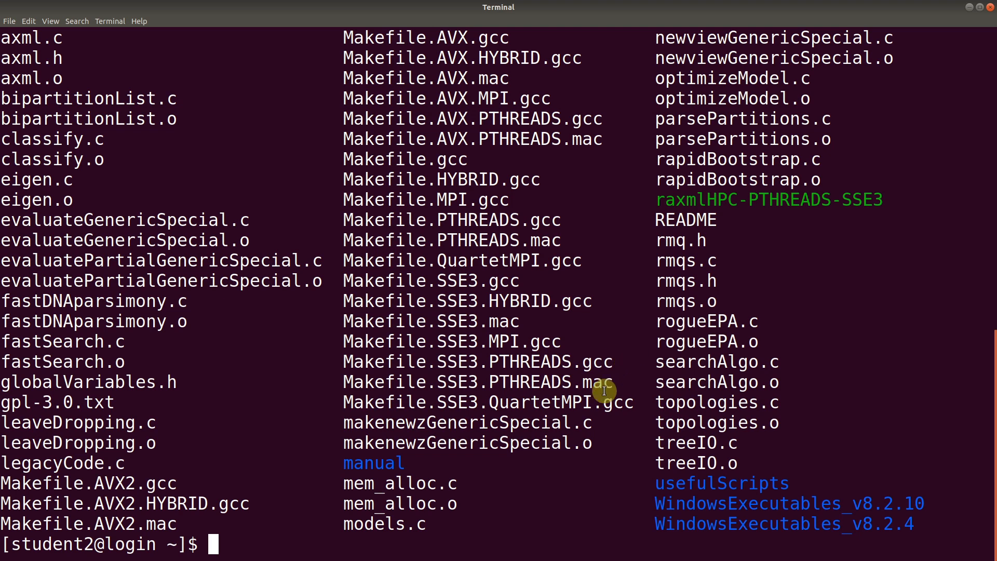
mouse_move(538, 405)
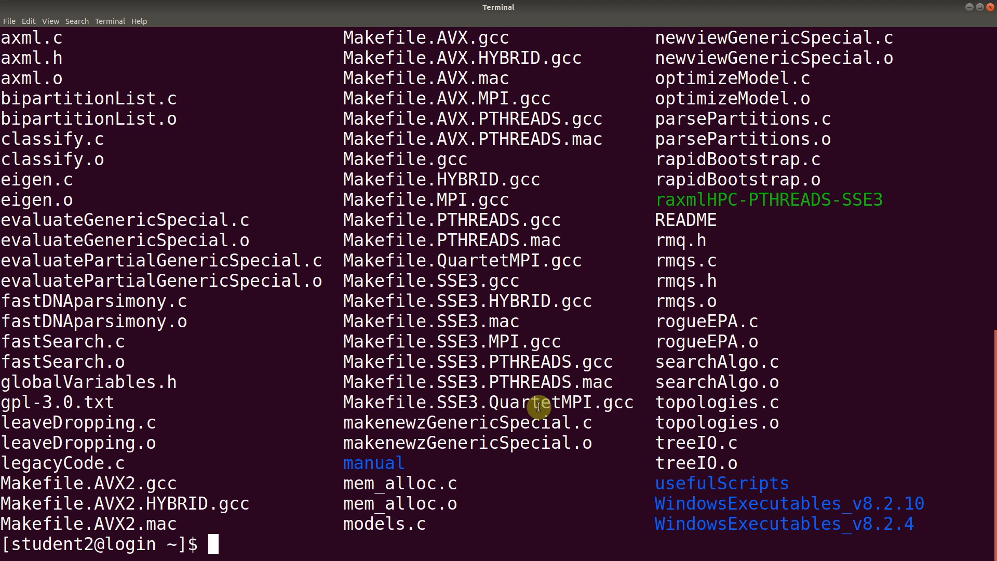
type("c")
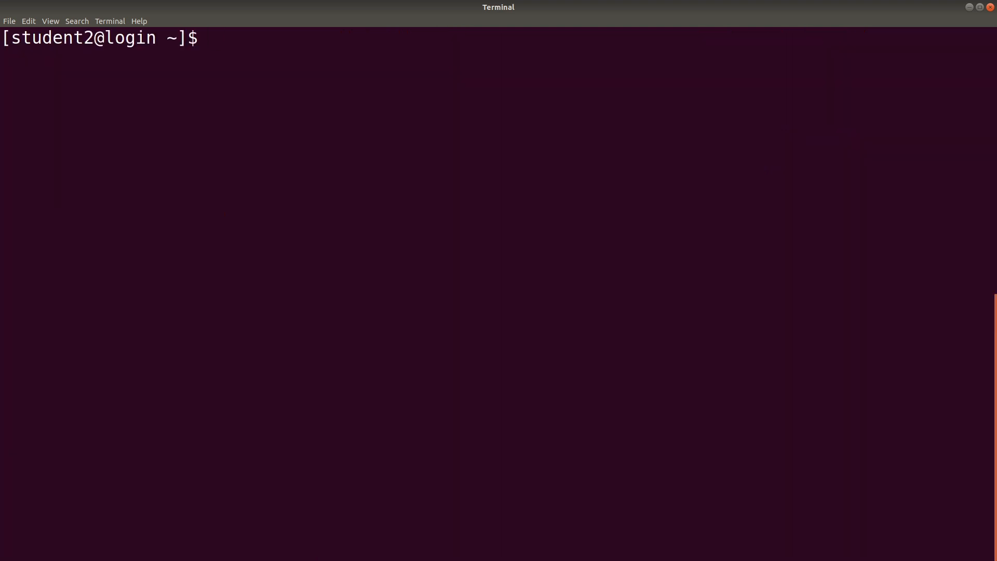
Run mv standard-RAxML-8.2.12/raxmlHPC-PTHREADS-SSE3 apps/raxmlHPC.
type("mv")
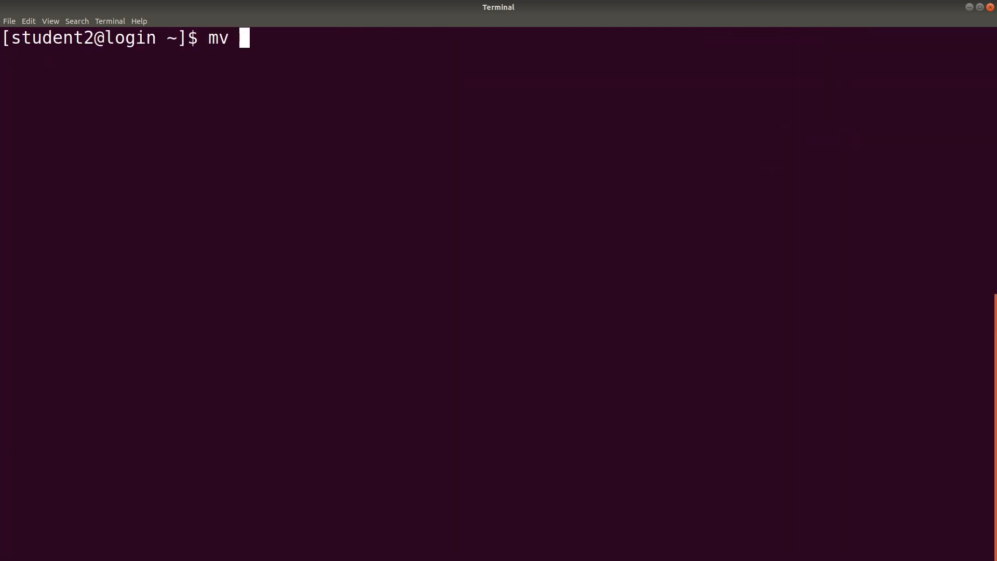
type("standard-RAxML-8.2.12/")
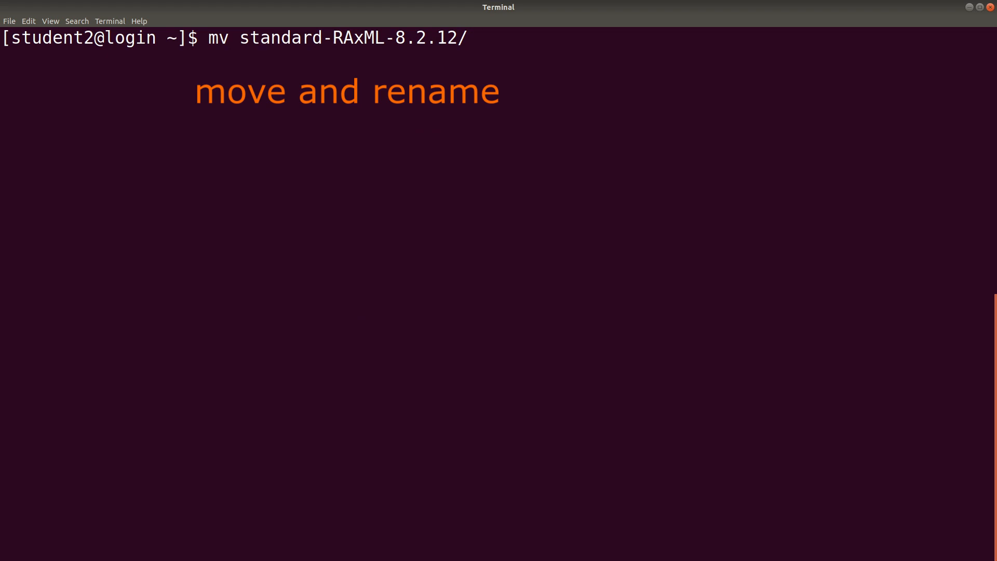
type("ra")
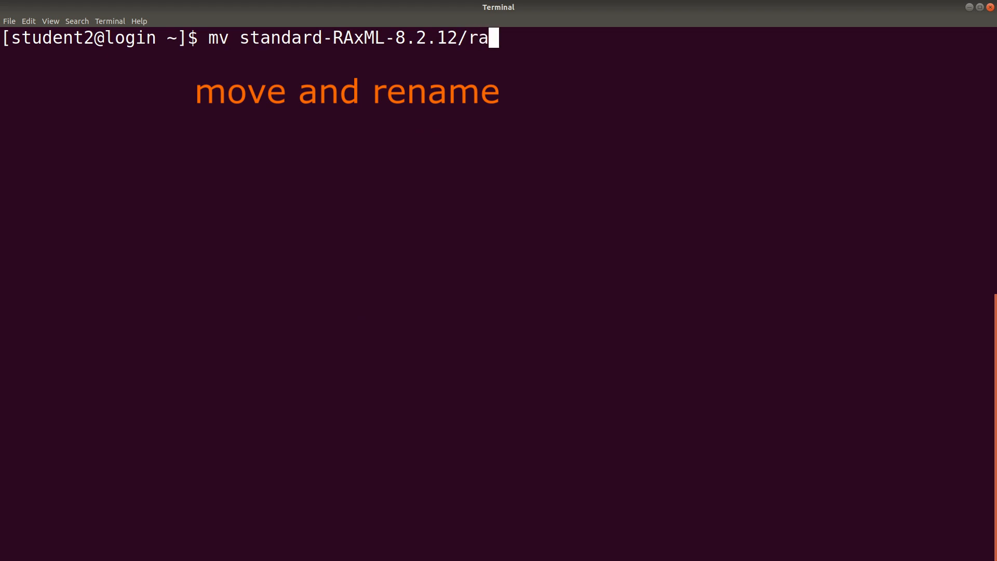
type("xmlHPC-PTHREADS-SSE3")
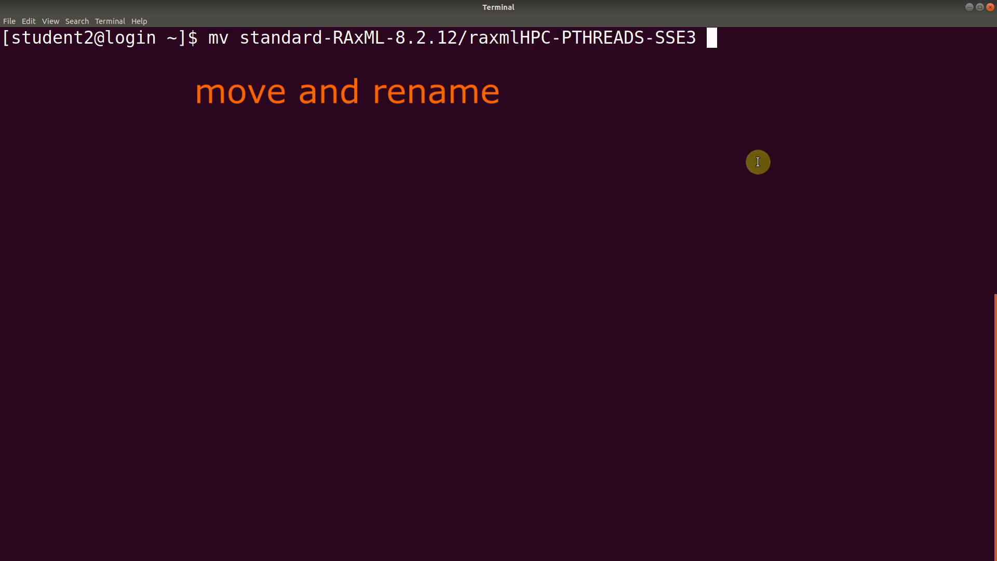
type("ap")
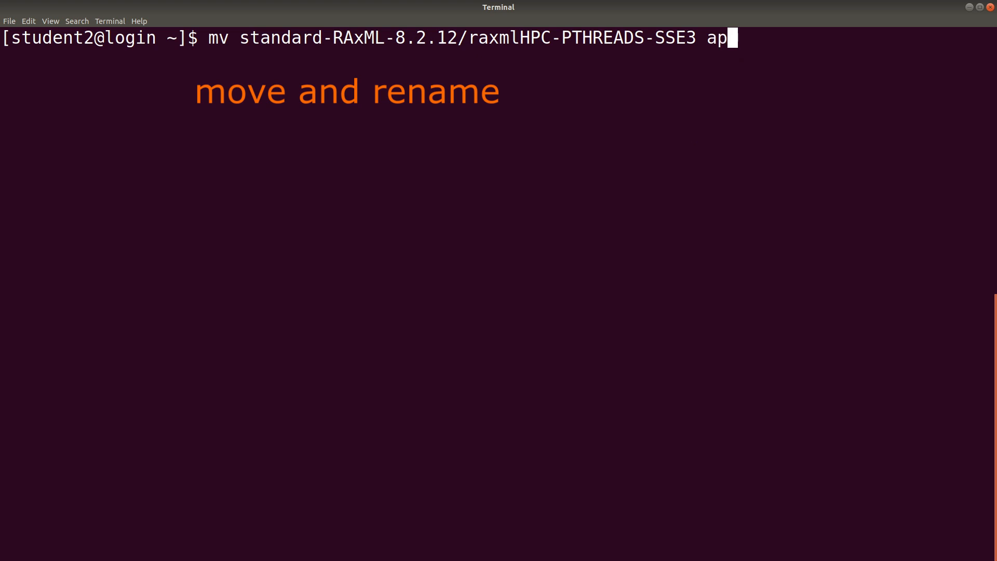
type("ps")
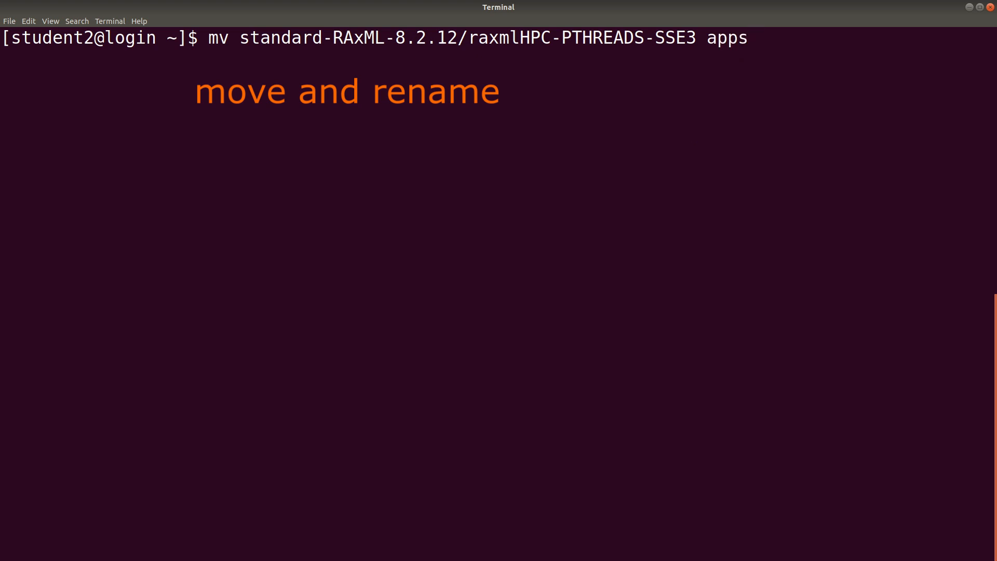
type("/")
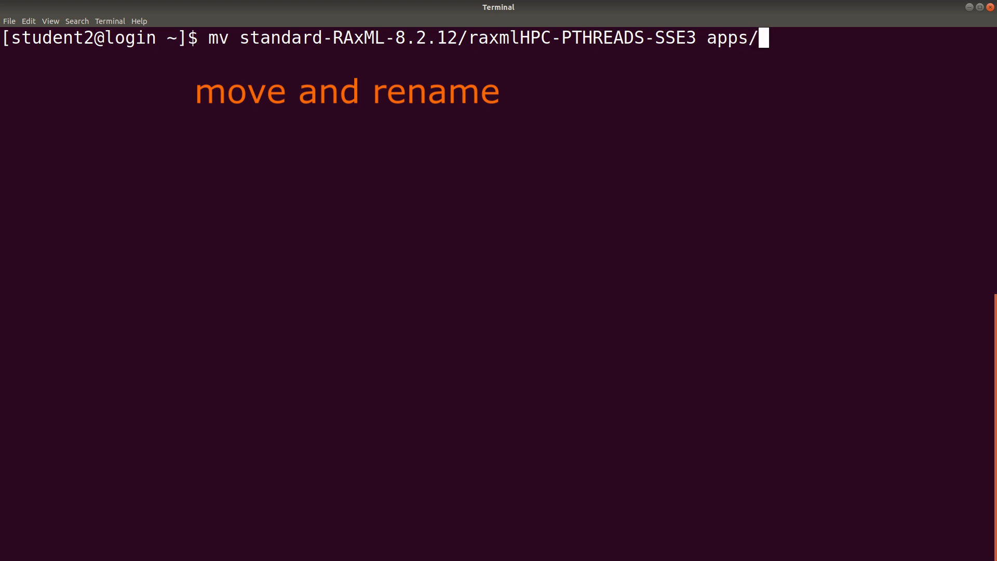
type("rax")
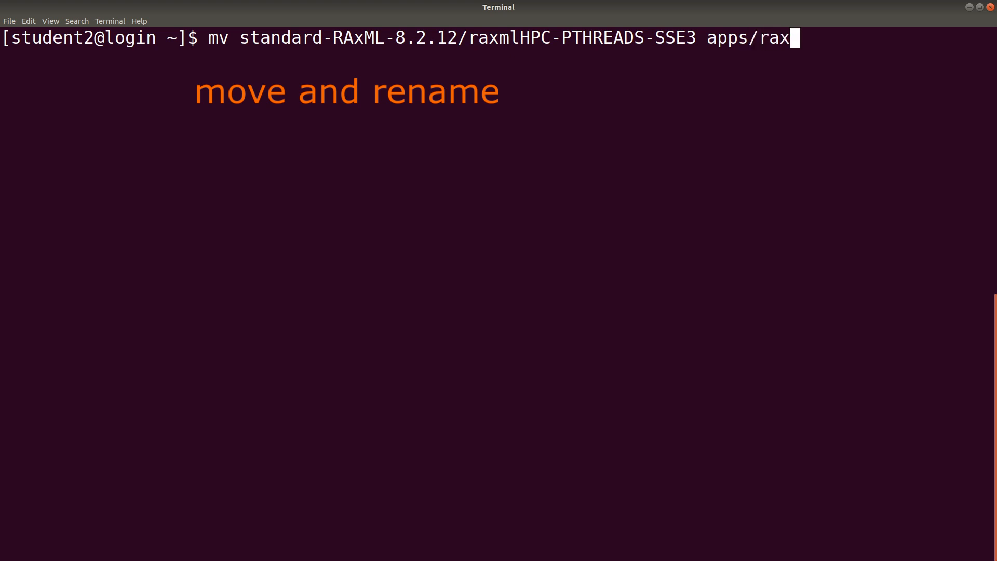
type("l")
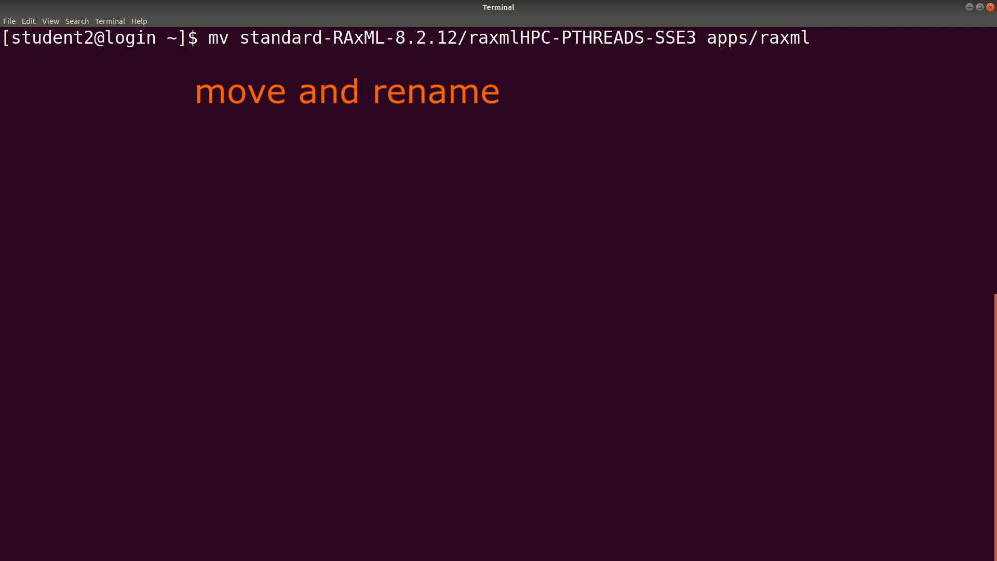
type("HPC")
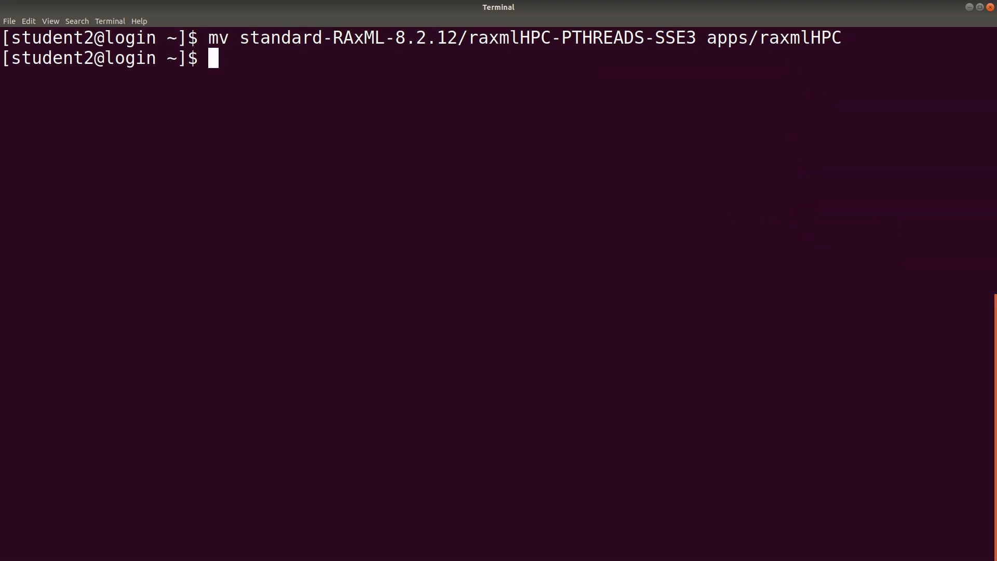
List apps to confirm raxmlHPC, then run apps/raxmlHPC and mark its thread-count warning.
type("ls")
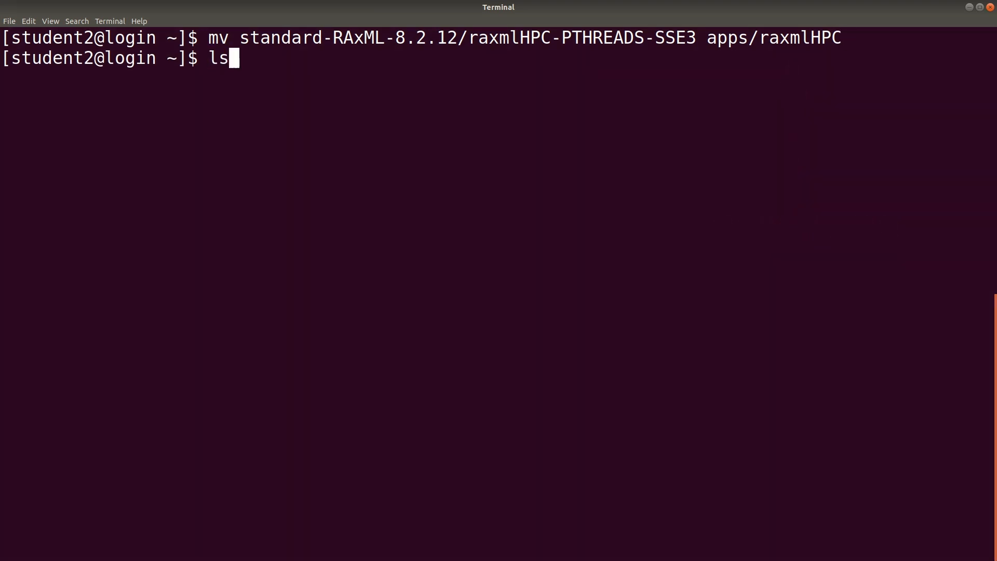
type("apps")
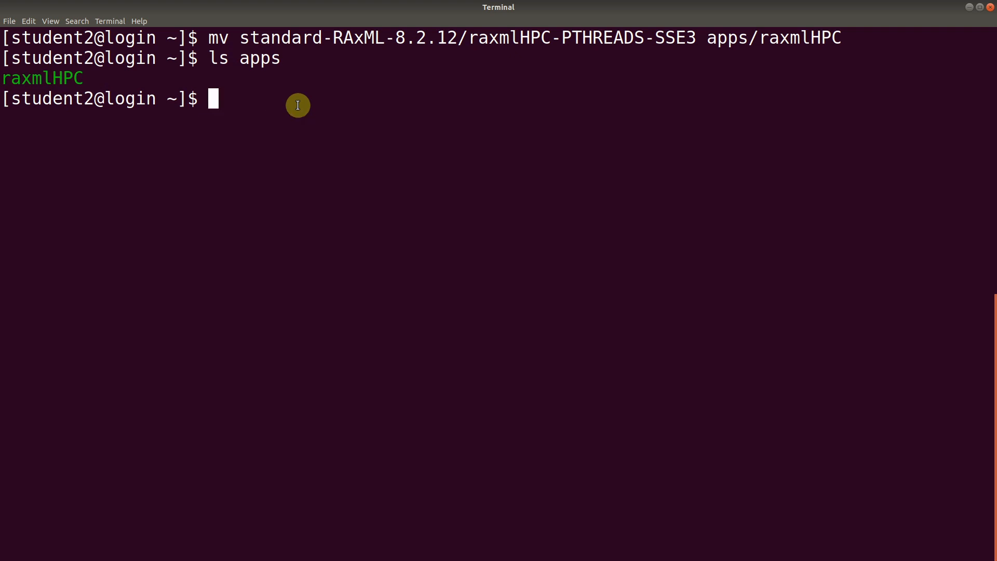
type("app")
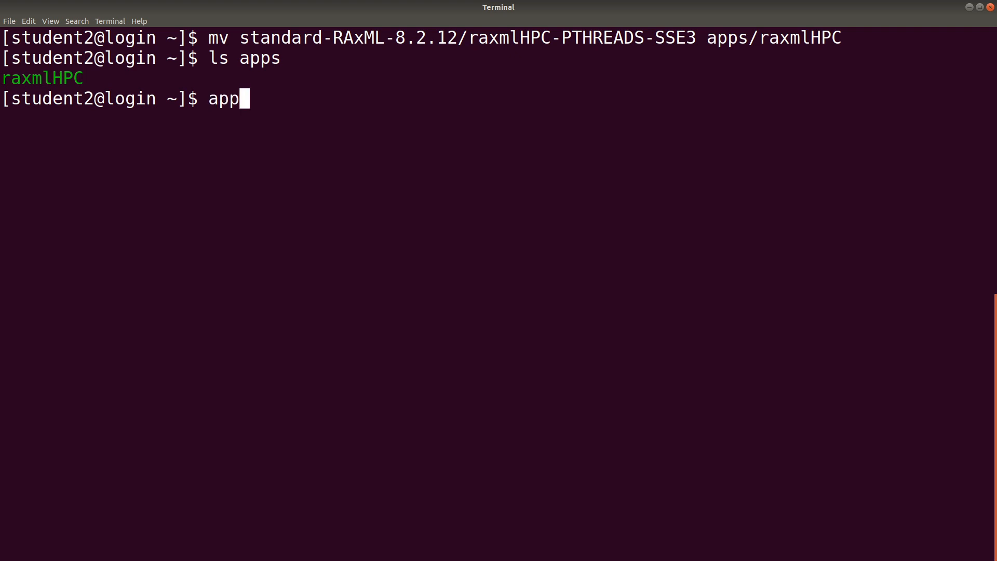
type("s/raxmlHPC")
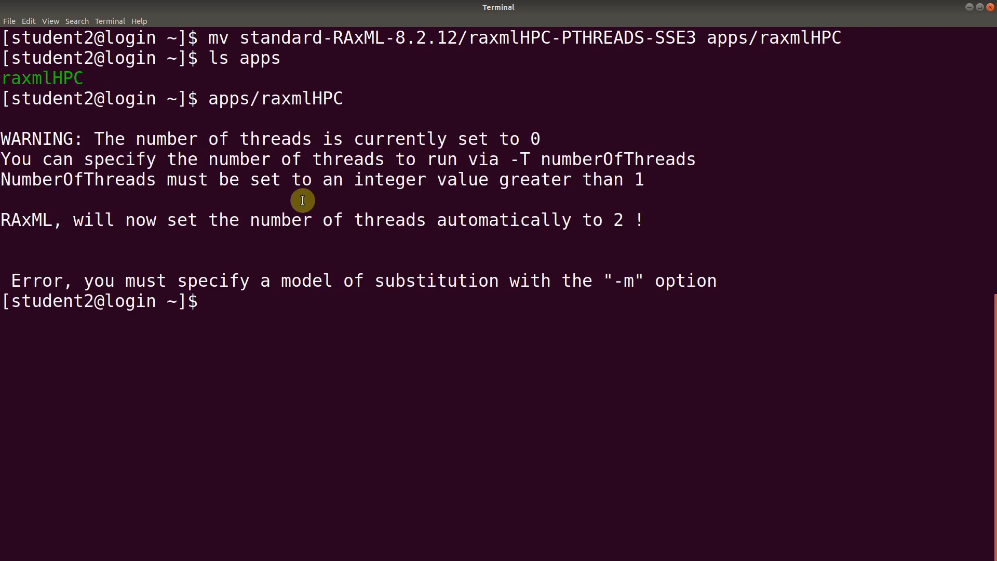
mouse_move(234, 181)
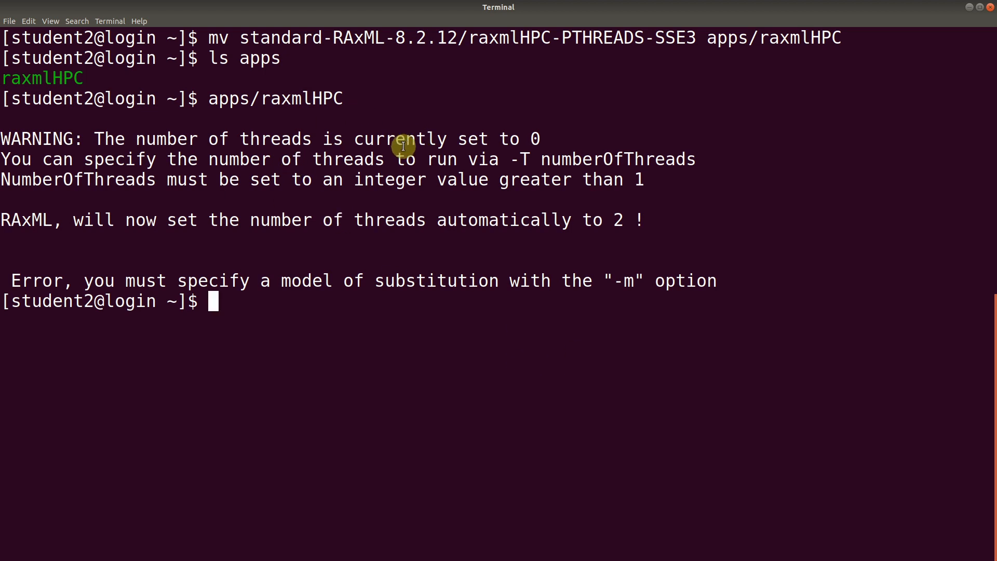
mouse_move(421, 247)
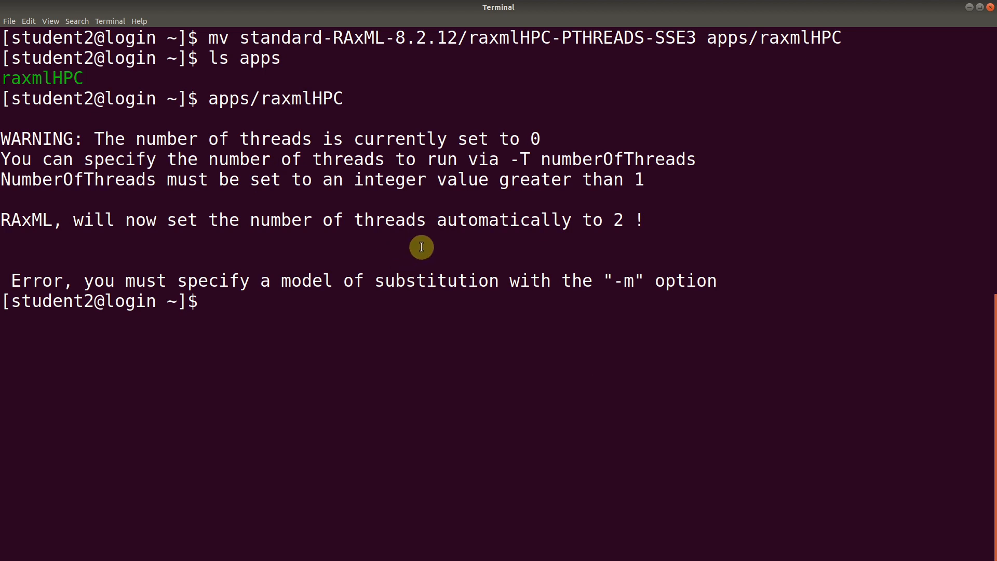
mouse_move(8, 280)
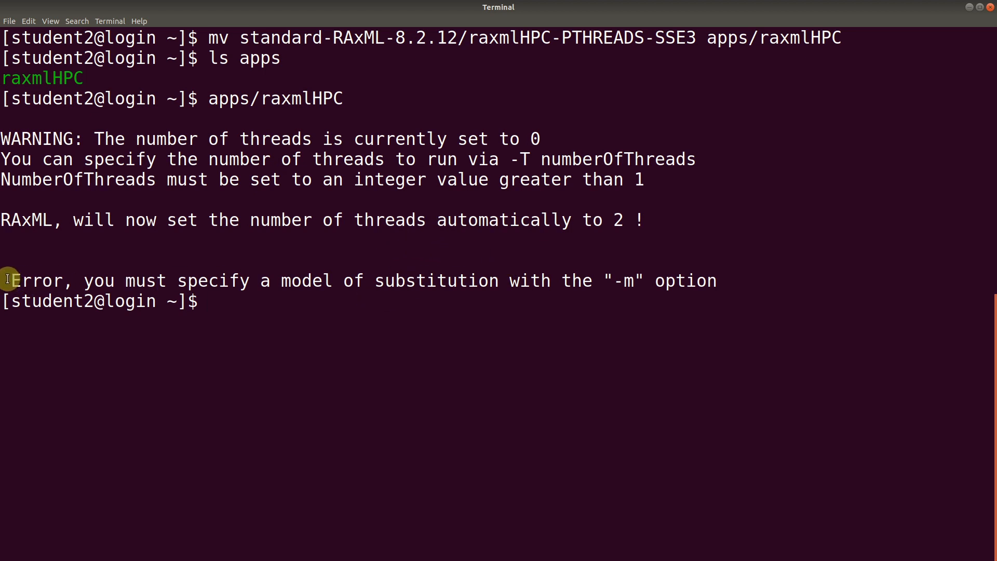
double_click(35, 280)
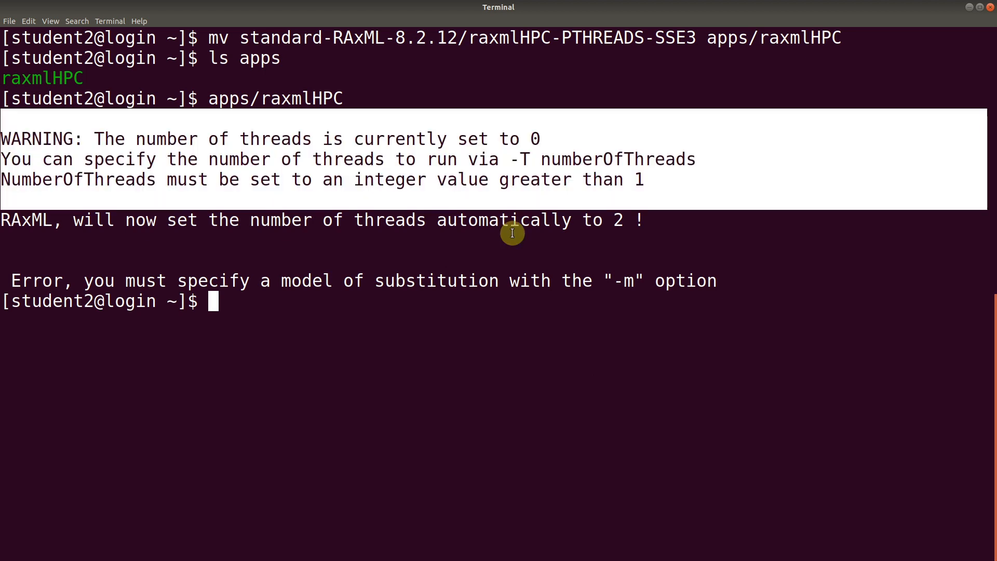
mouse_move(433, 313)
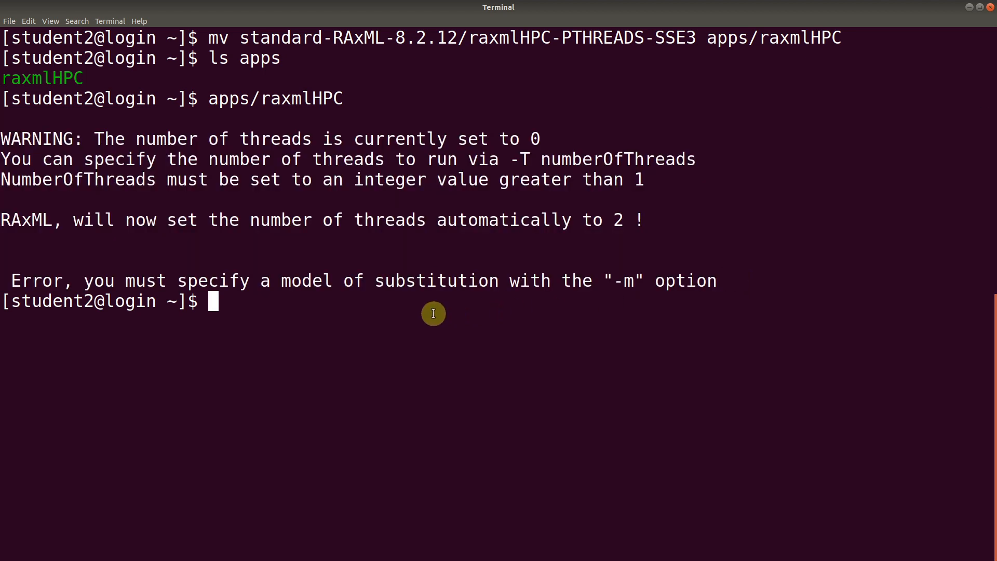
mouse_move(489, 323)
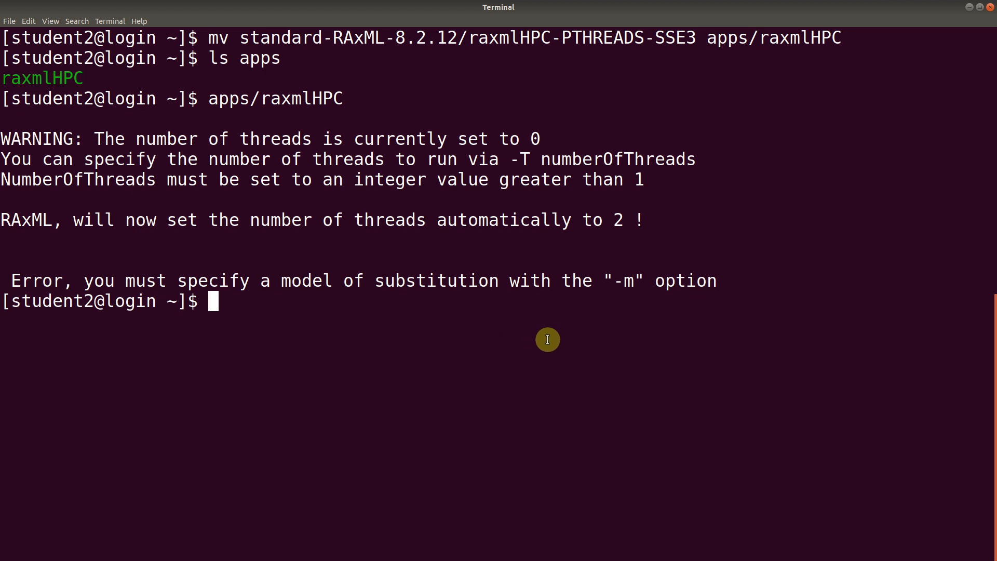
mouse_move(210, 99)
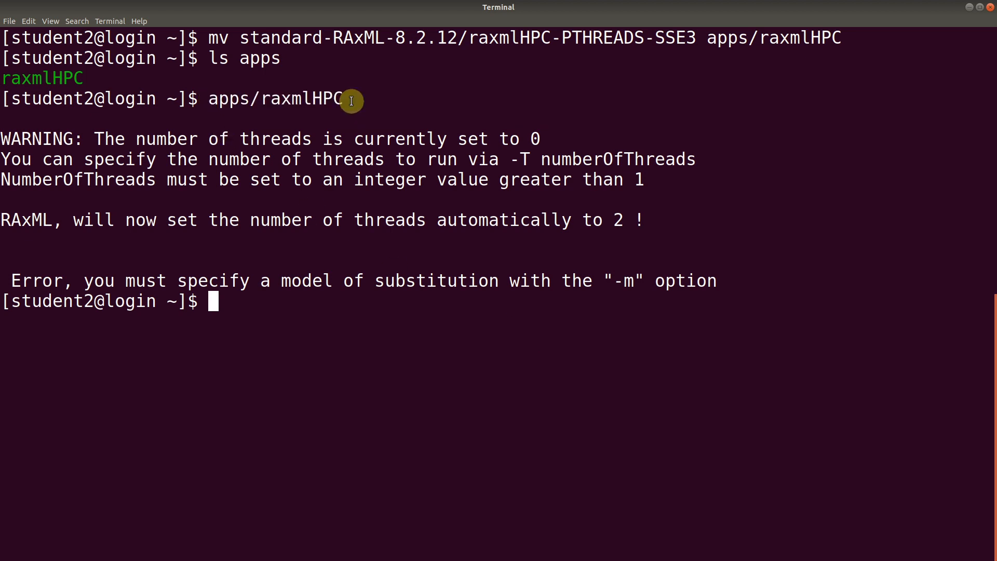
mouse_move(263, 302)
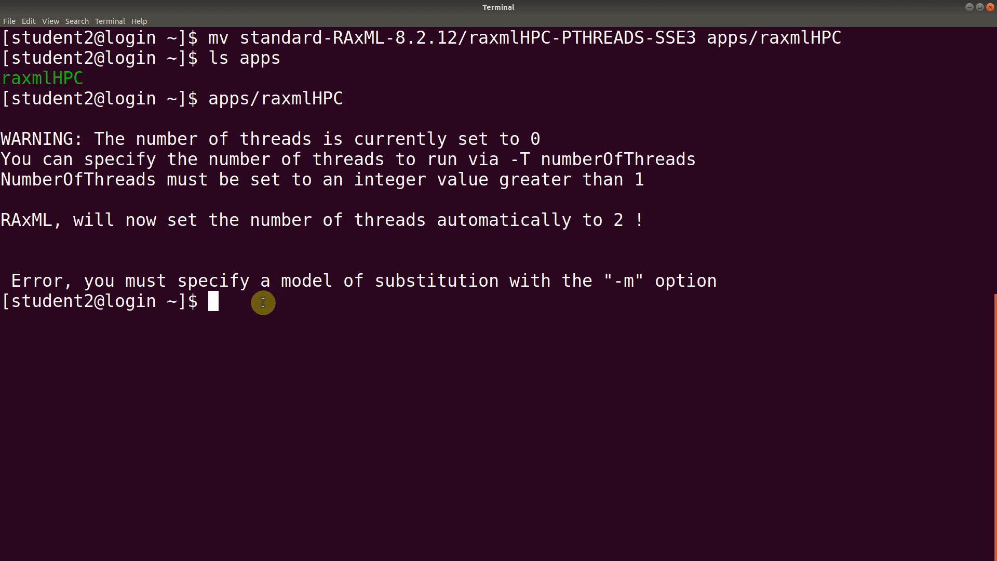
mouse_move(428, 343)
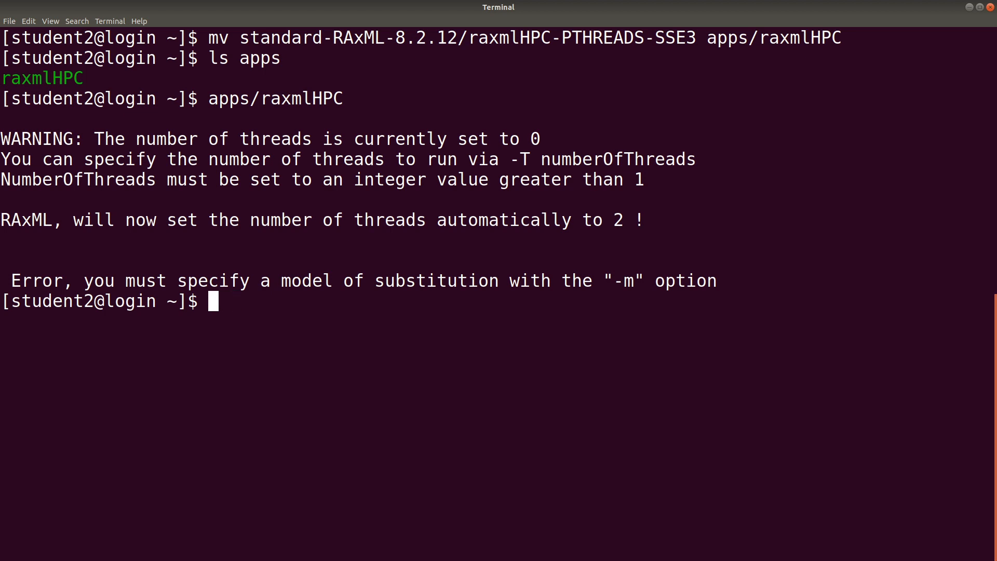
Run raxmlHPC by bare name from home, which returns 'command not found'.
type("raxmlHPC")
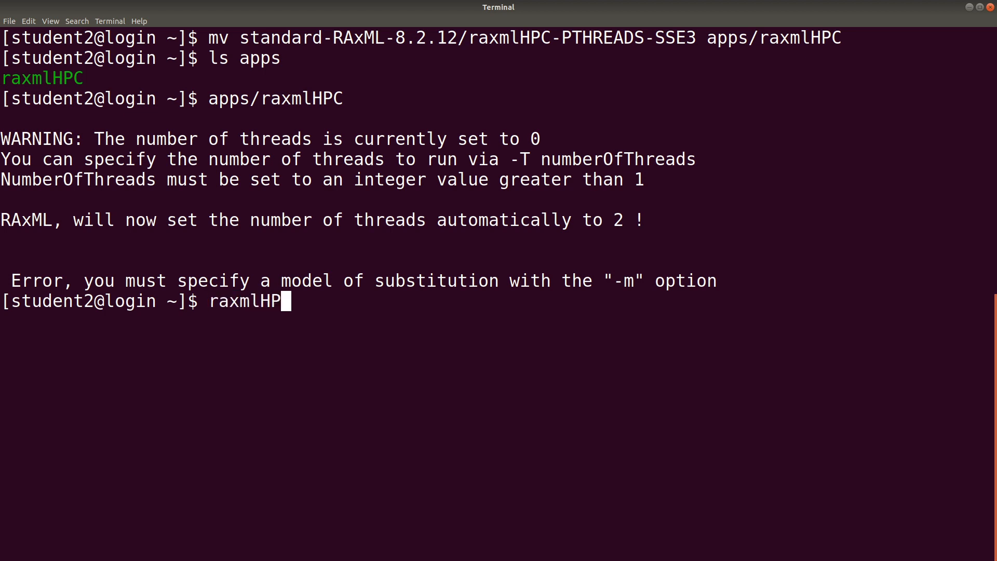
type("C")
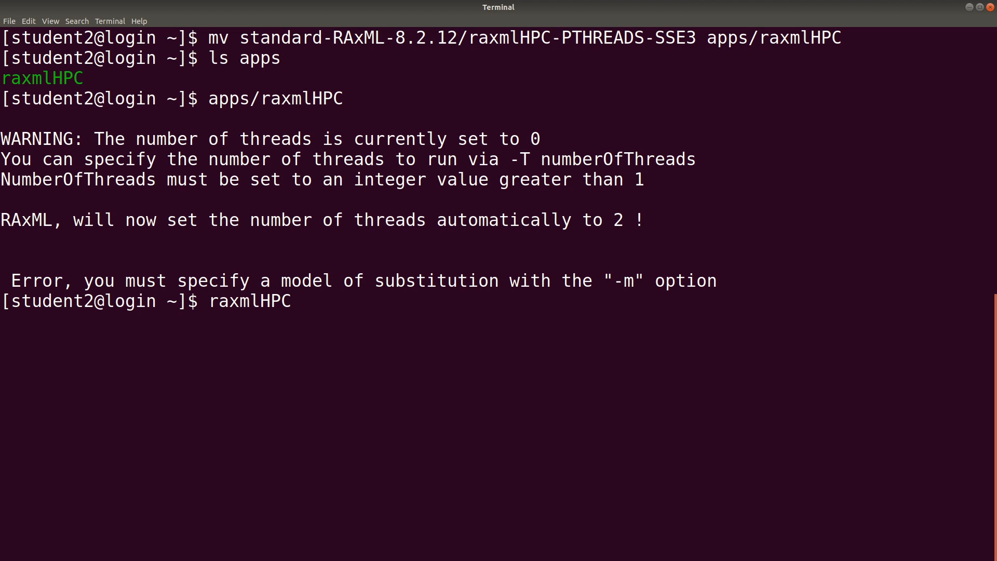
key("Return")
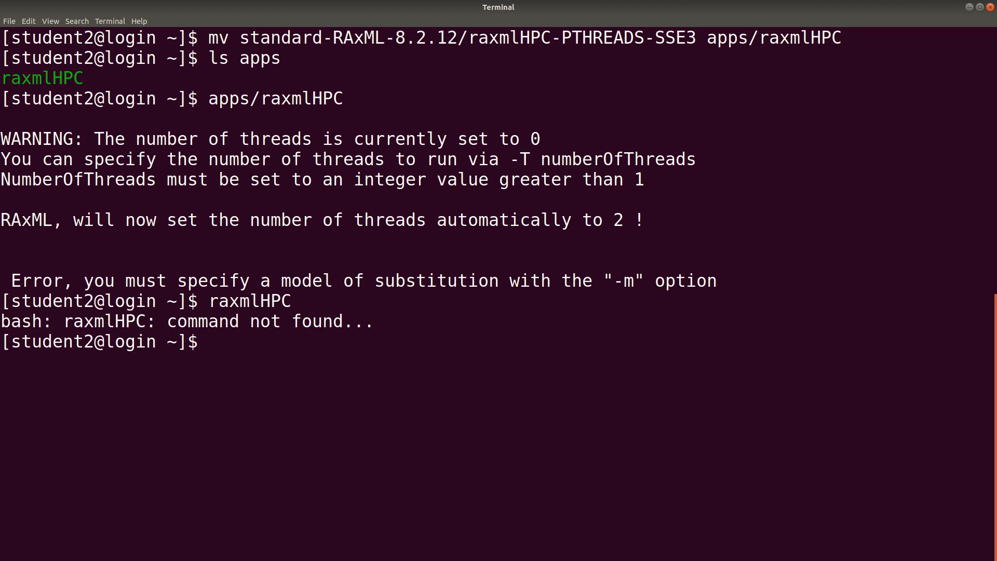
mouse_move(495, 391)
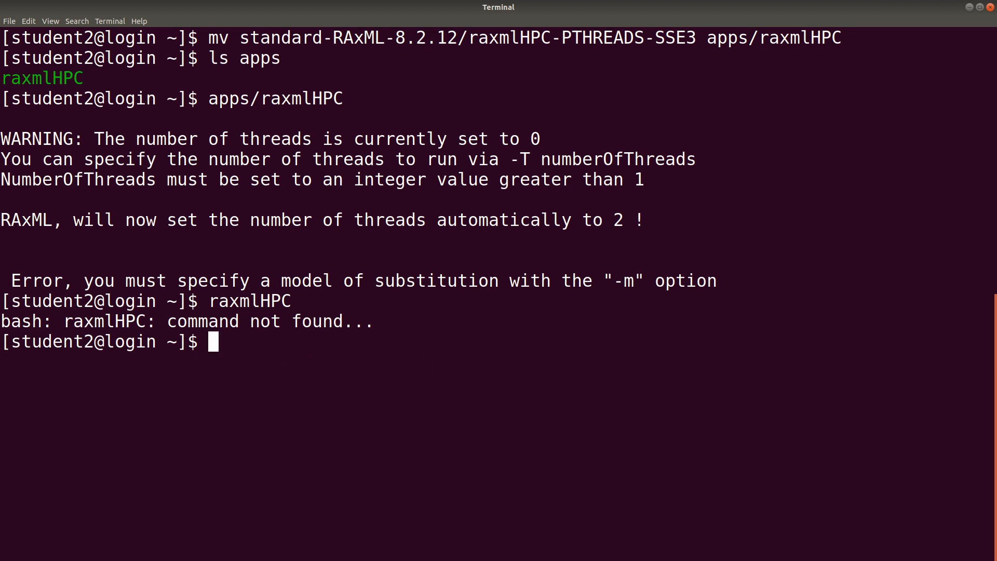
Print and select the apps path /home/student2/apps with pwd, then cd back home.
type("cd apps")
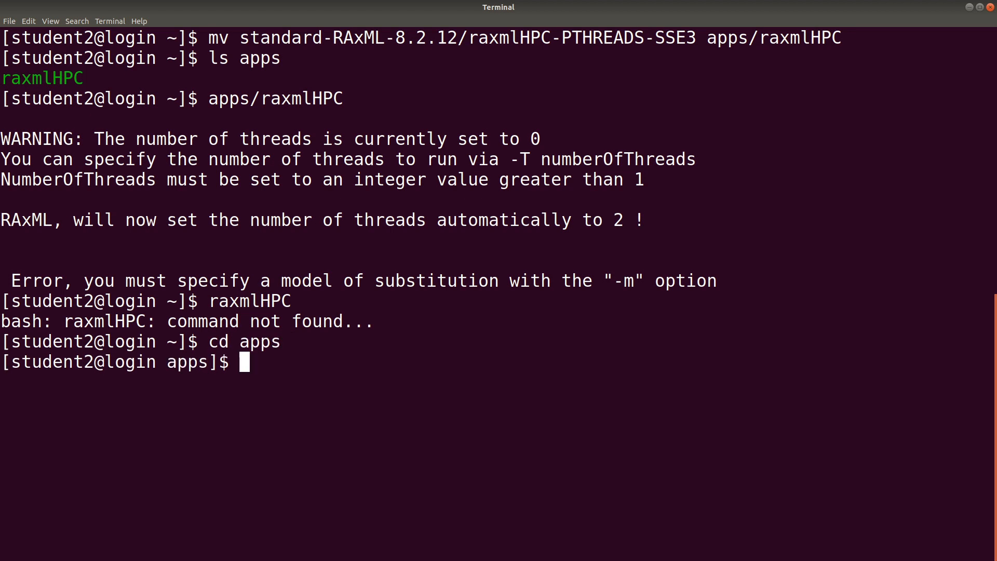
type("ls")
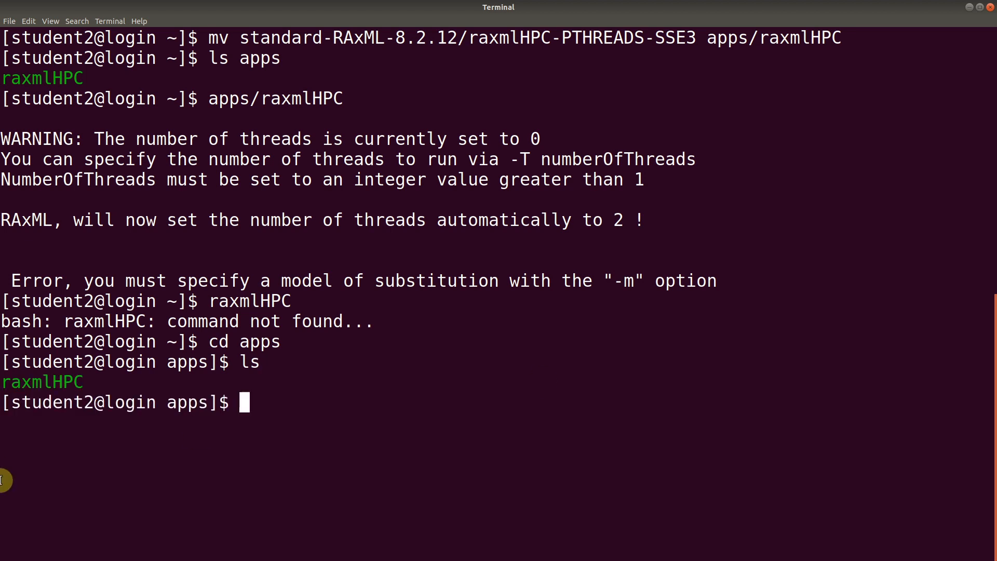
mouse_move(326, 414)
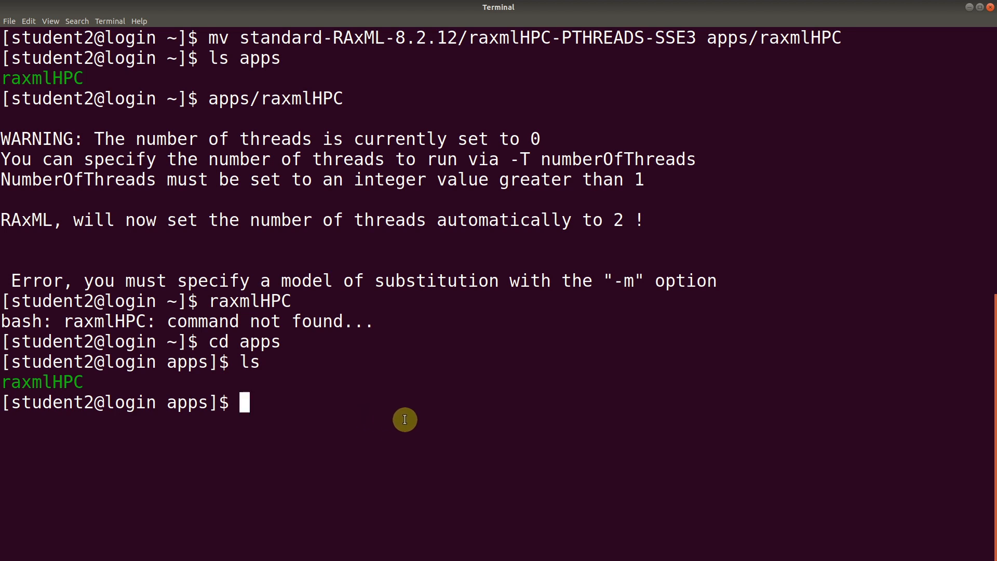
type("pwd")
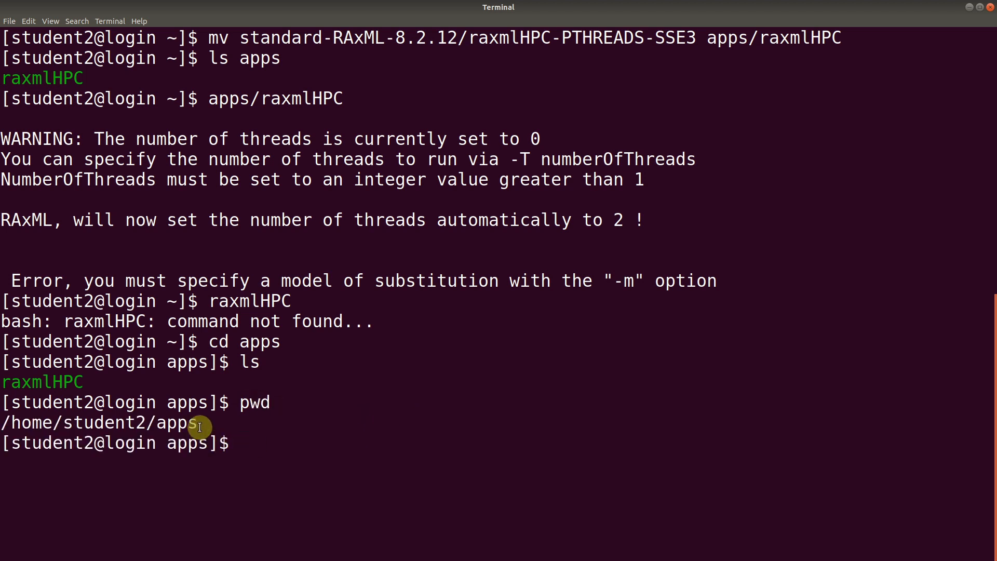
double_click(99, 423)
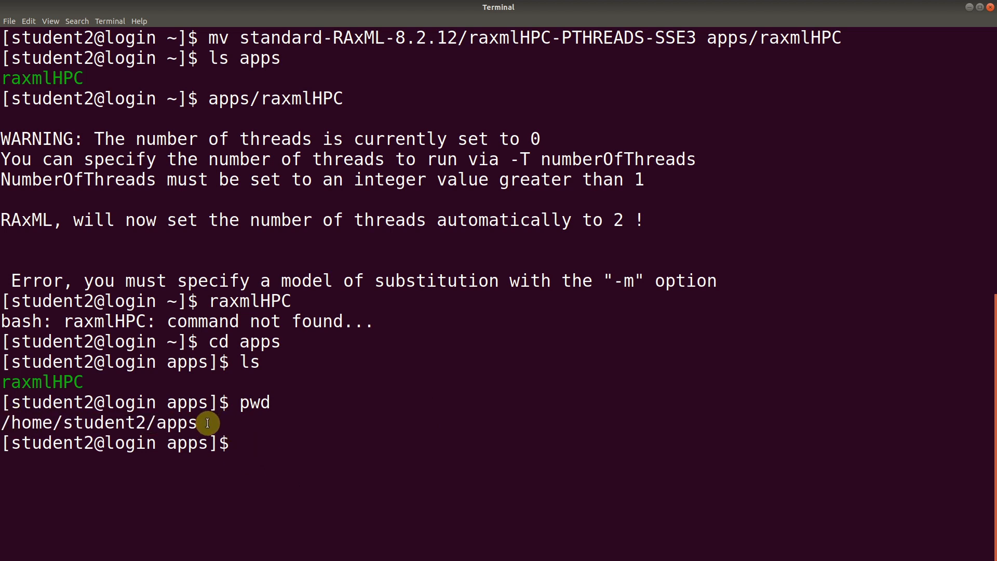
triple_click(99, 423)
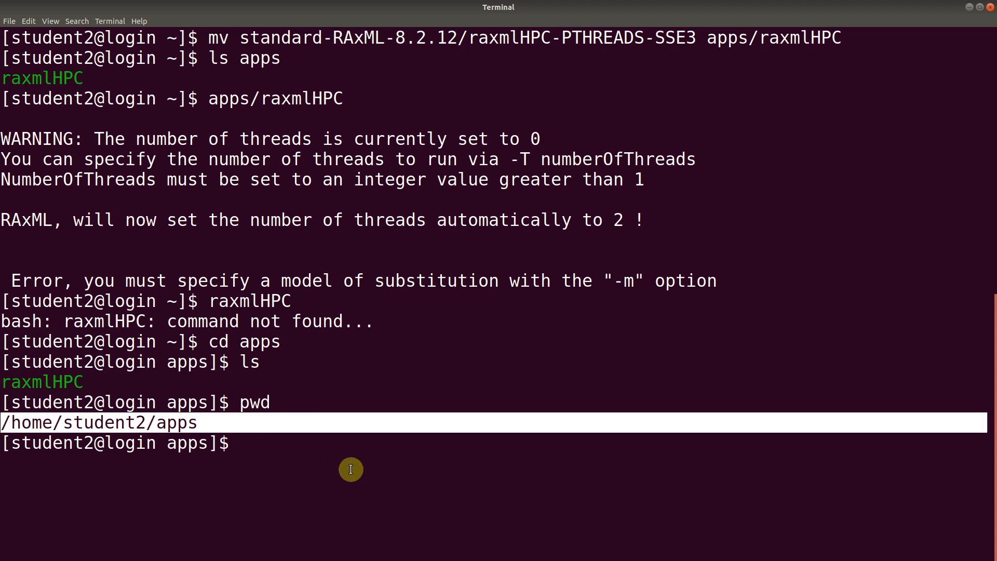
type("Move to the home directory")
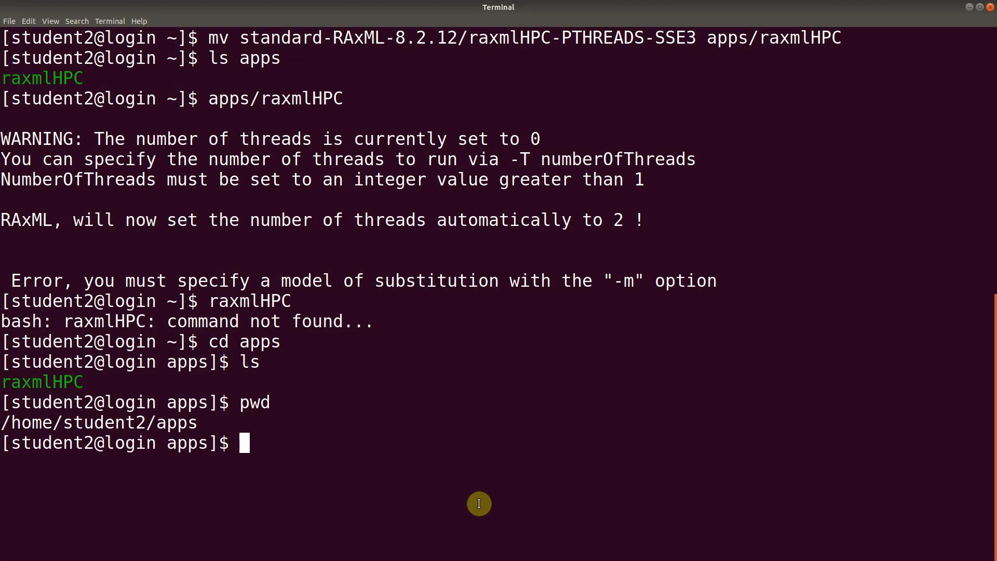
type("cd")
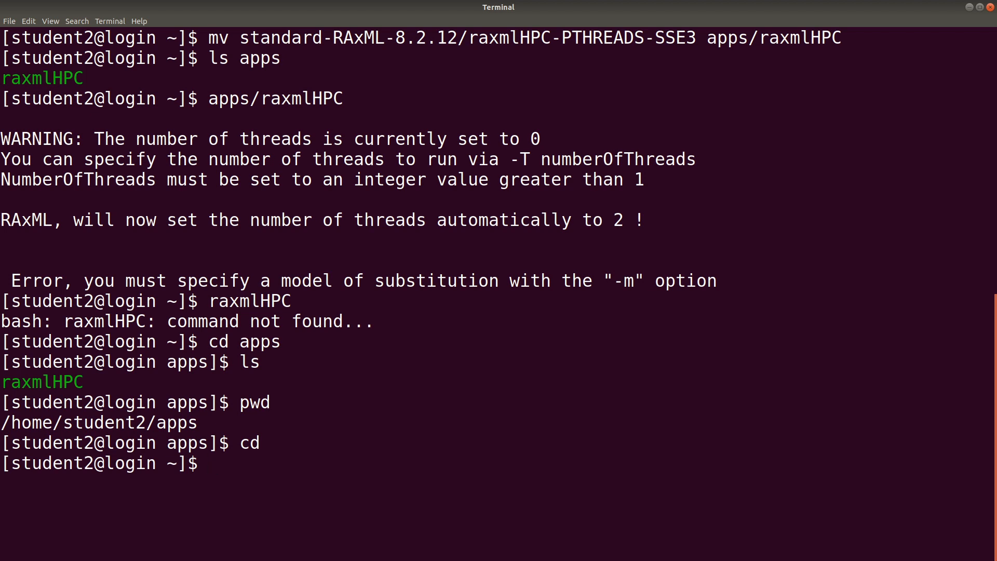
Copy .bashrc to bashrc.bak with cp as a backup.
type("make a backup of the .bashrc file")
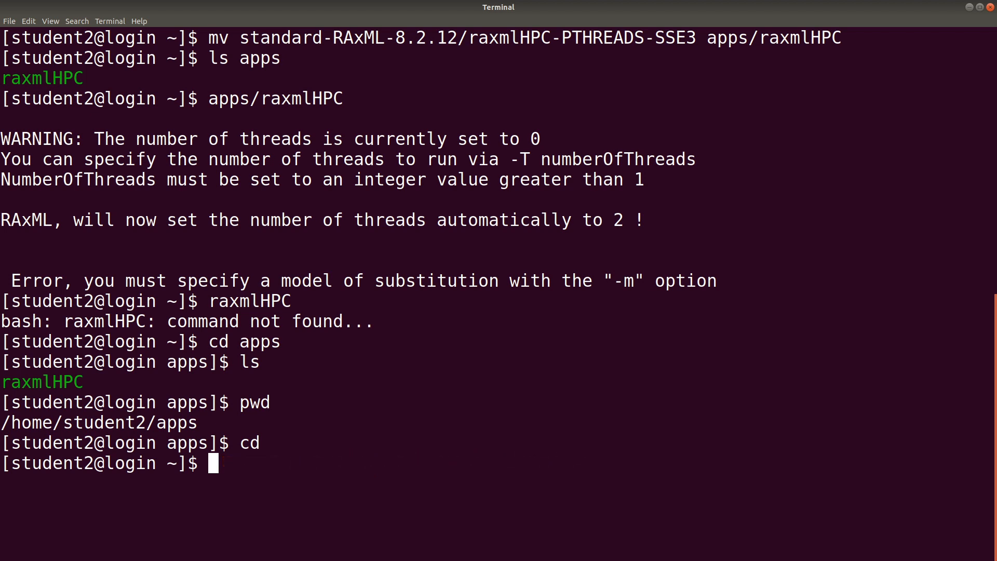
type("cp")
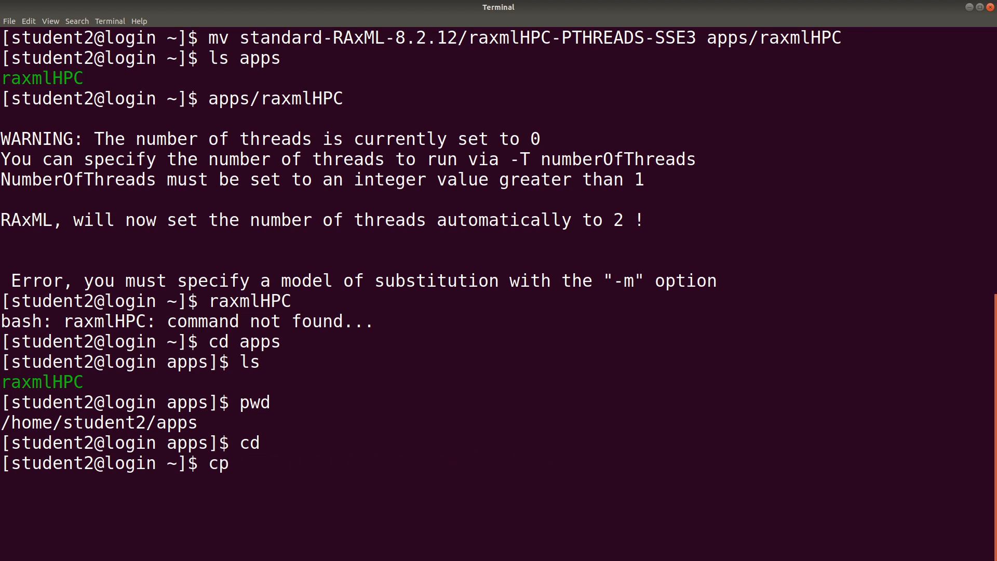
type(".b")
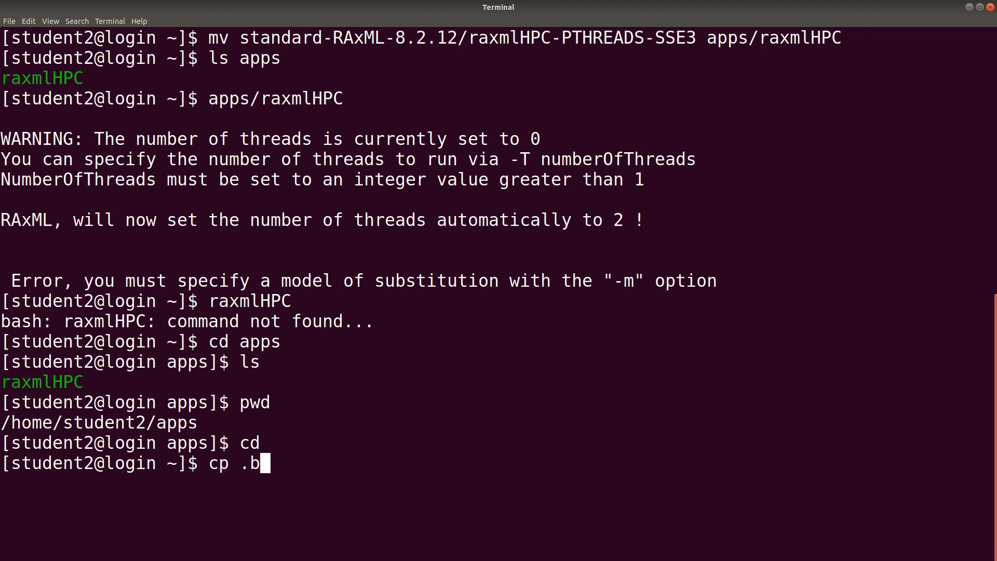
type("ashr")
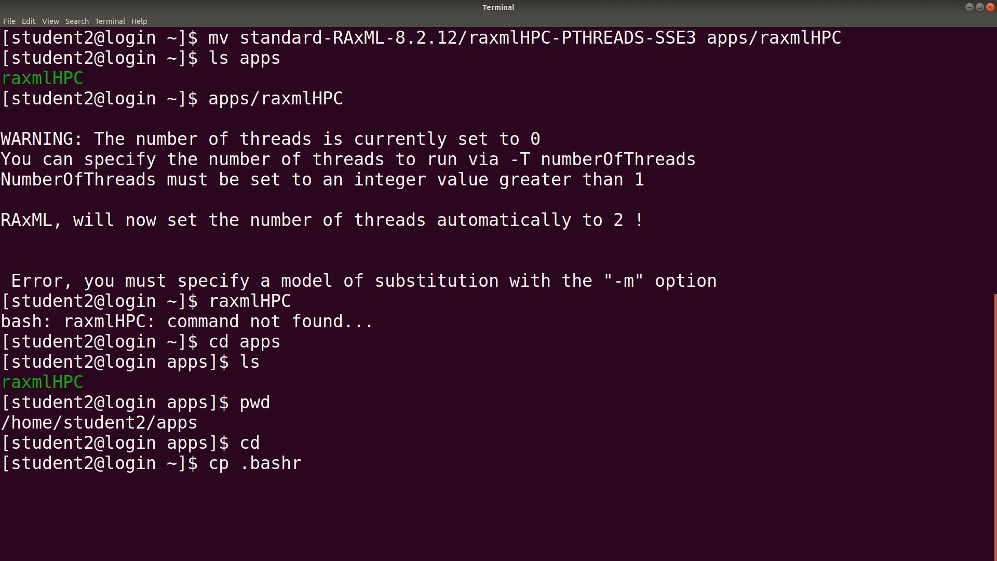
type("c")
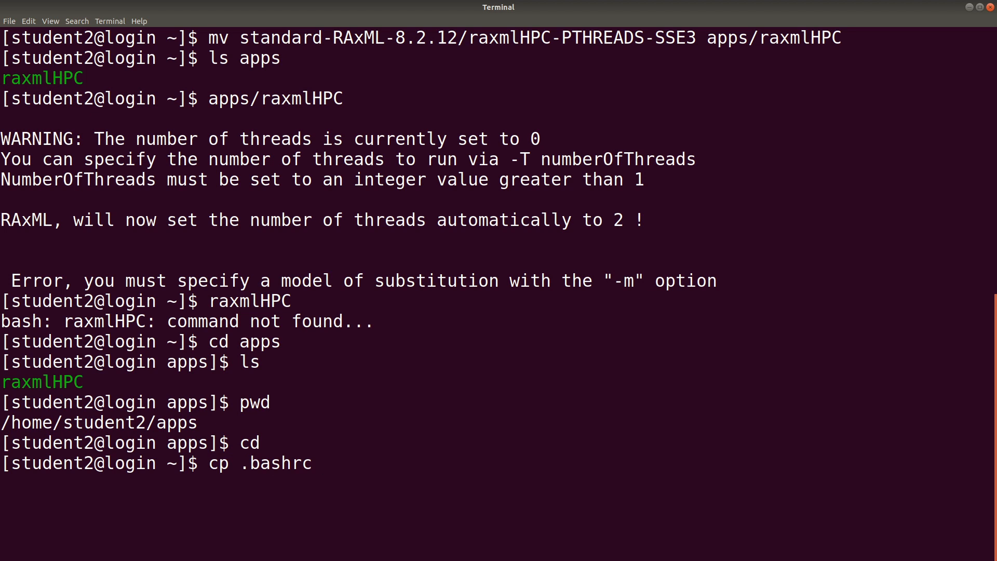
type("bas")
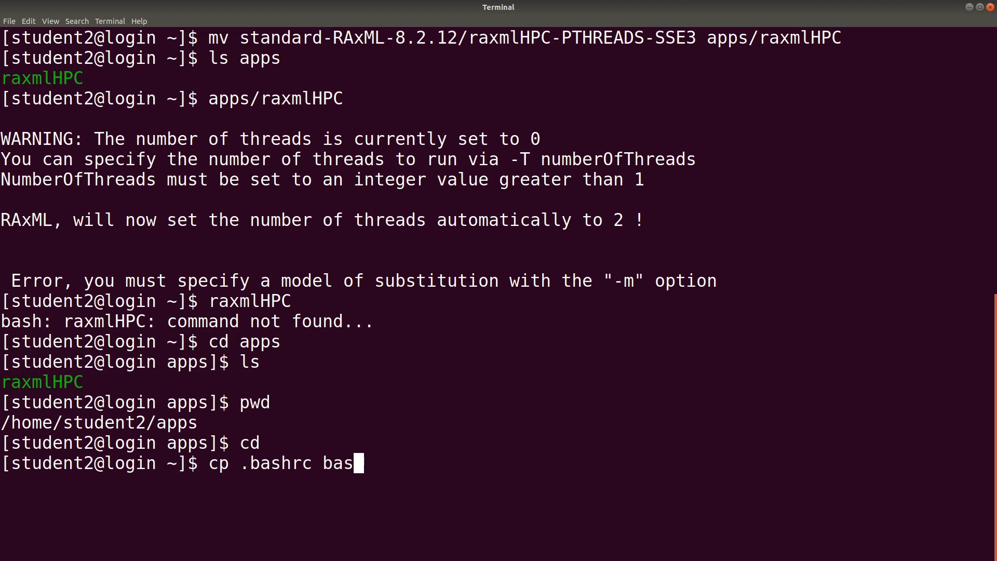
type("hrc.bak")
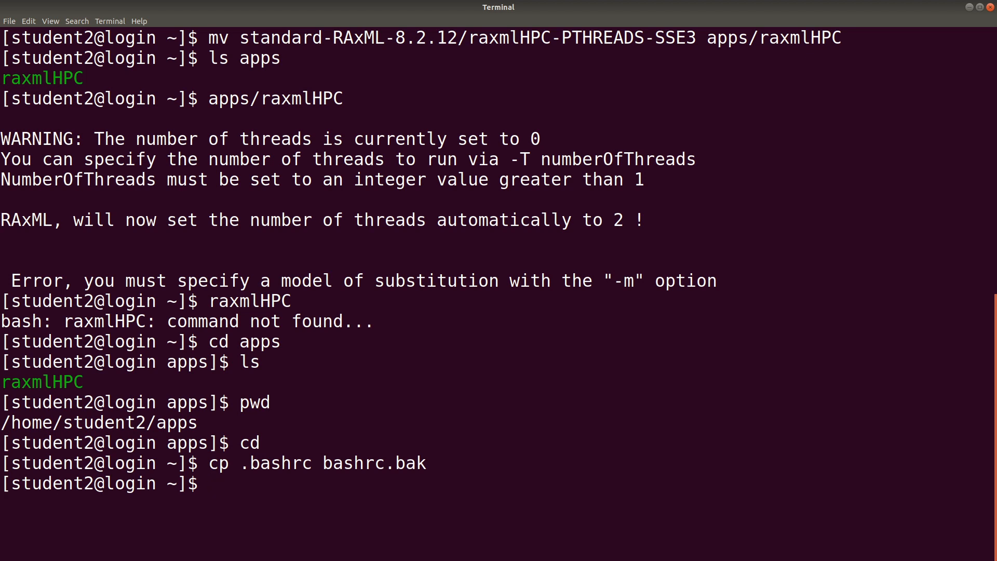
type("cl")
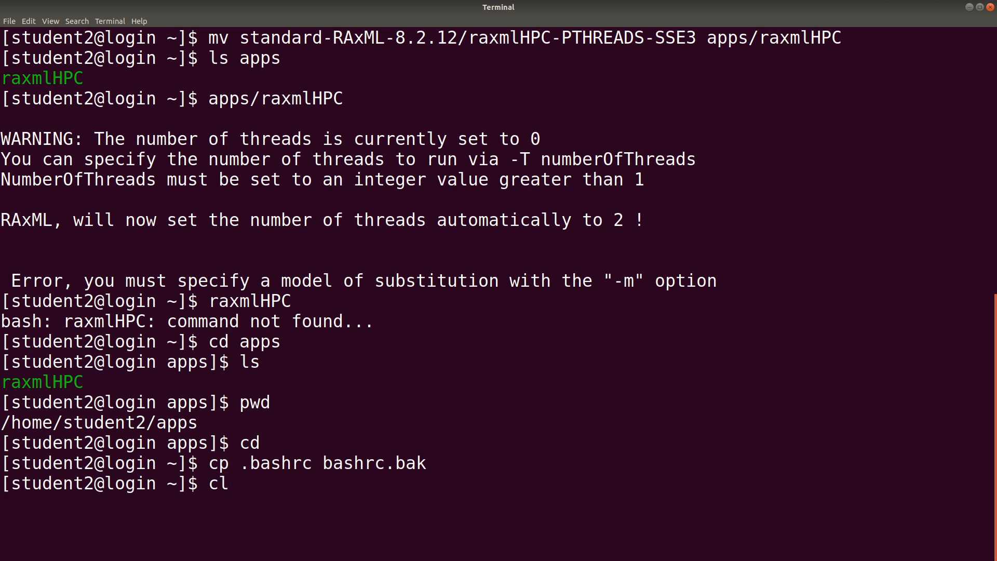
Clear the screen and show the first lines of .bashrc with head.
type("ear")
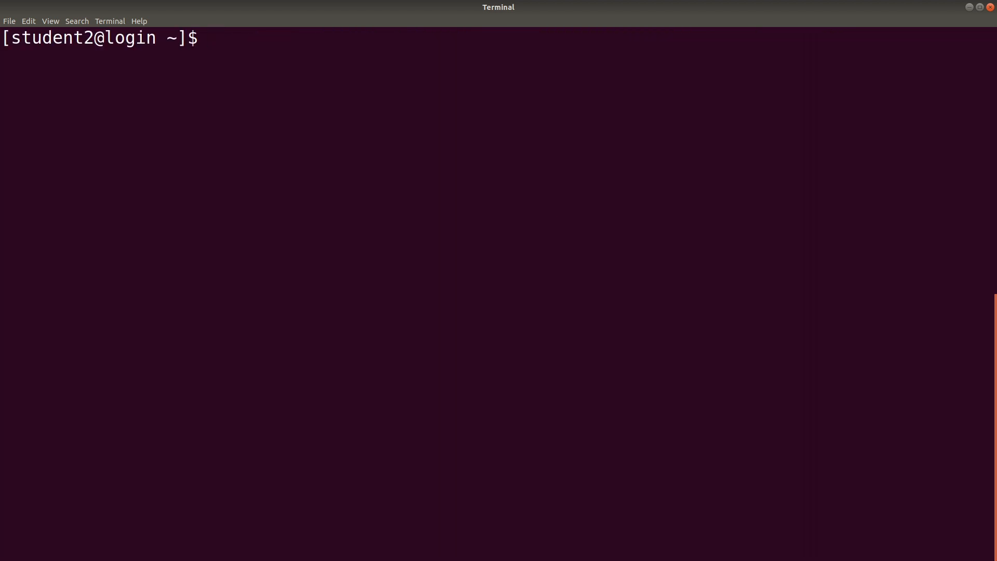
type("h")
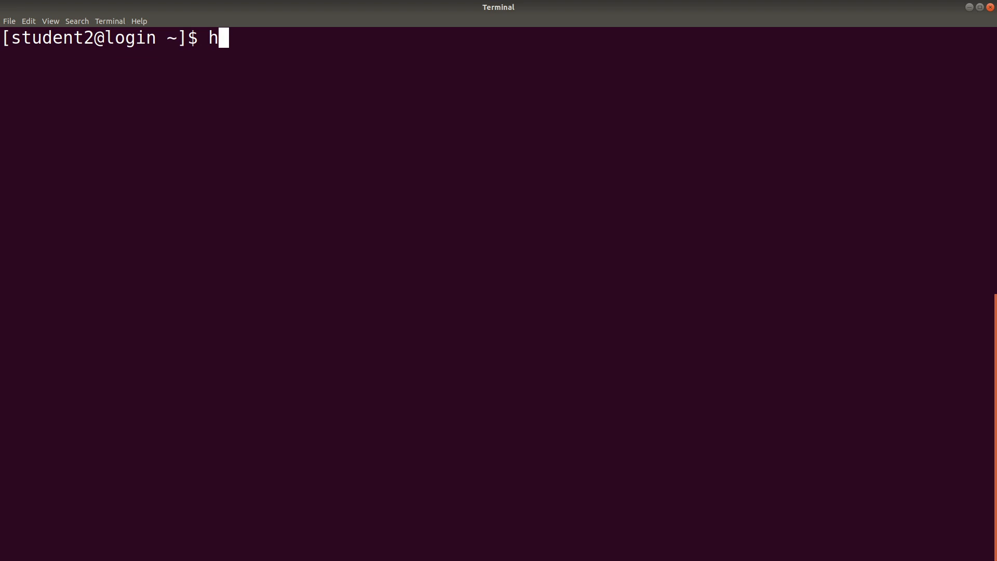
type("ead .")
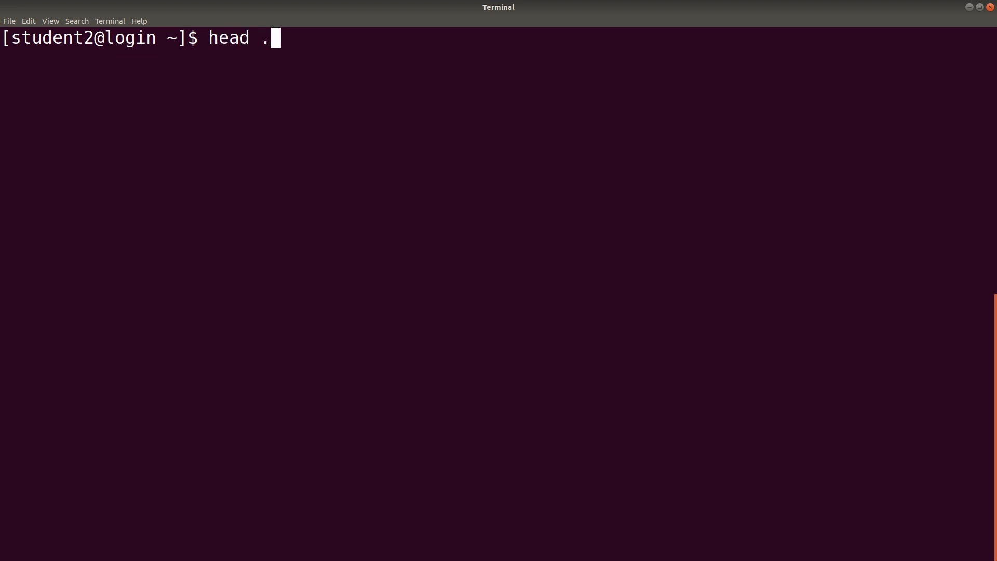
type("bashrc")
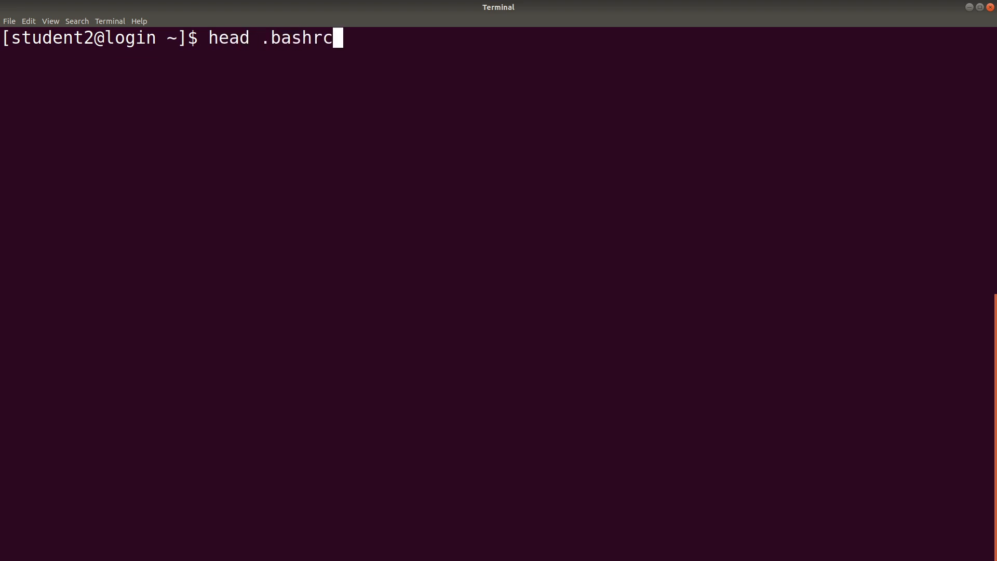
key("Return")
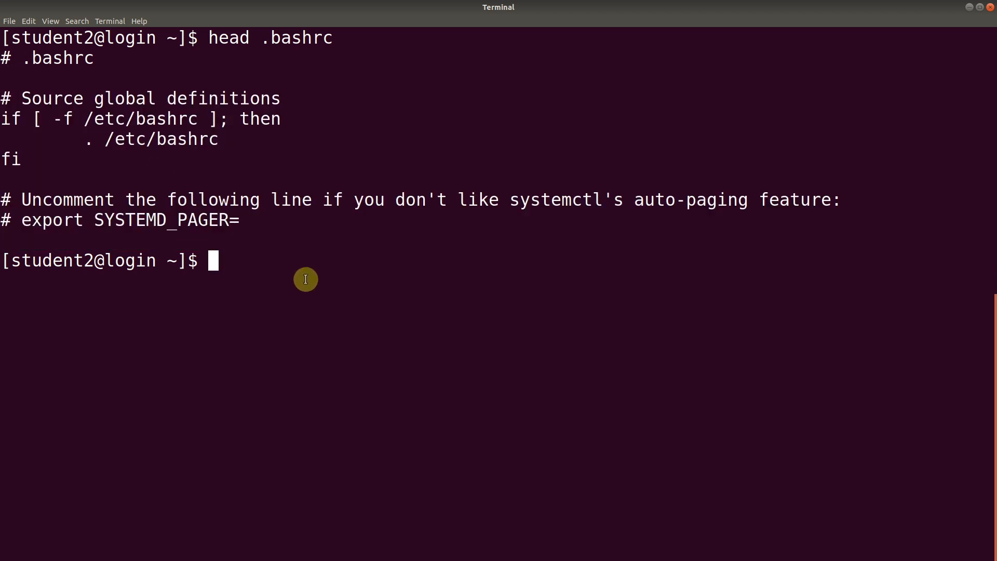
mouse_move(460, 311)
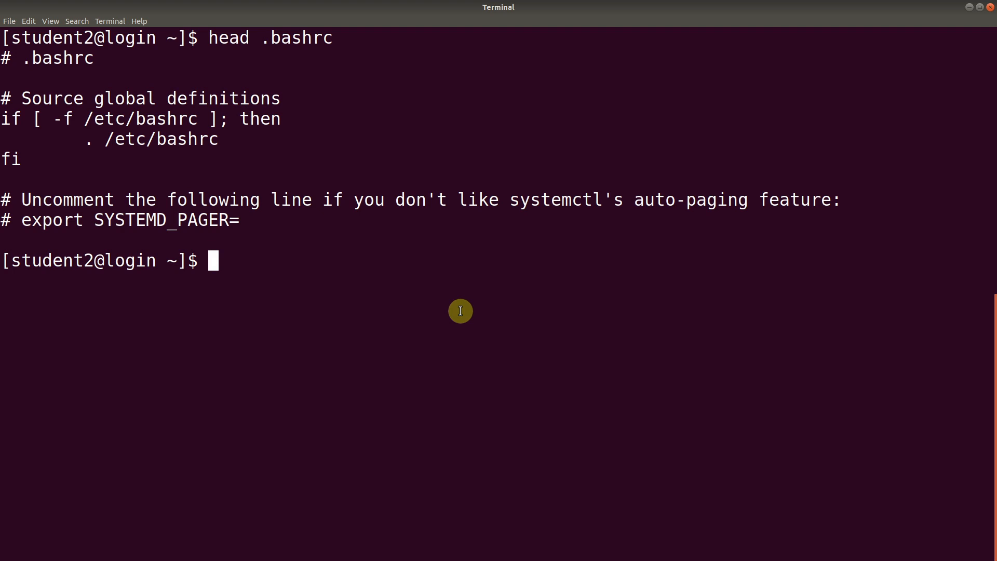
mouse_move(535, 323)
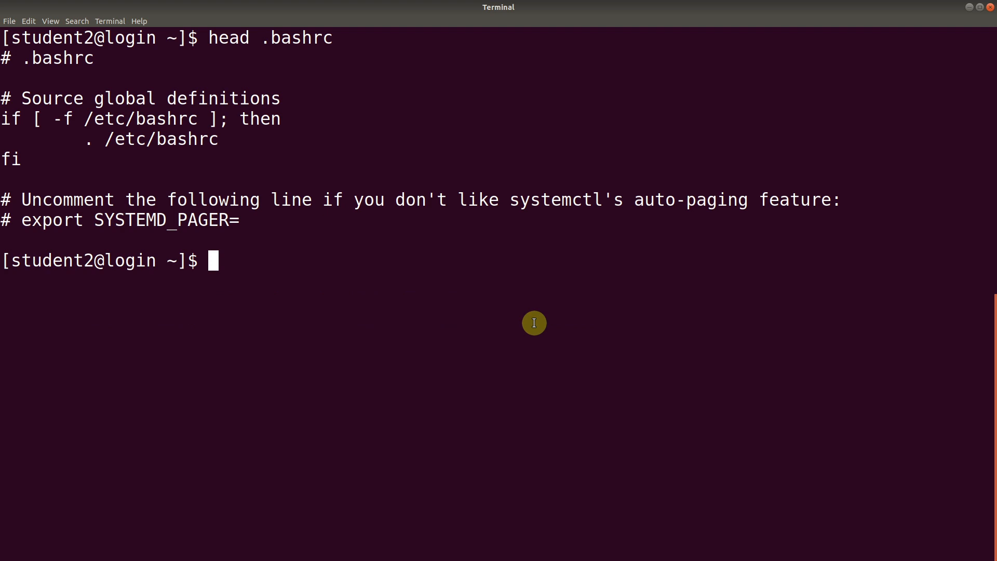
Open .bashrc in the nano editor.
type("nano .ba")
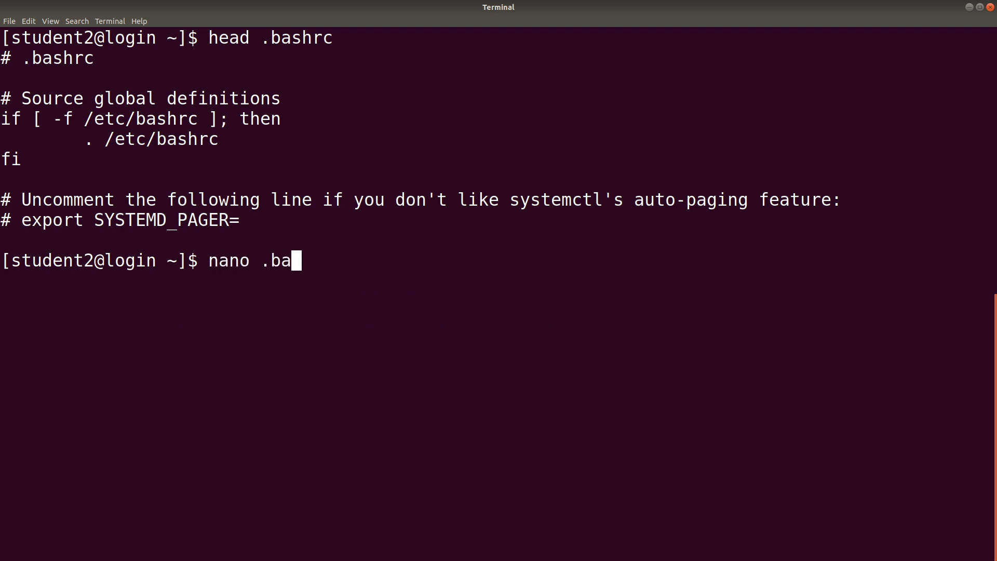
type("shrc")
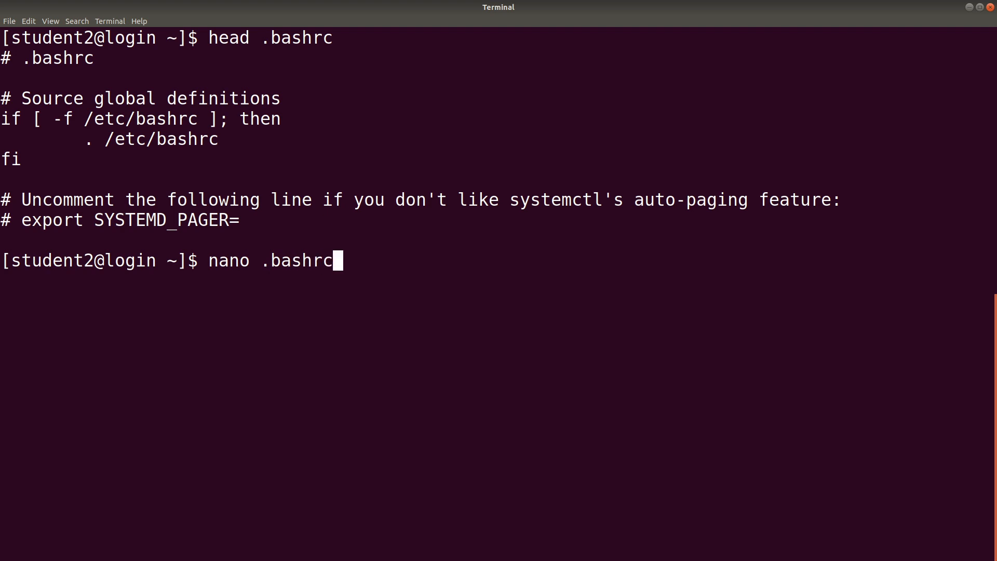
key("Return")
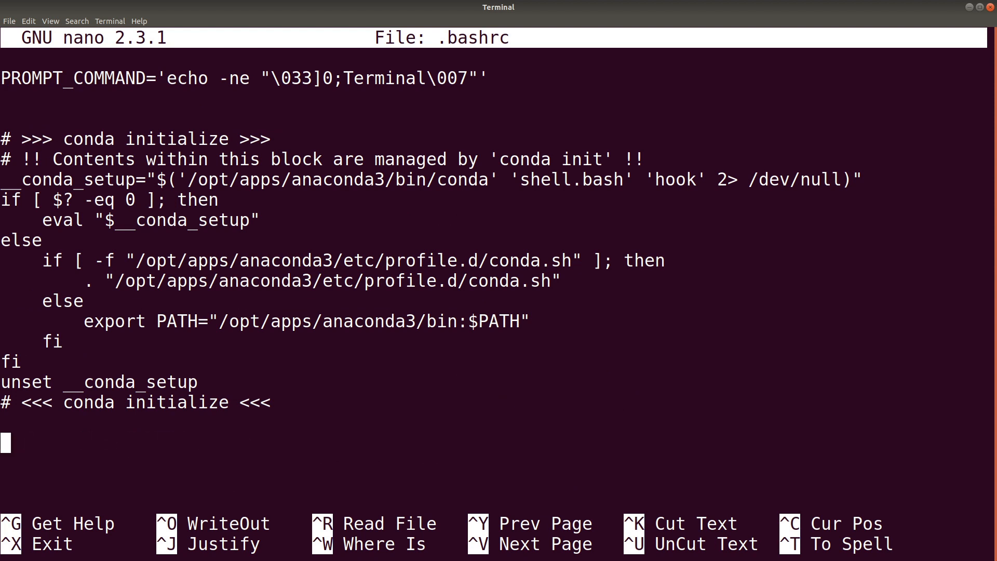
Add the line export PATH=$PATH:/home/student2/apps to .bashrc and save it.
type("export PATH")
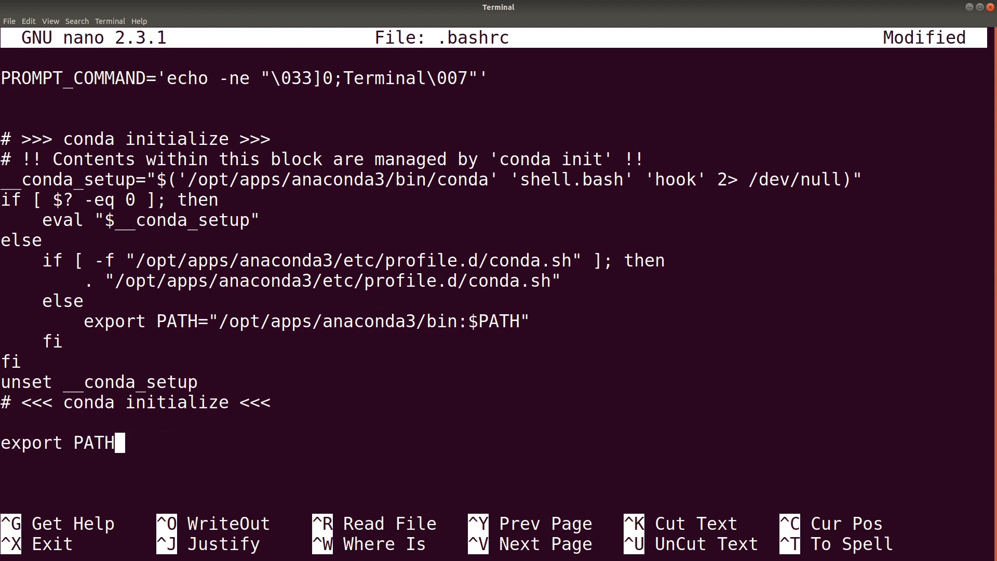
type("=$ATH")
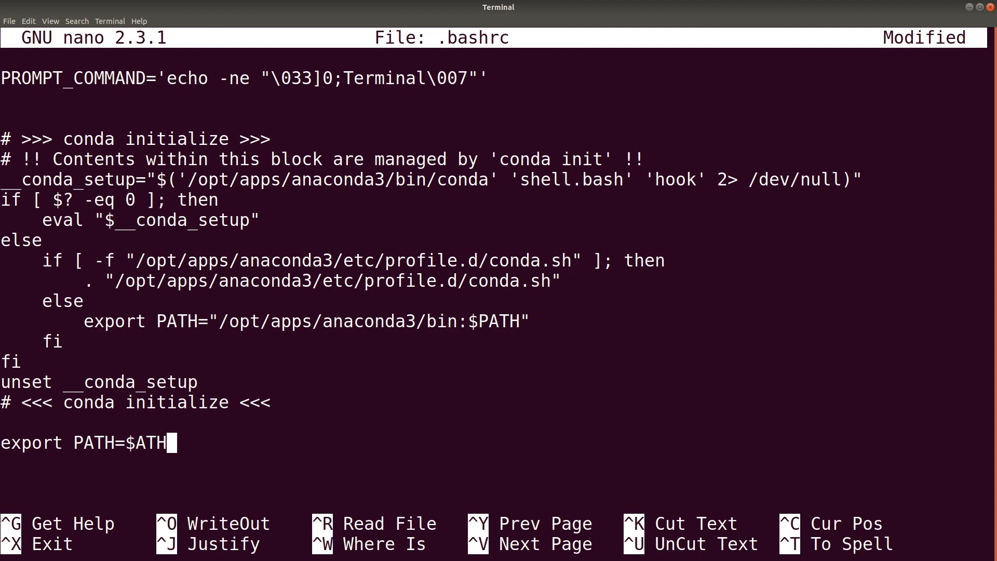
type("P")
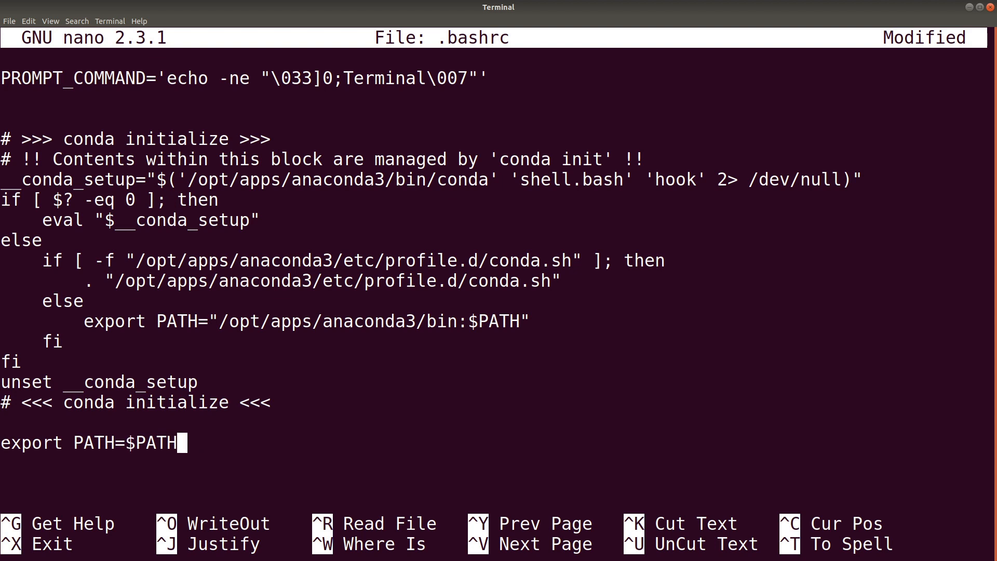
type(":")
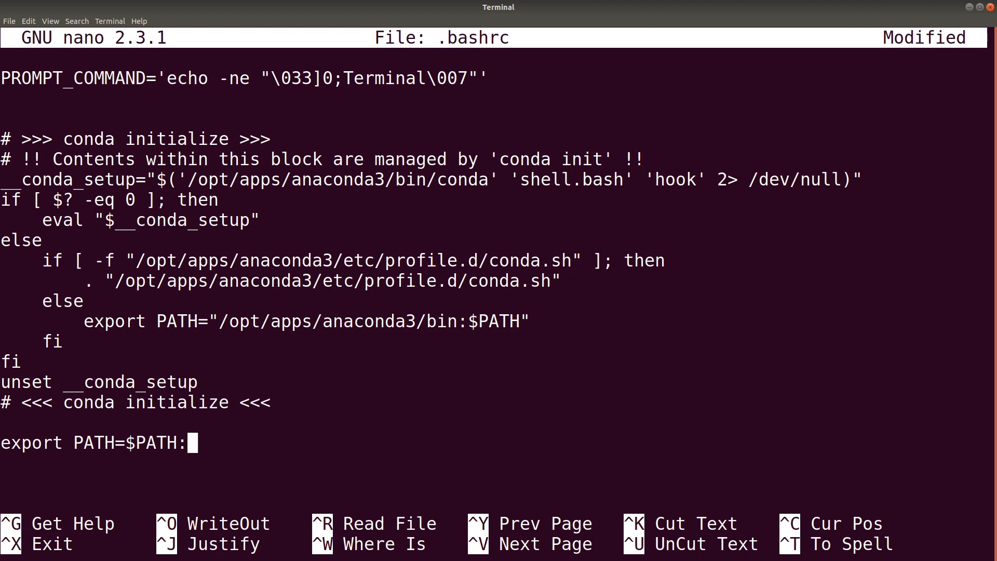
type("/home")
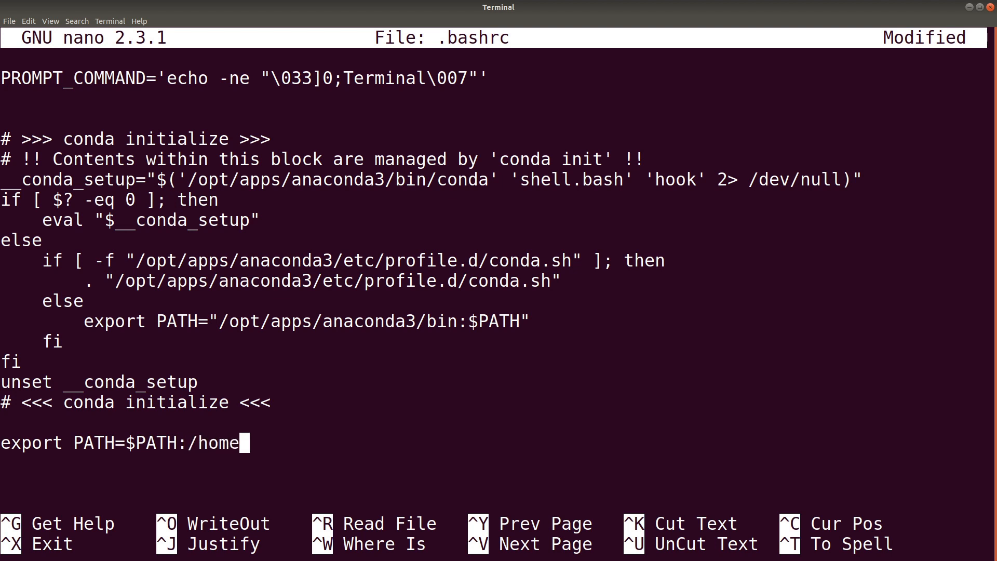
type("studen")
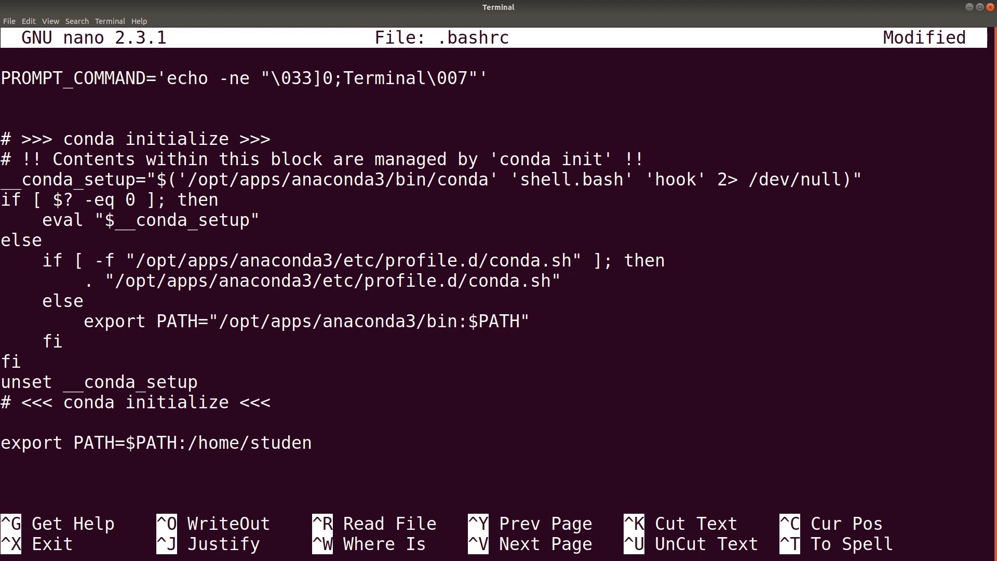
type("t2/app")
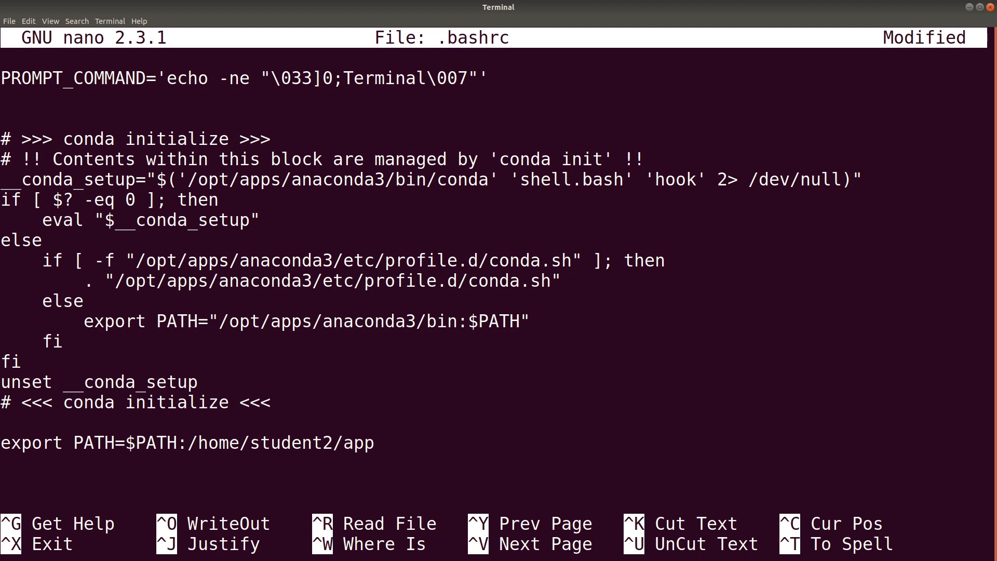
type("s")
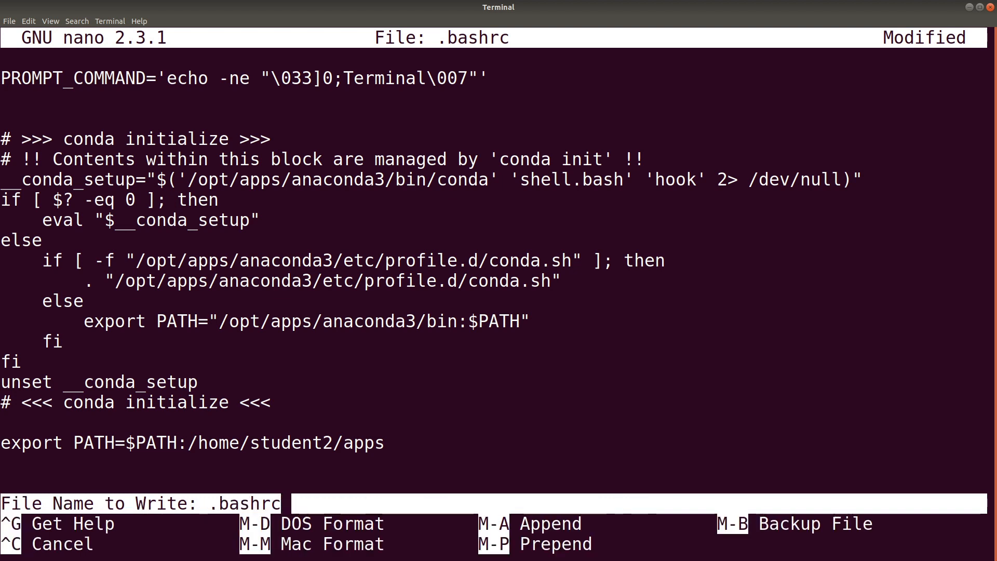
key("Return")
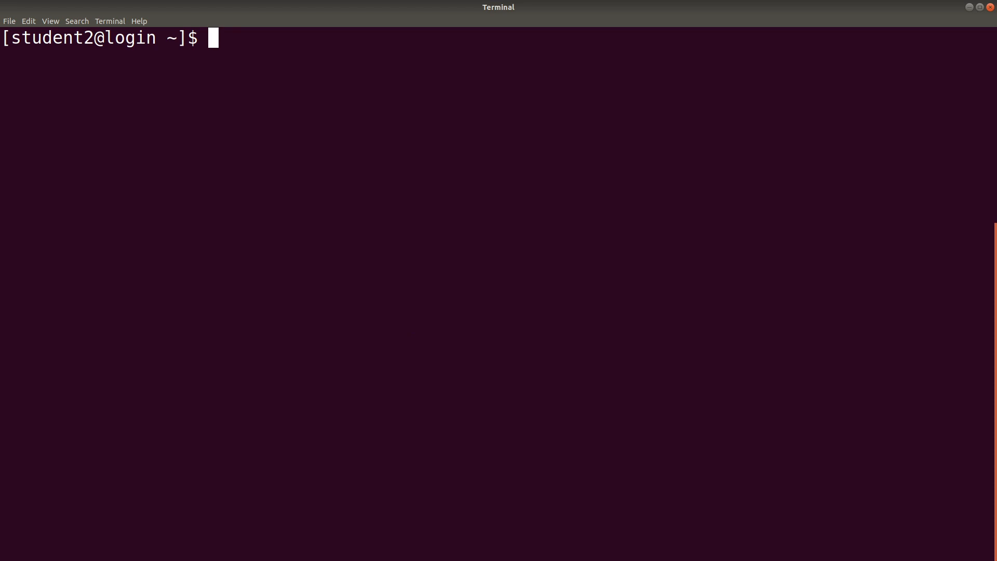
Run raxmlHPC by bare name, getting its thread warning and -m model error, then list home.
type("Test RAxML")
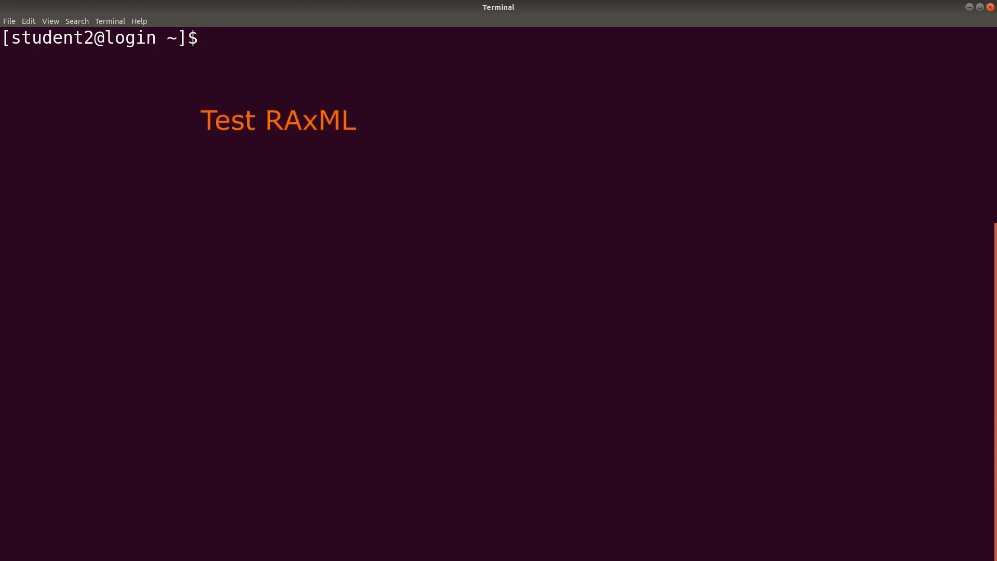
type("r")
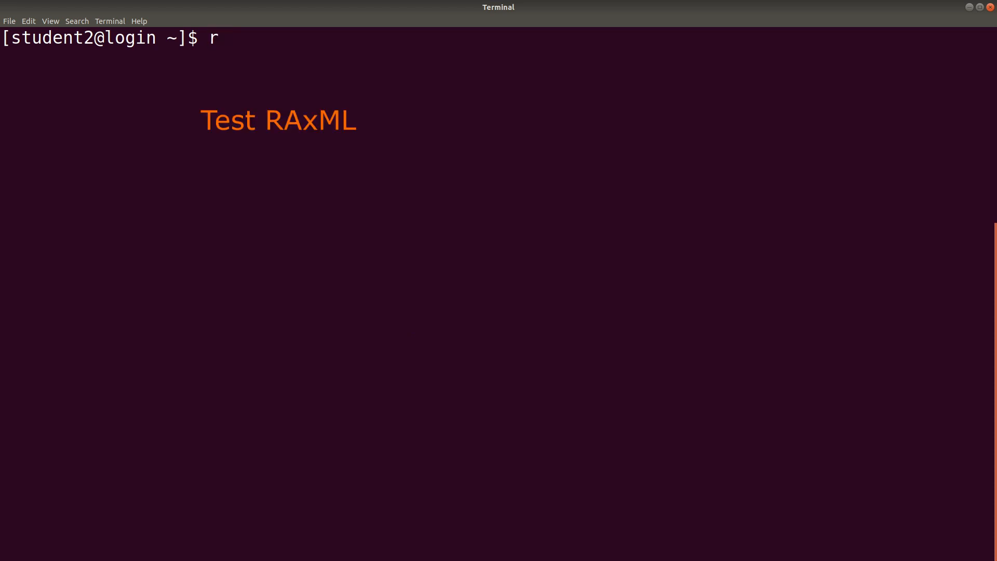
type("ax")
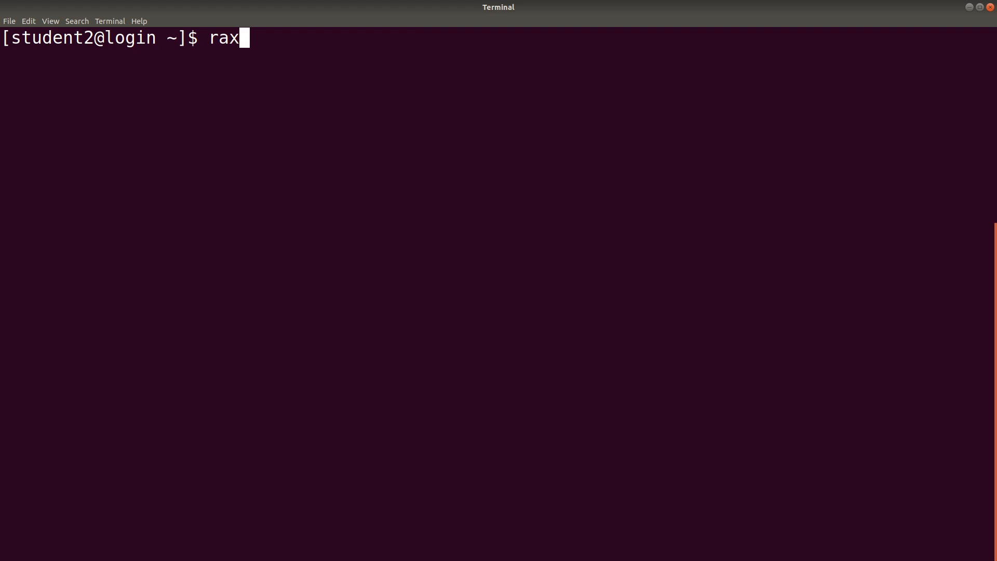
type("ml")
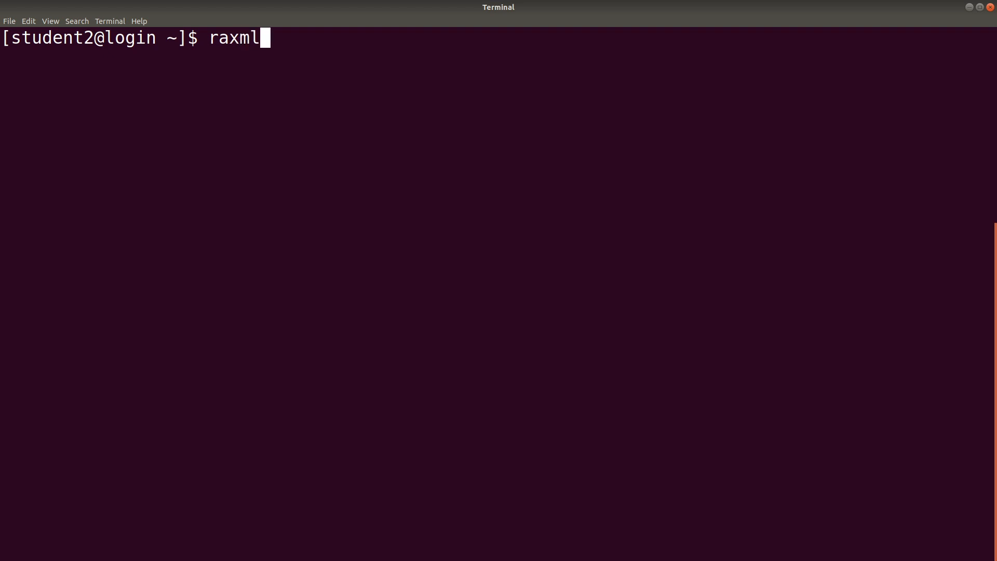
type("HPC")
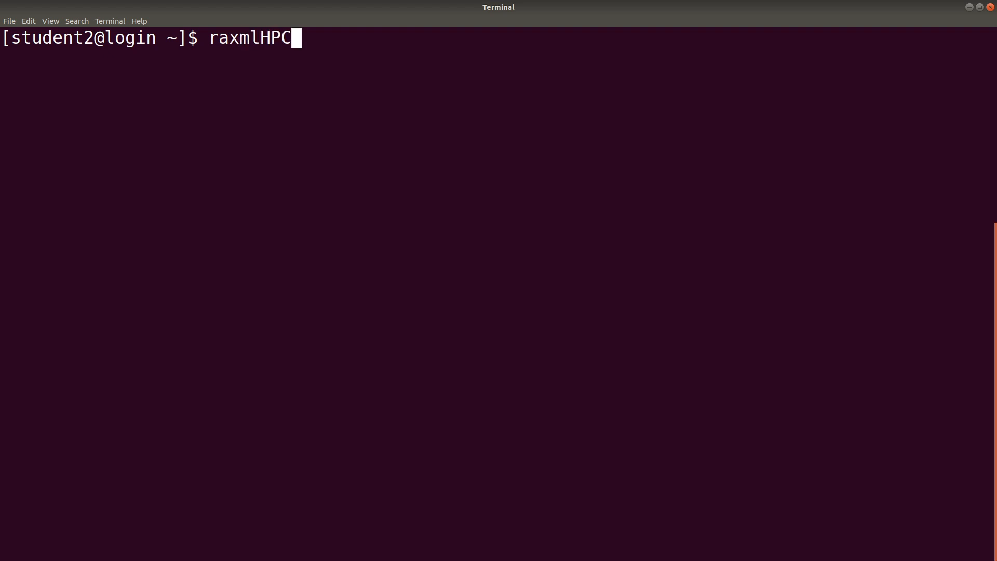
key("Return")
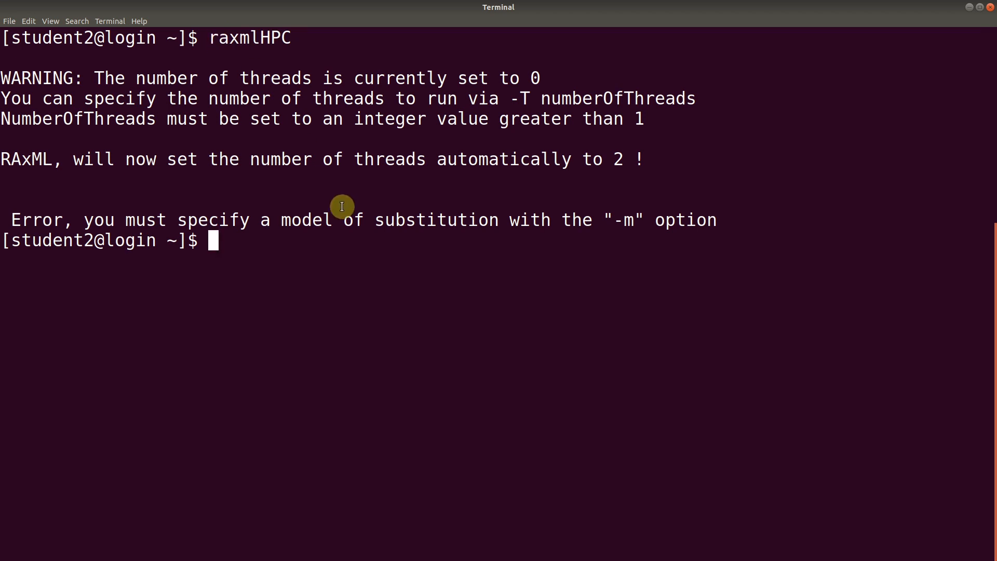
mouse_move(393, 326)
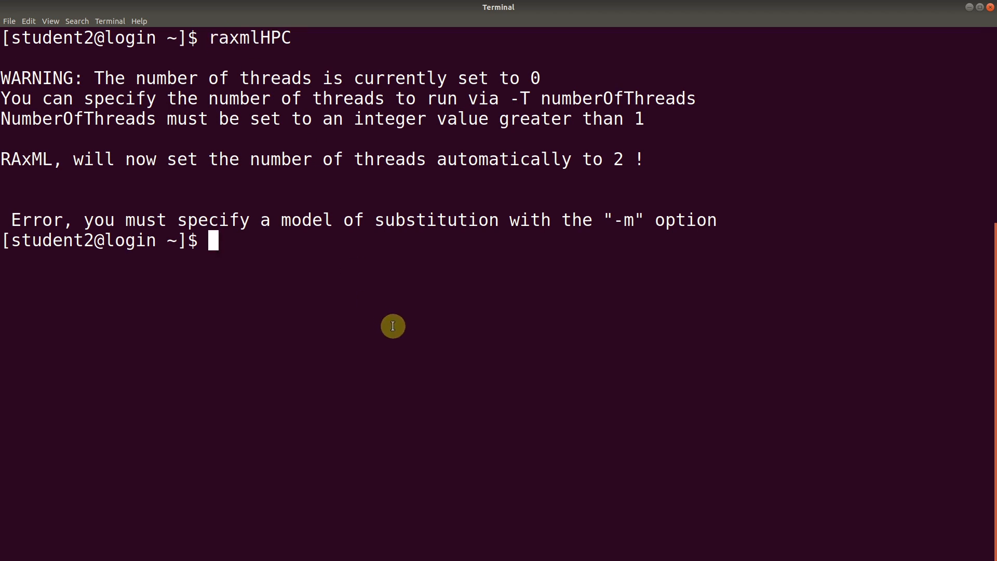
type("ls")
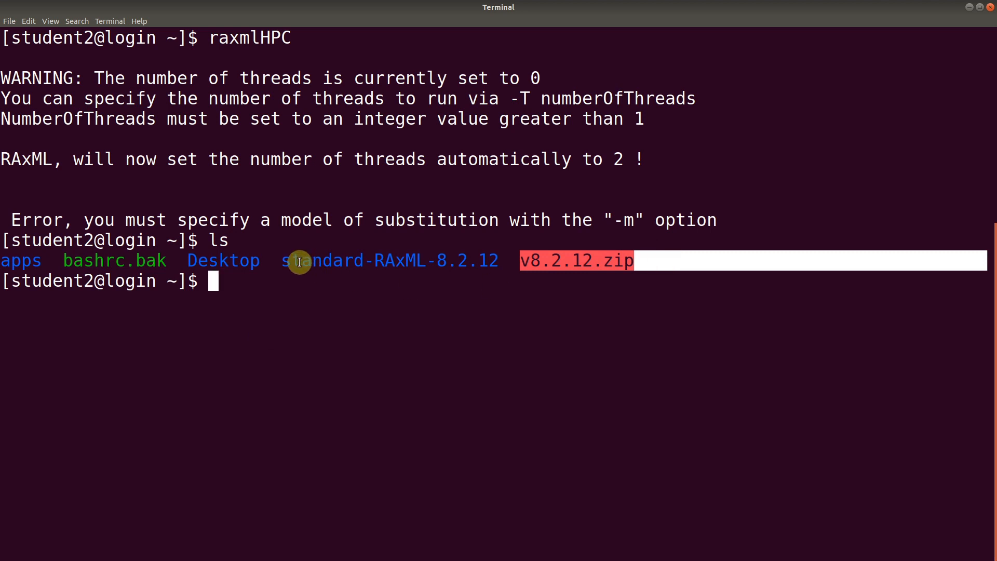
Select the zip archive's name and delete v8.2.12.zip with rm.
left_click_drag(284, 260, 502, 261)
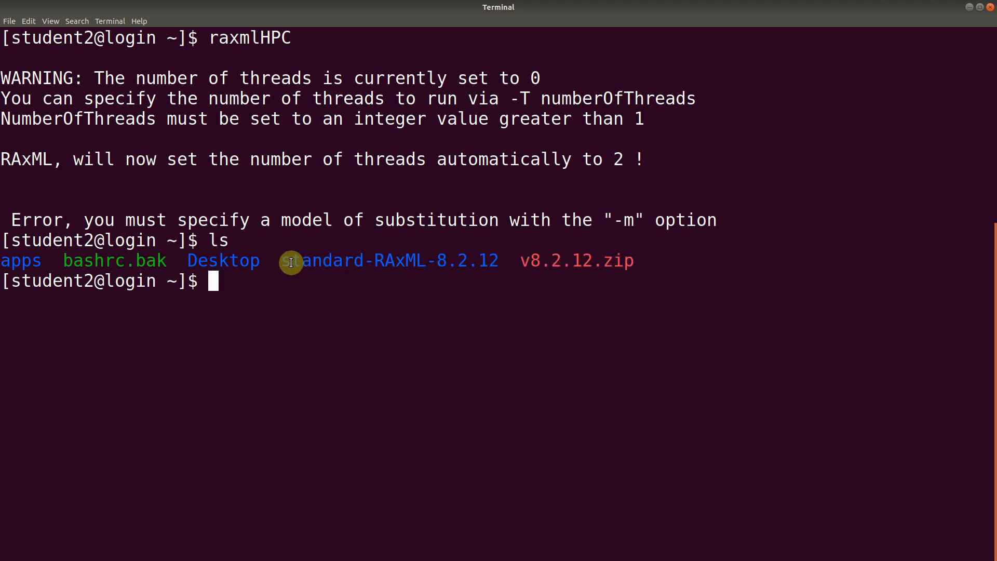
double_click(114, 260)
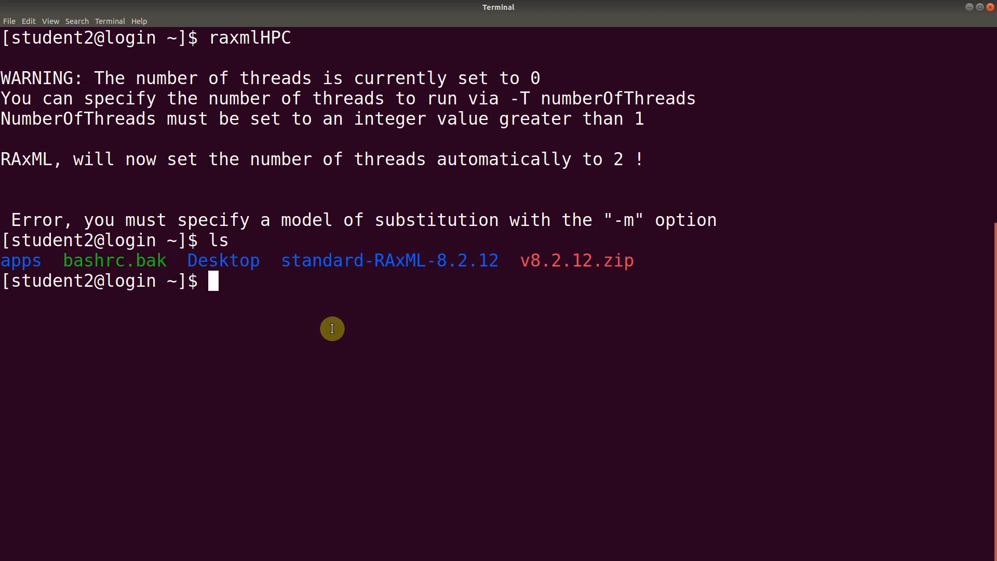
mouse_move(542, 334)
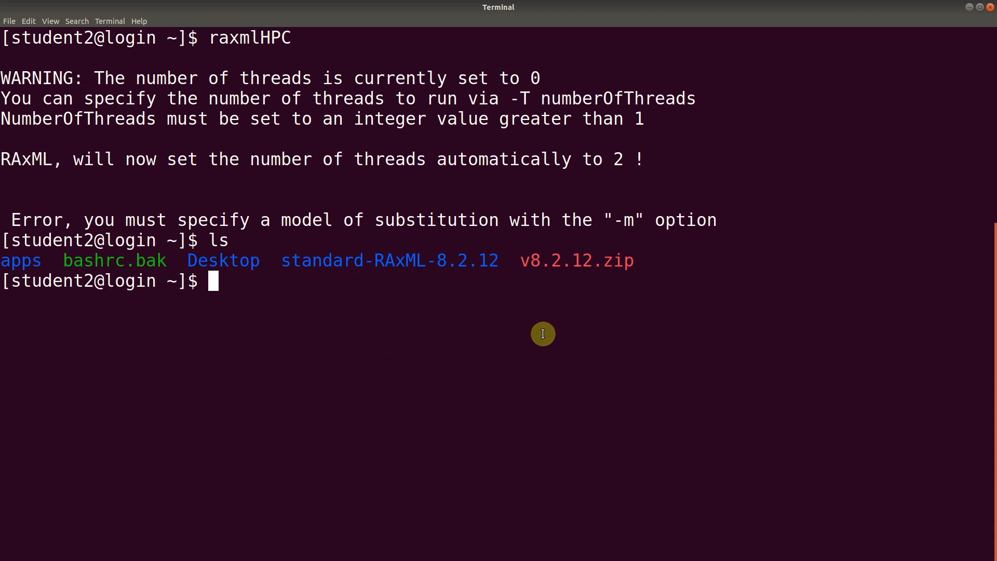
double_click(575, 260)
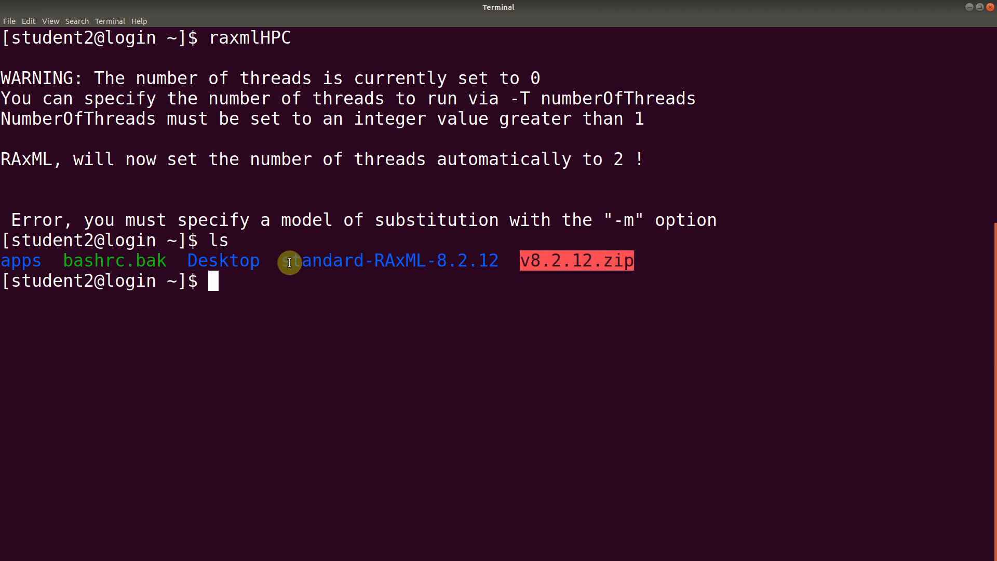
double_click(114, 261)
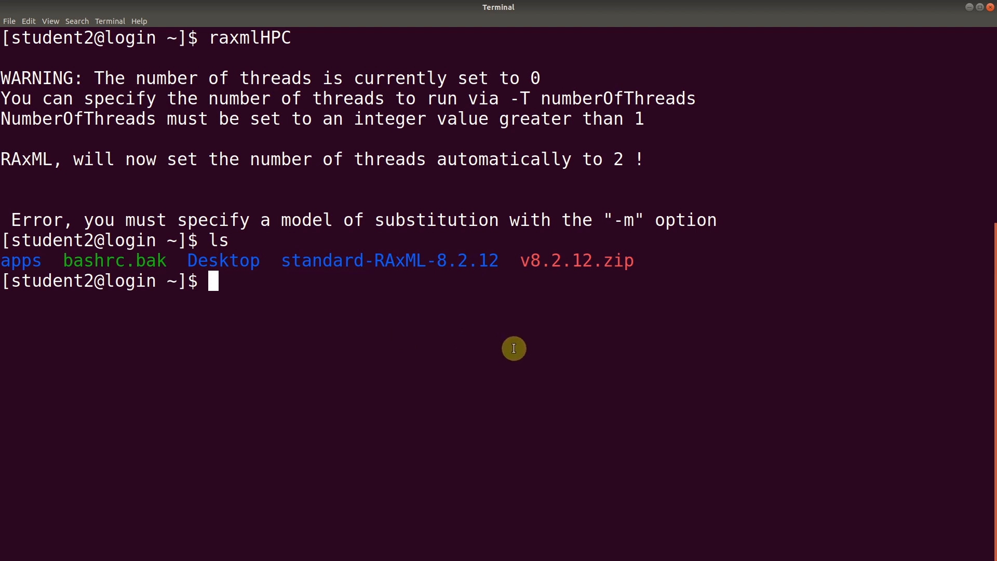
type("rm v4")
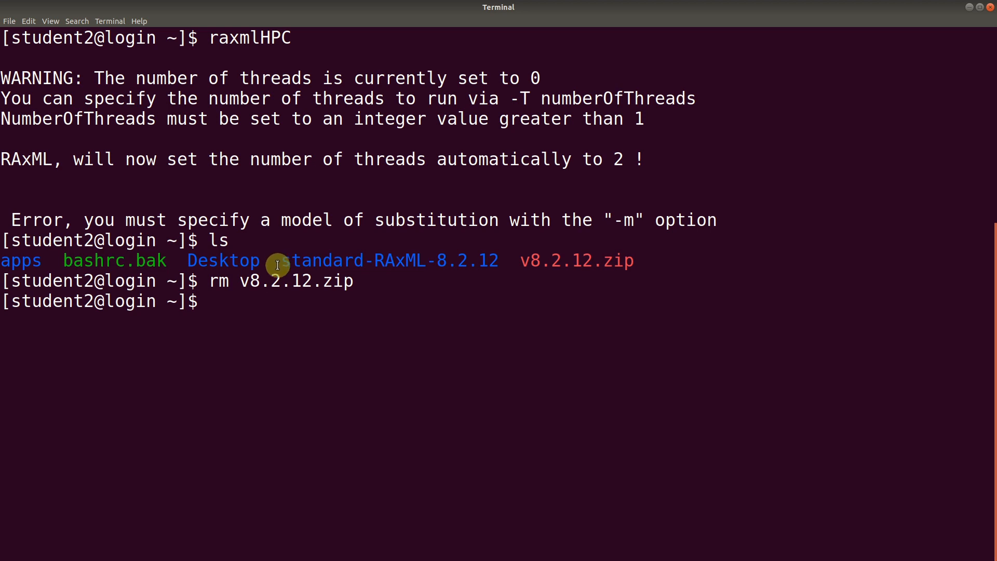
mouse_move(499, 260)
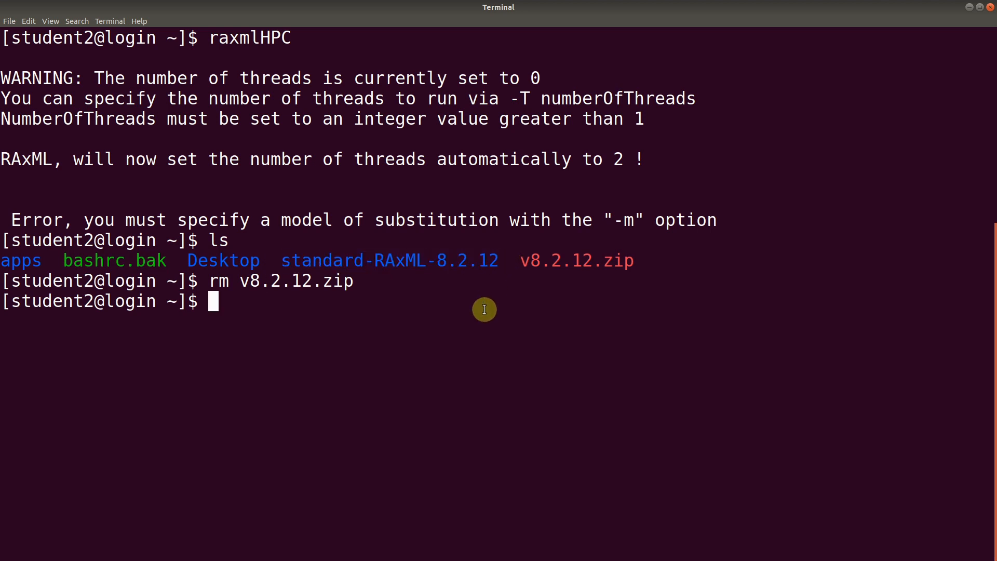
mouse_move(557, 317)
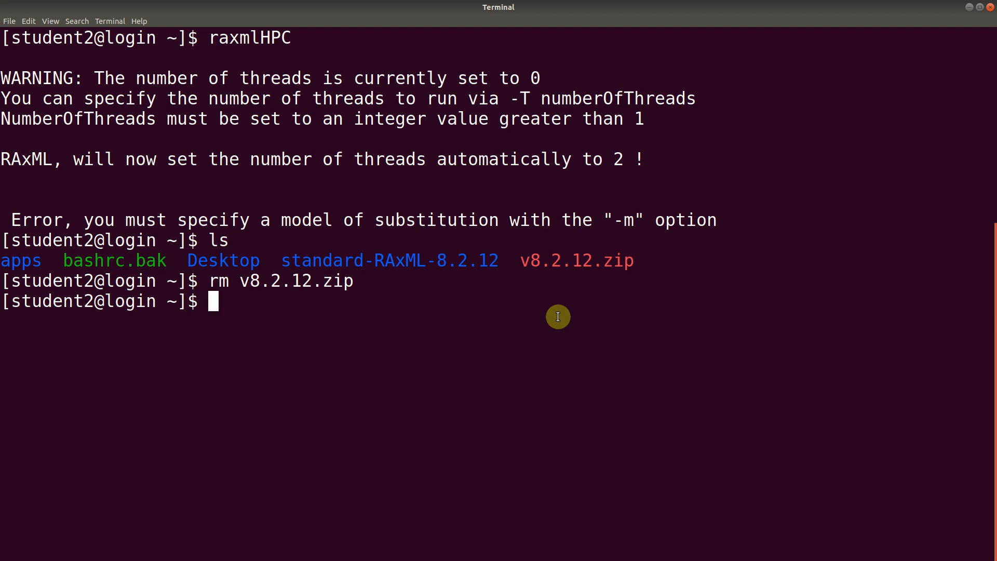
Remove the standard-RAxML-8.2.12 folder with rm -fr, then delete bashrc.bak.
type("rm")
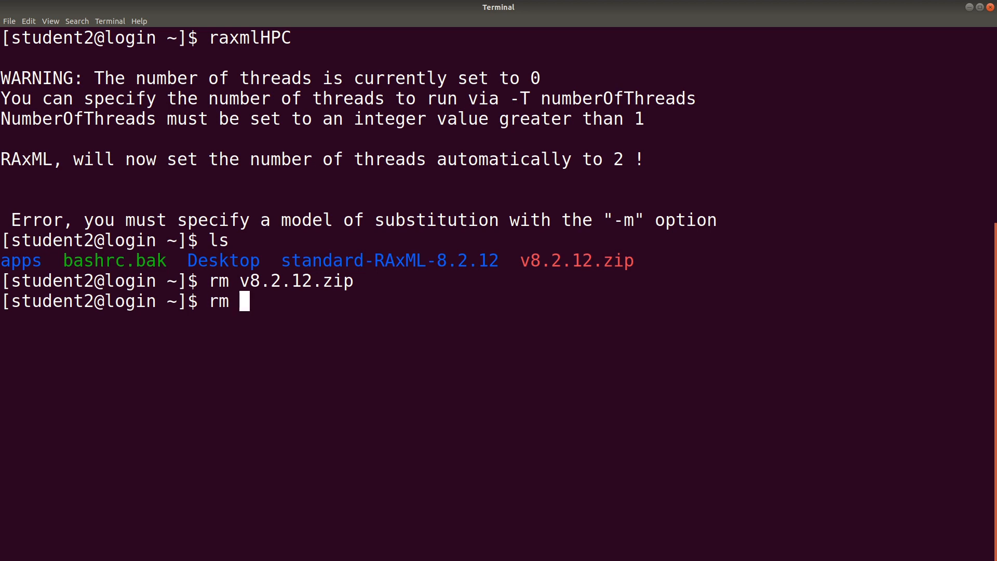
type("-fr standard-RAxML-8.2.12/")
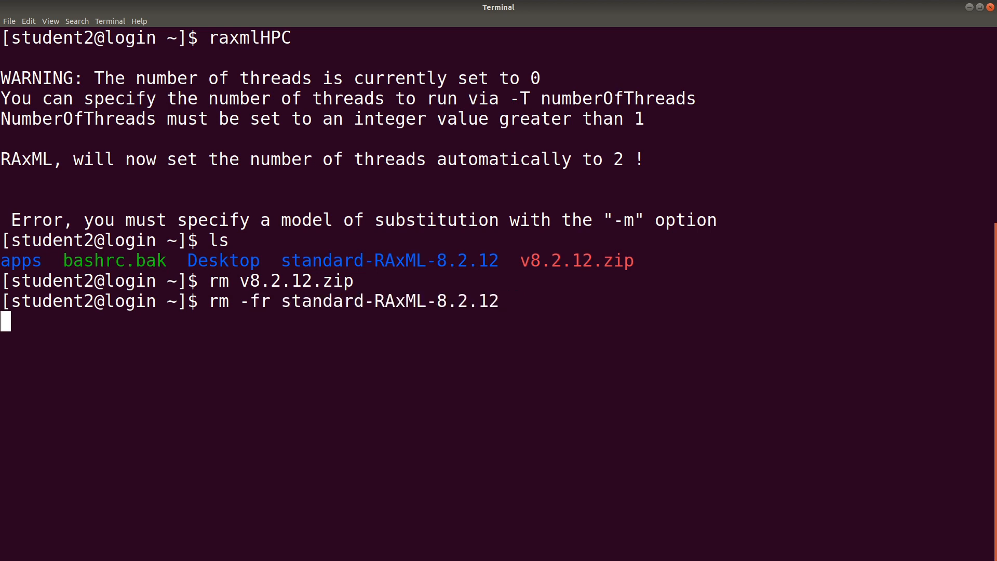
key("Return")
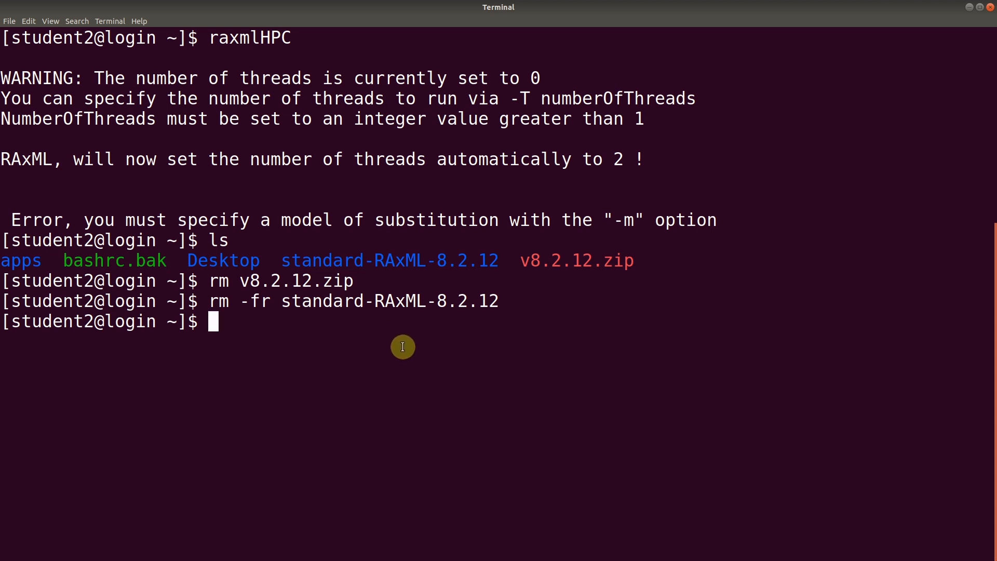
type("rm")
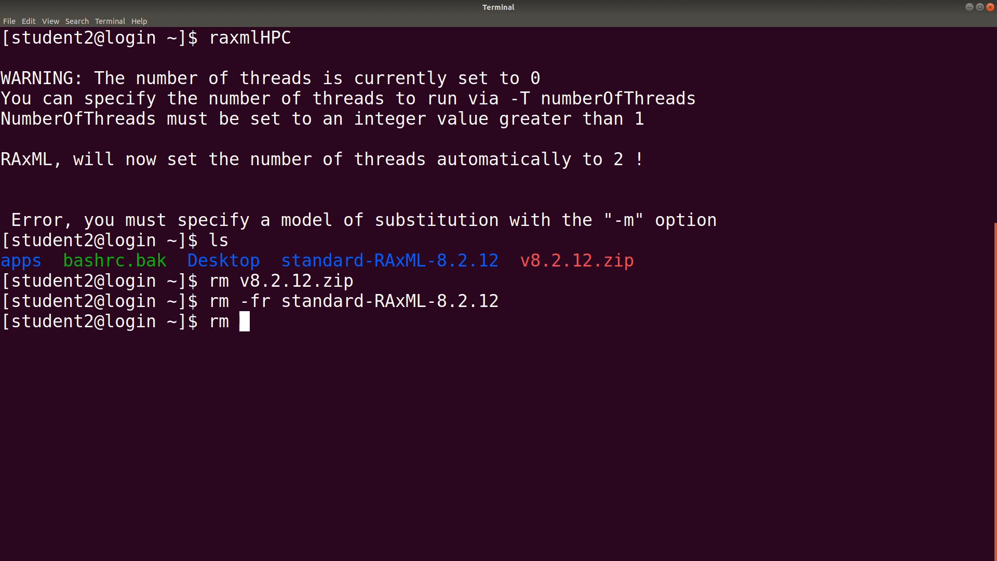
type("bas")
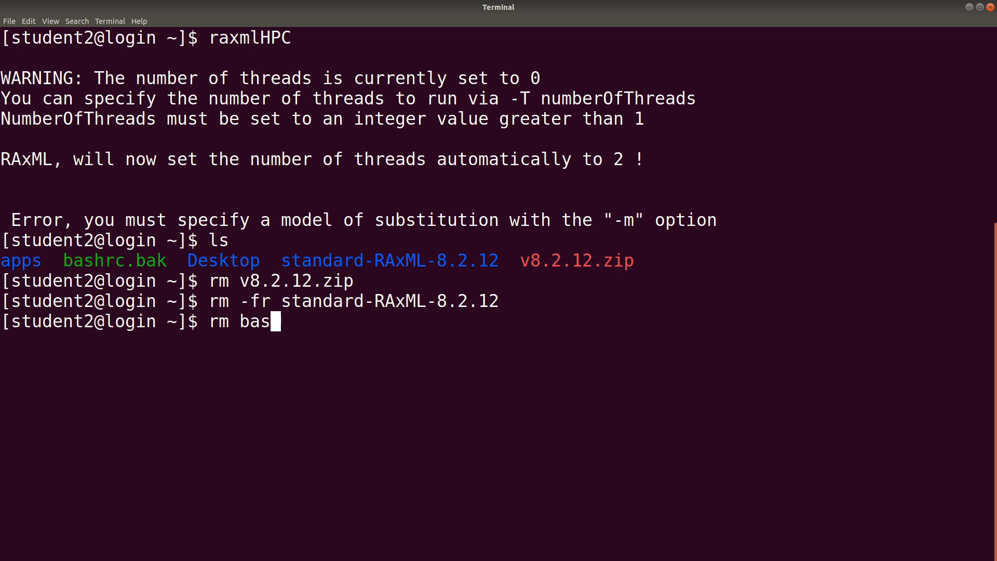
type("hrc.bak")
type("ls")
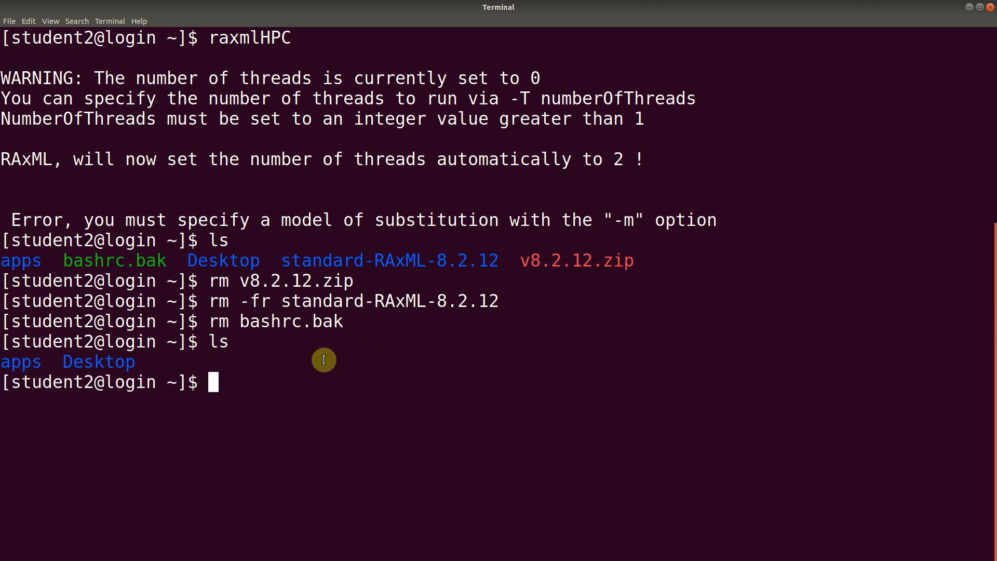
mouse_move(408, 393)
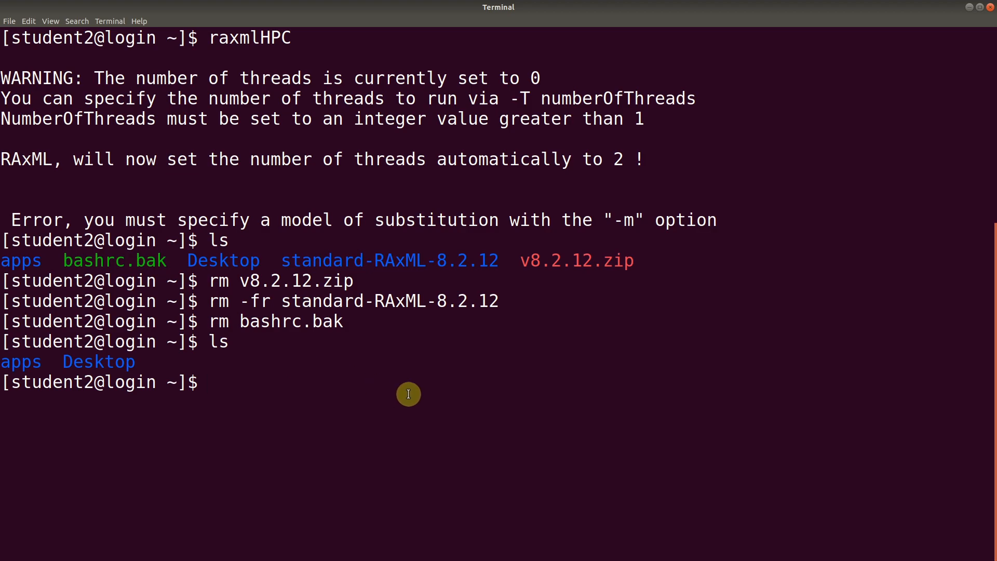